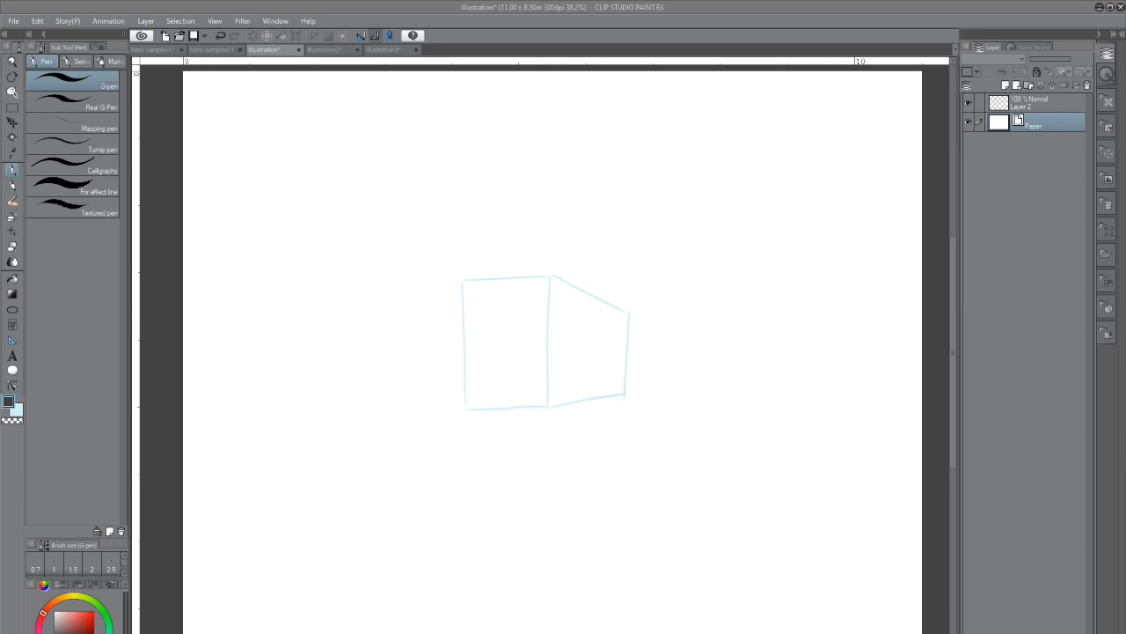
mouse_move(635, 392)
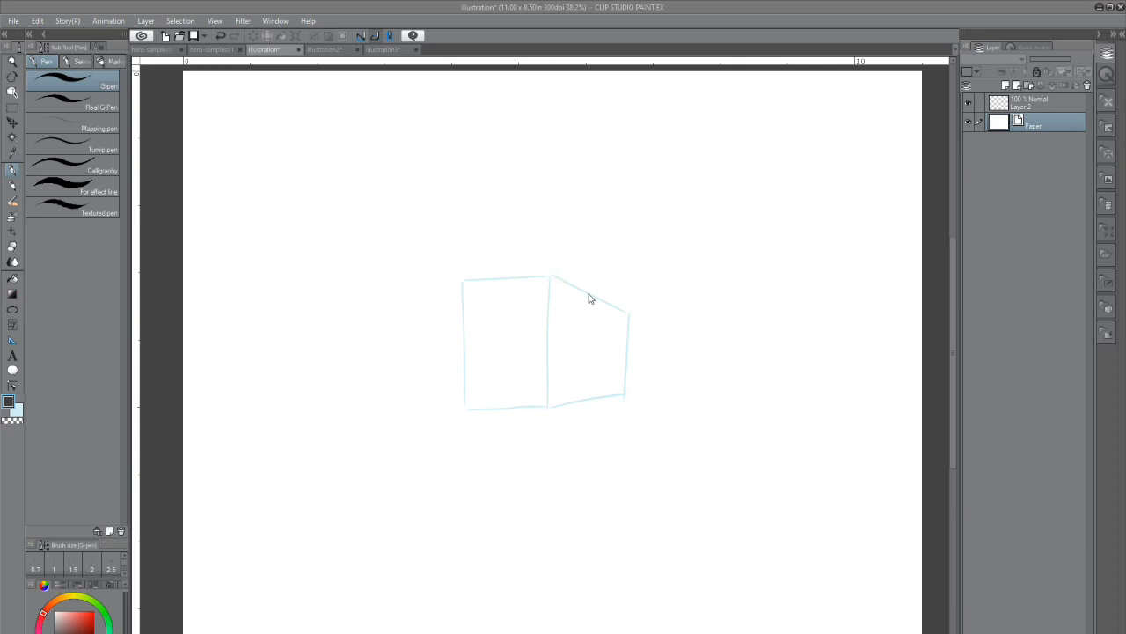
mouse_move(972, 401)
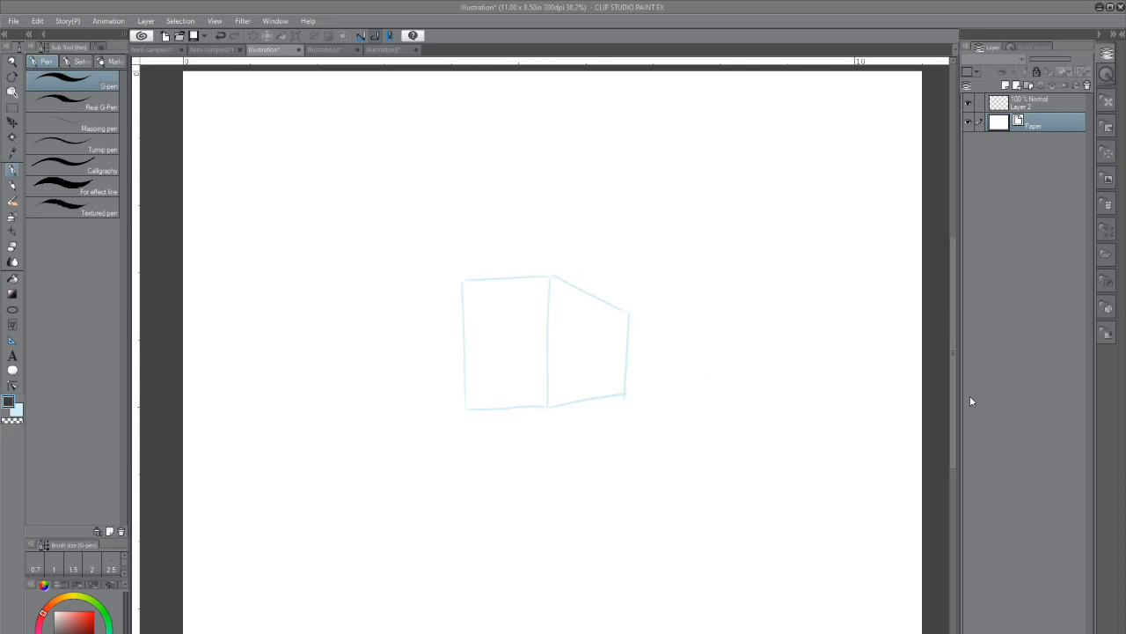
mouse_move(836, 383)
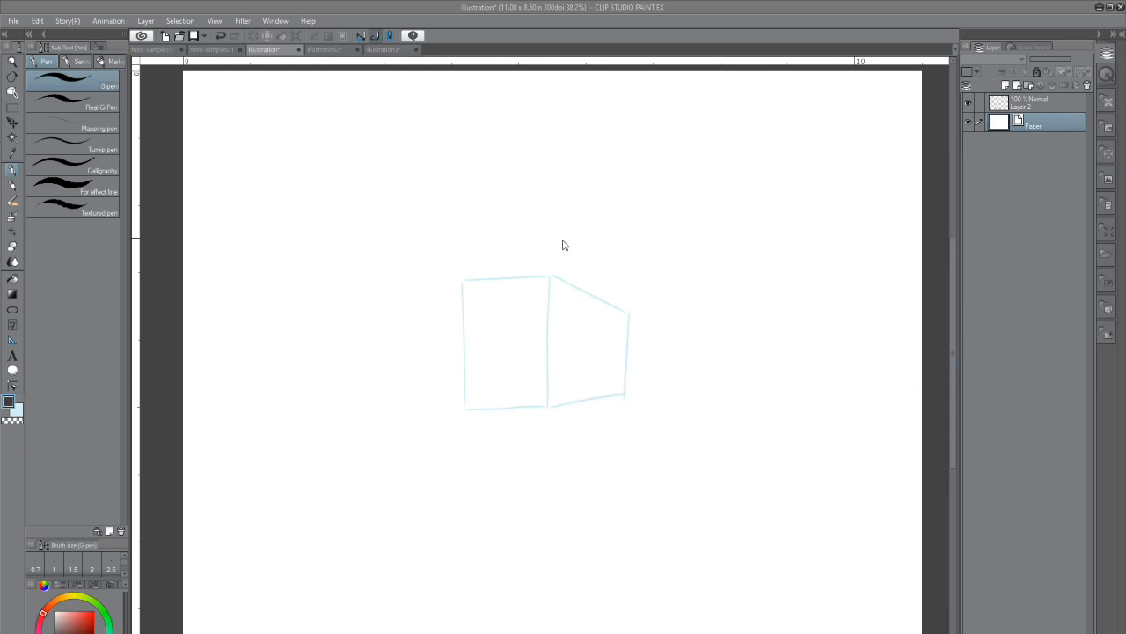
mouse_move(814, 425)
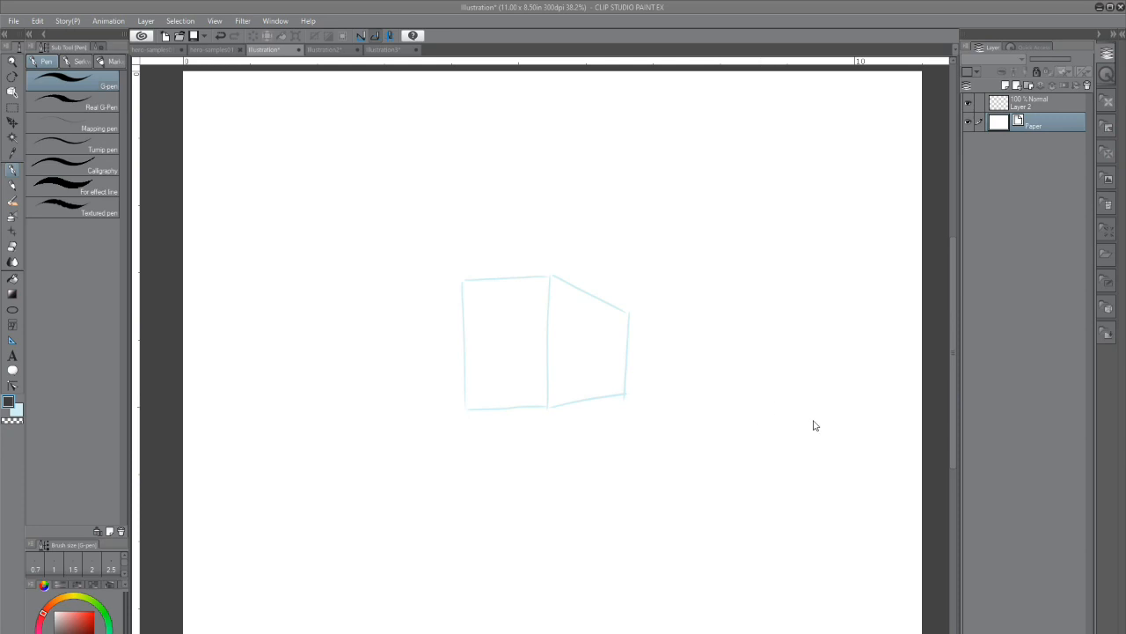
mouse_move(925, 272)
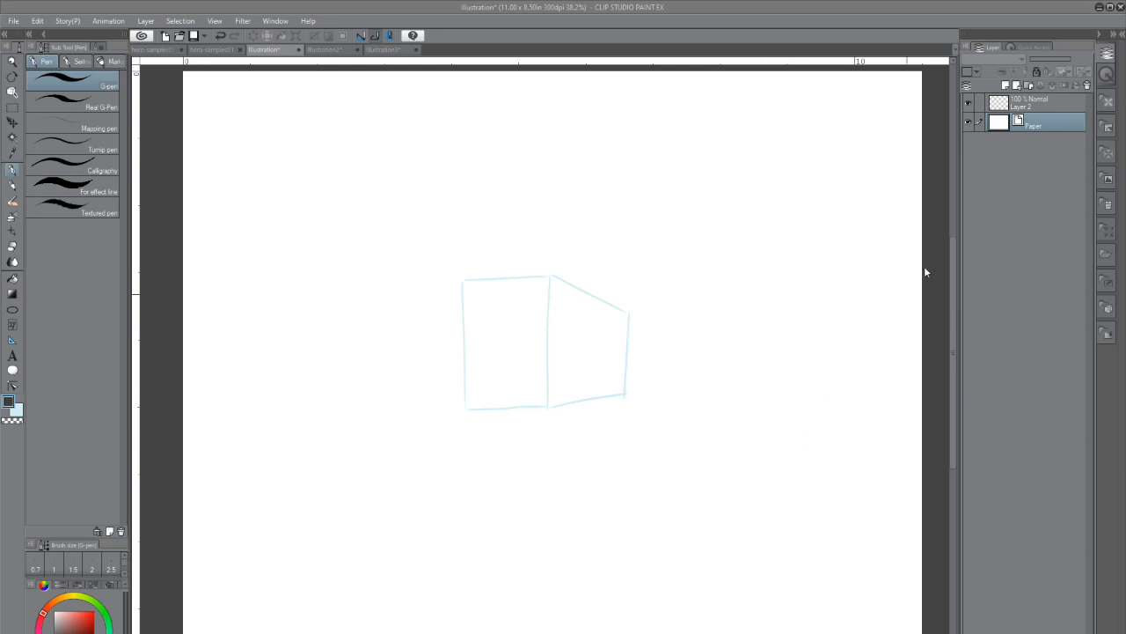
mouse_move(223, 14)
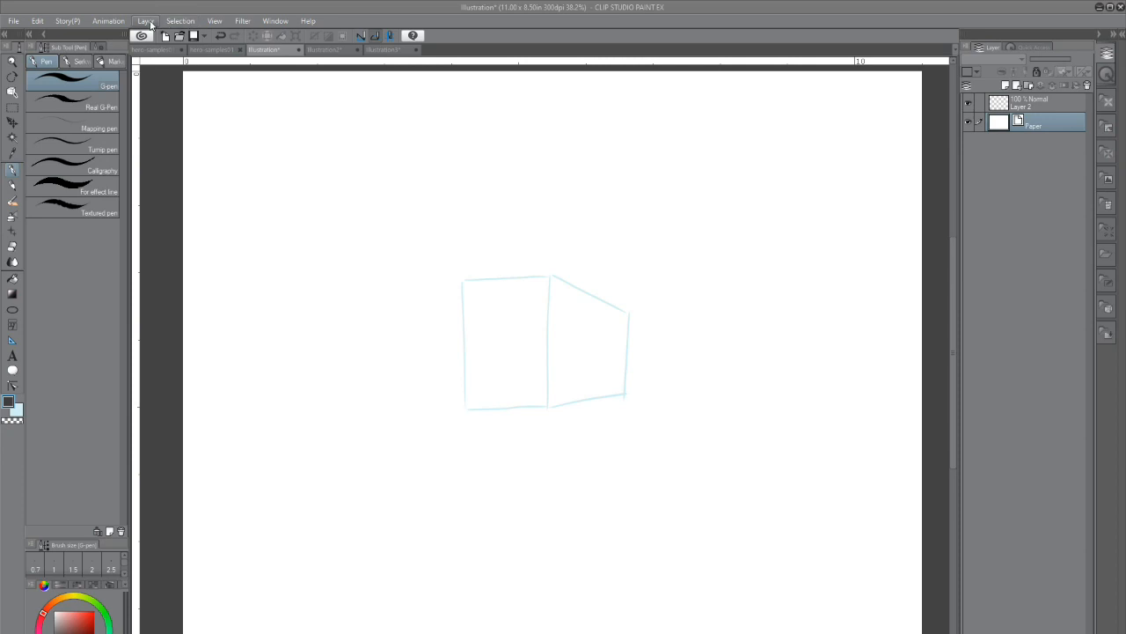
From the Layer menu, start Create Perspective Ruler with 1 point perspective selected.
left_click(146, 21)
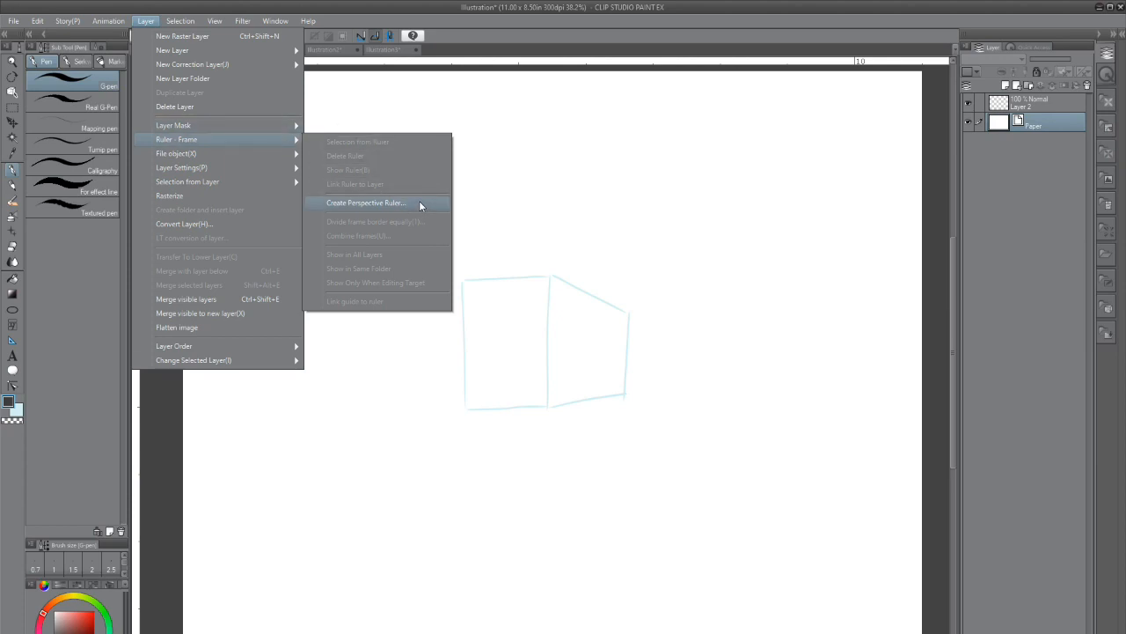
left_click(366, 202)
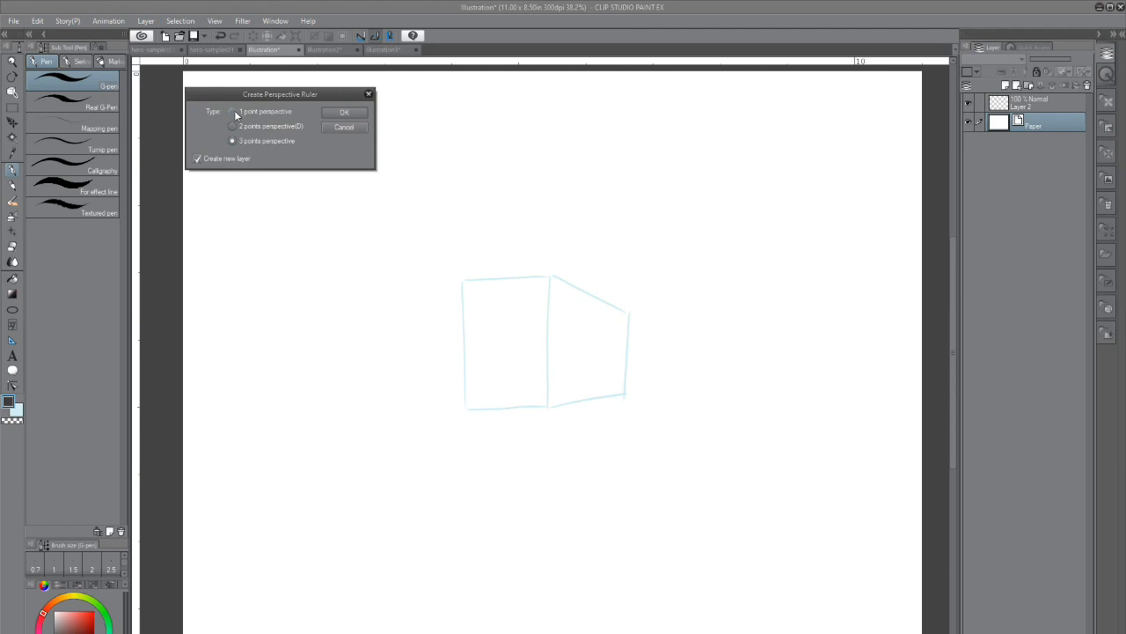
left_click(232, 112)
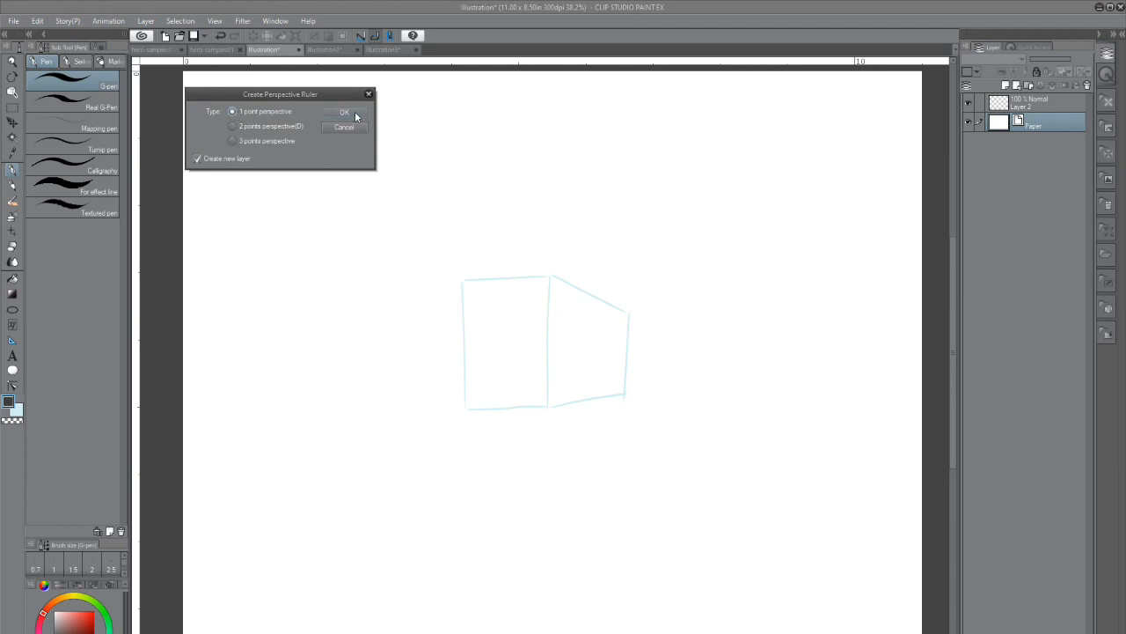
left_click(344, 111)
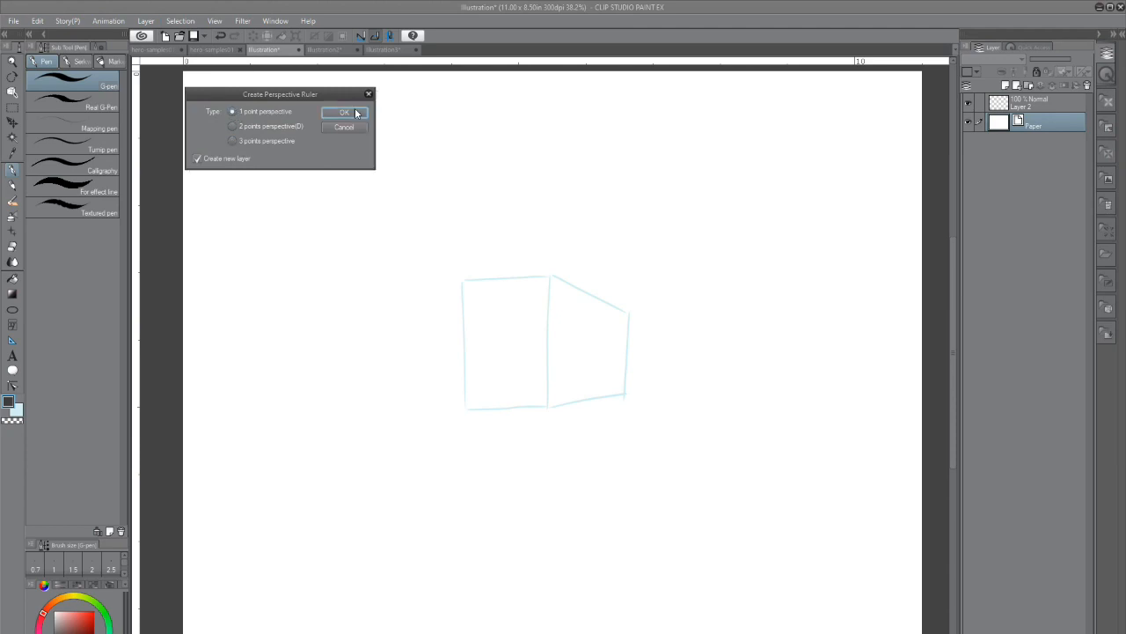
Confirm the dialog to create Perspective ruler 1 over the box sketch.
left_click(344, 112)
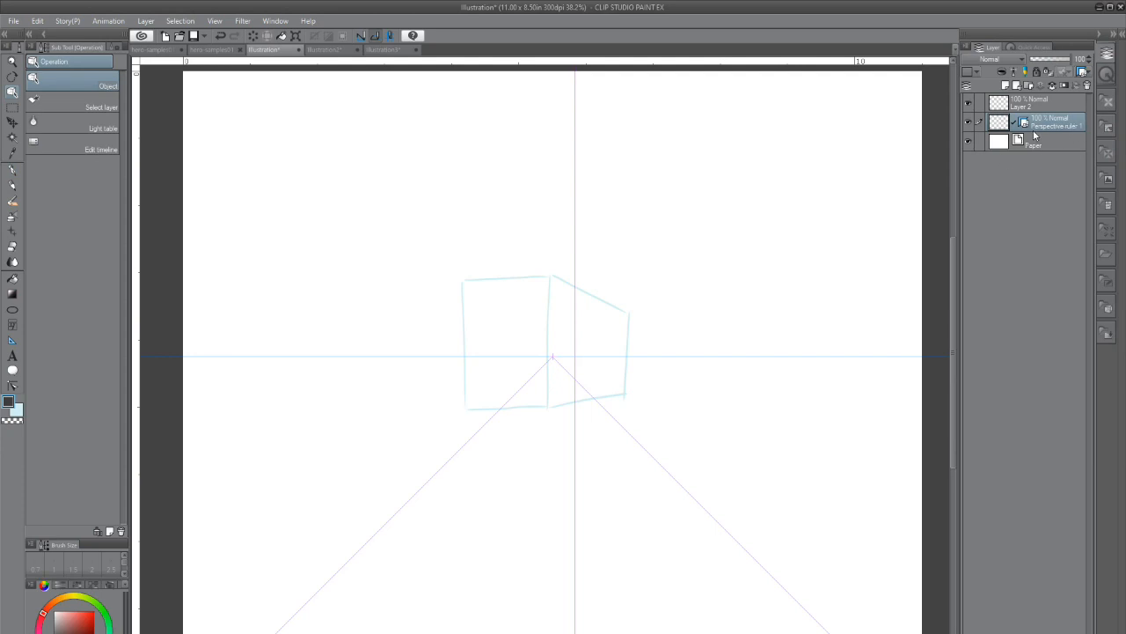
mouse_move(1077, 135)
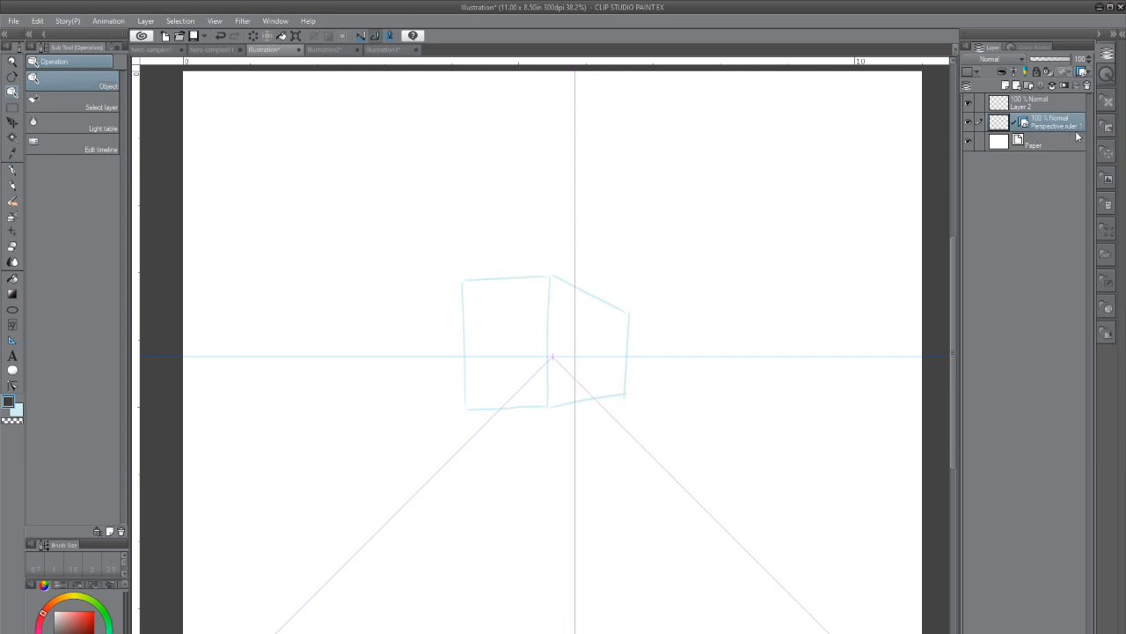
mouse_move(1074, 132)
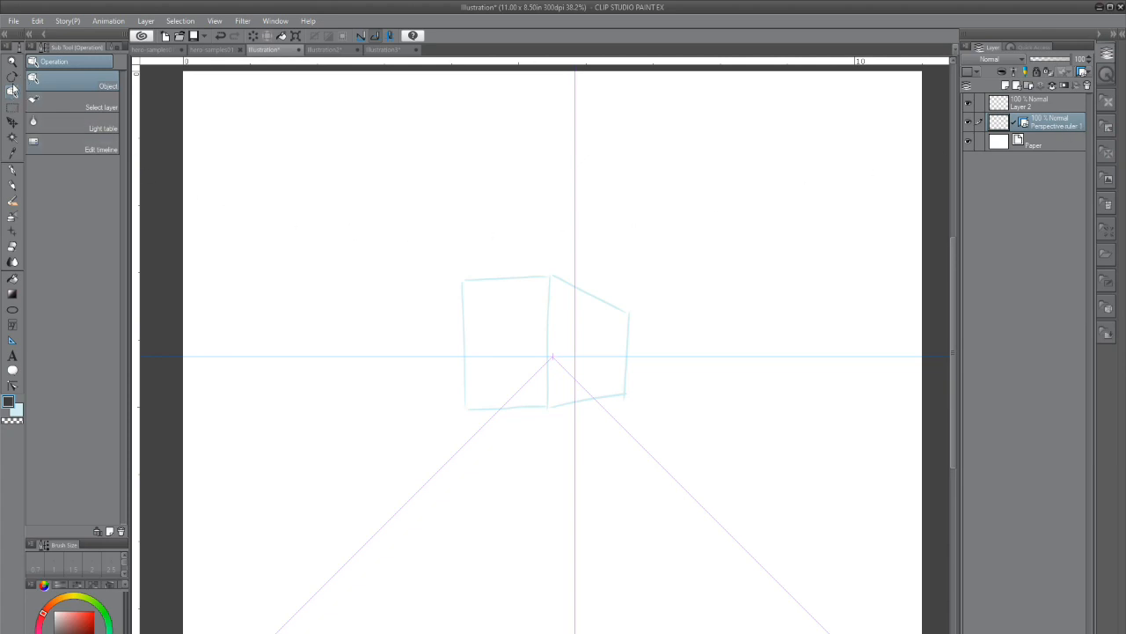
mouse_move(13, 92)
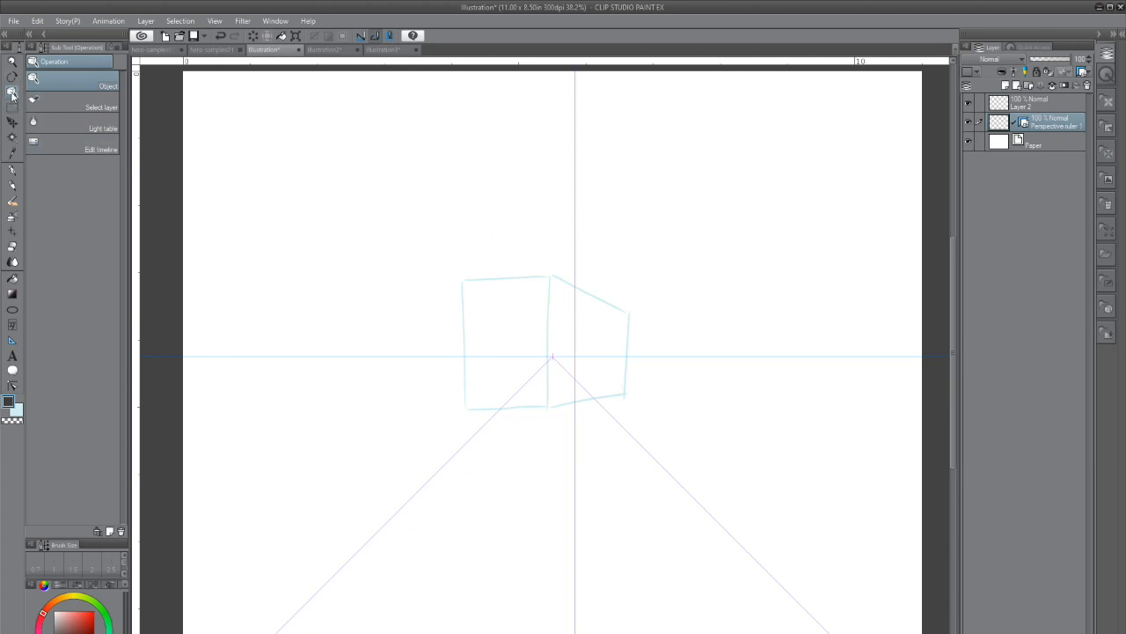
mouse_move(12, 91)
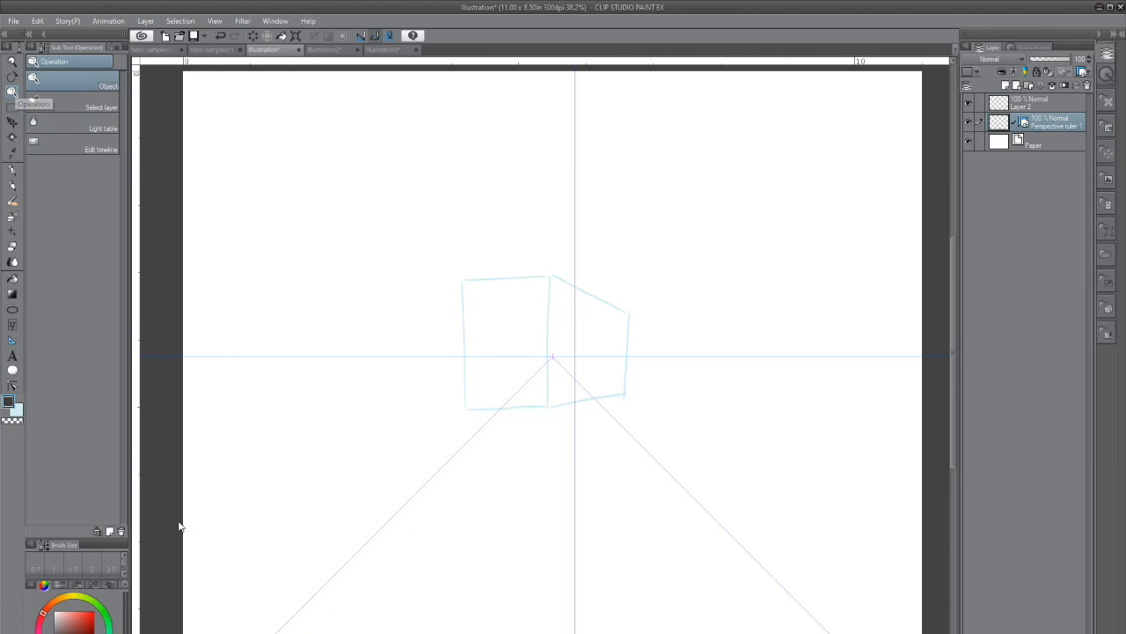
mouse_move(629, 321)
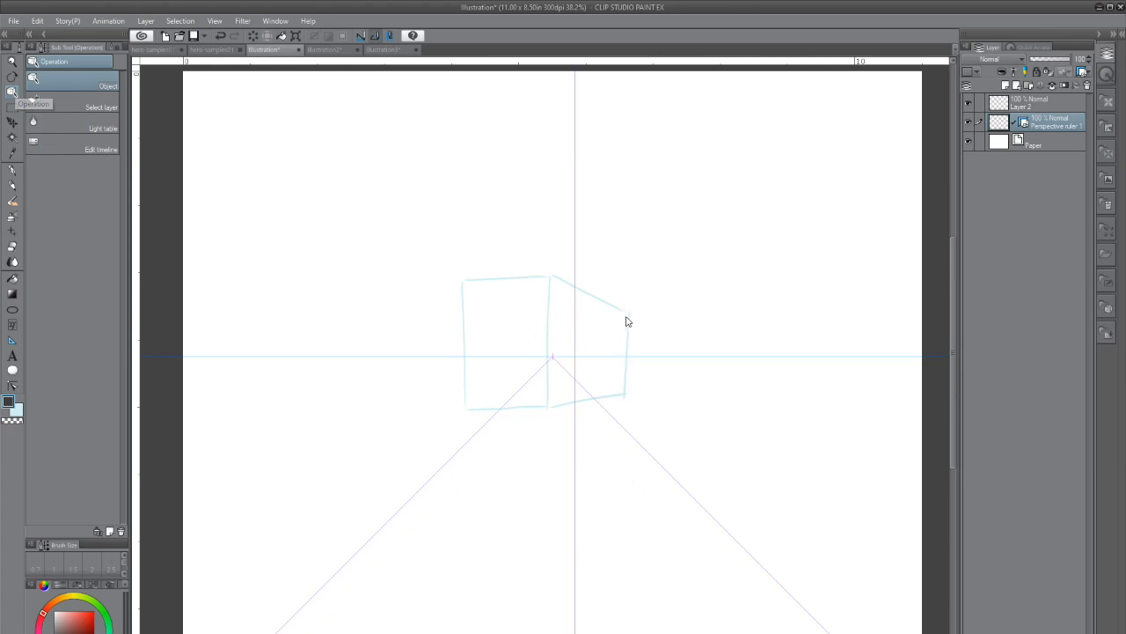
mouse_move(773, 366)
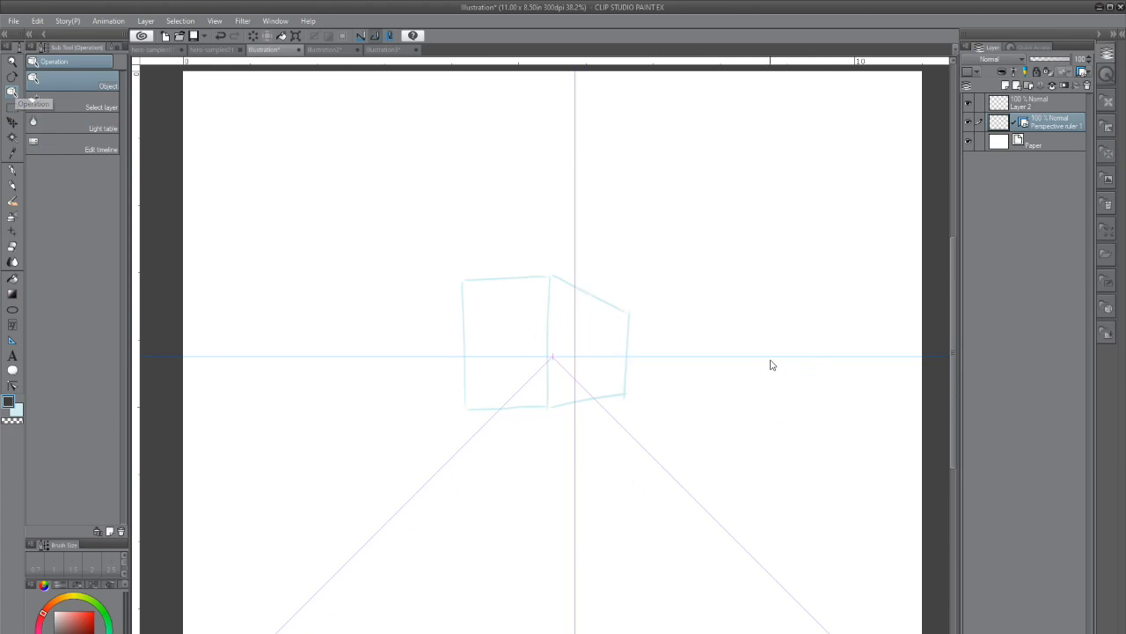
mouse_move(625, 347)
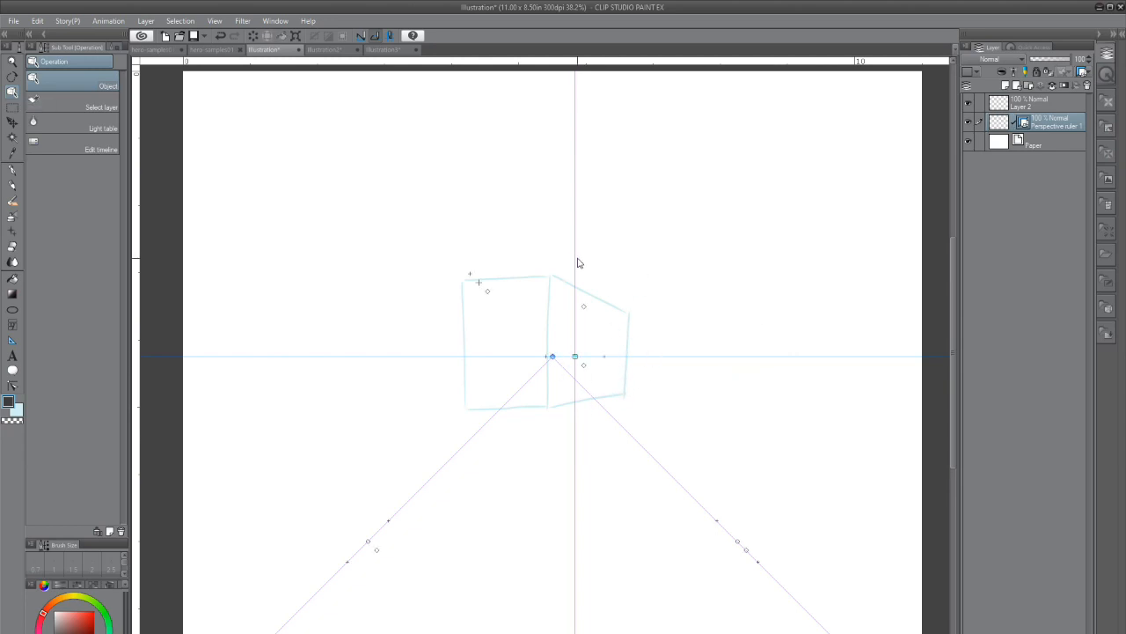
mouse_move(662, 437)
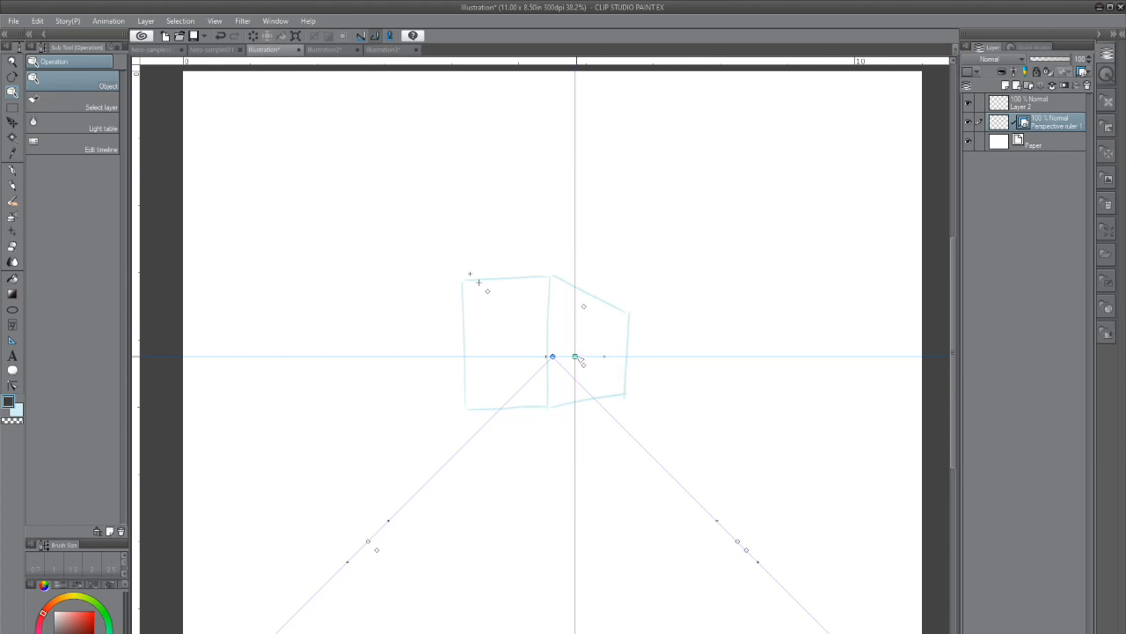
Adjust the horizon line and move the vanishing point to the right of the box.
left_click_drag(576, 356, 588, 270)
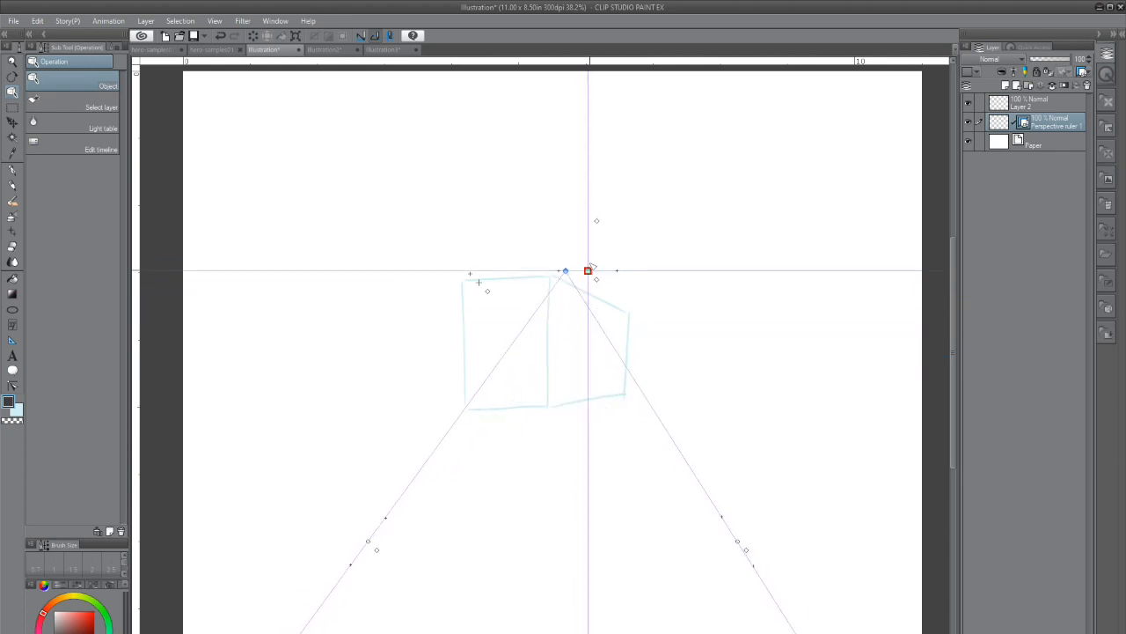
left_click_drag(588, 270, 583, 336)
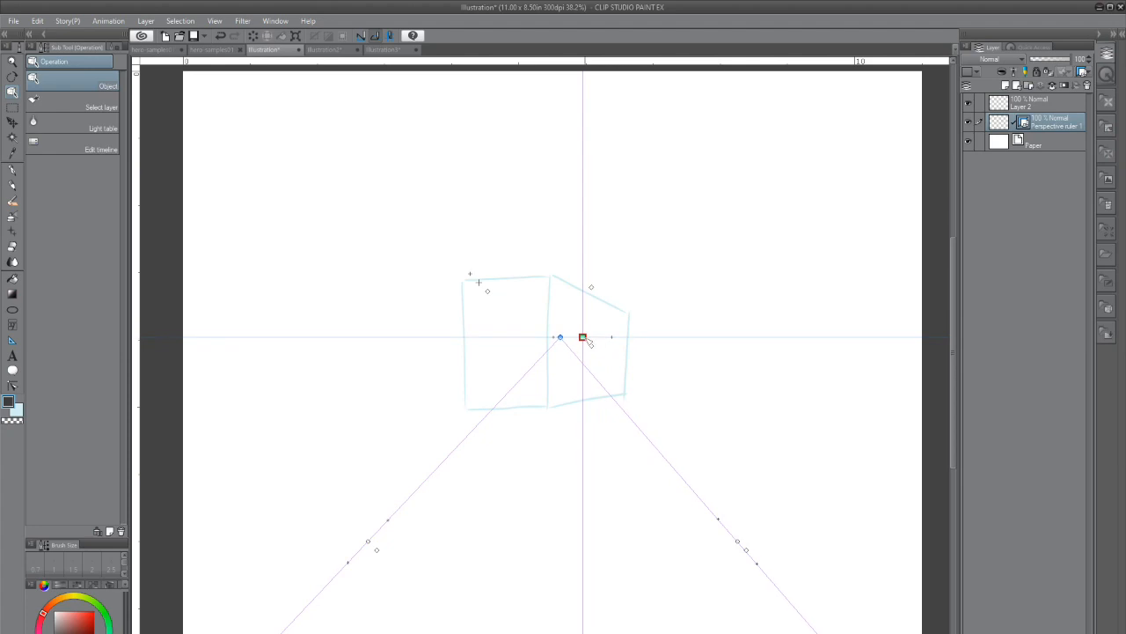
left_click_drag(582, 337, 583, 349)
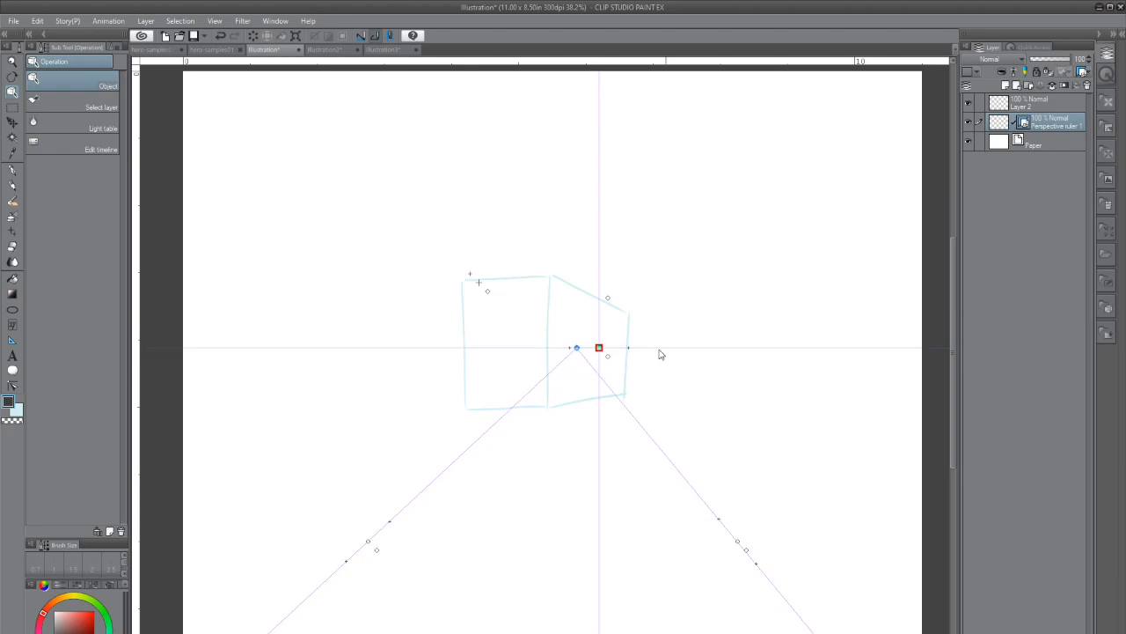
mouse_move(766, 600)
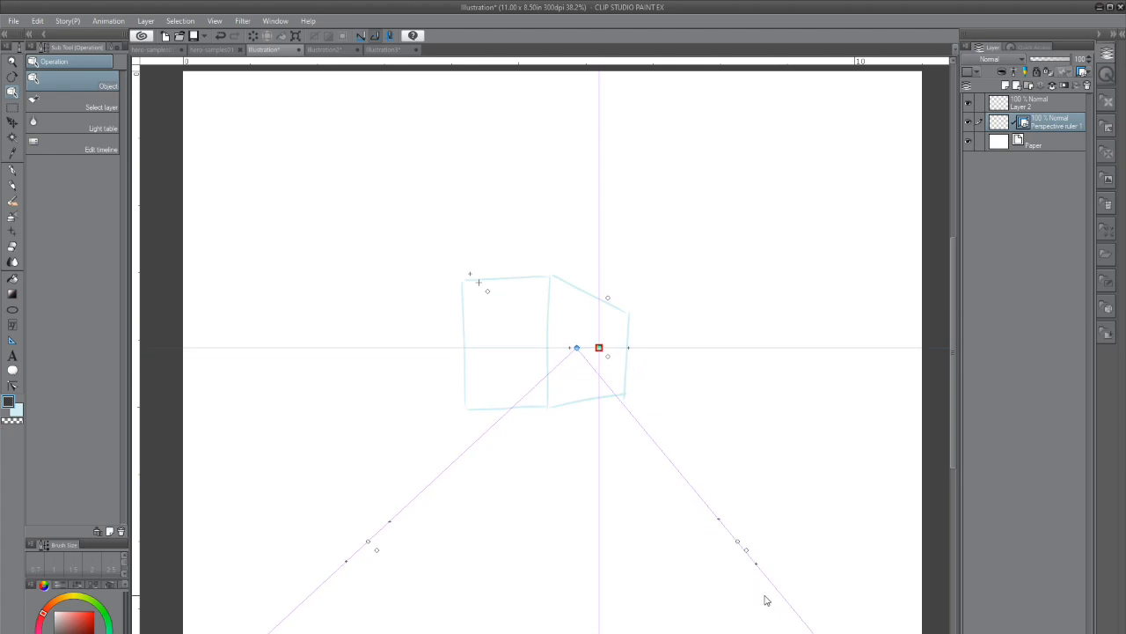
left_click_drag(599, 346, 566, 350)
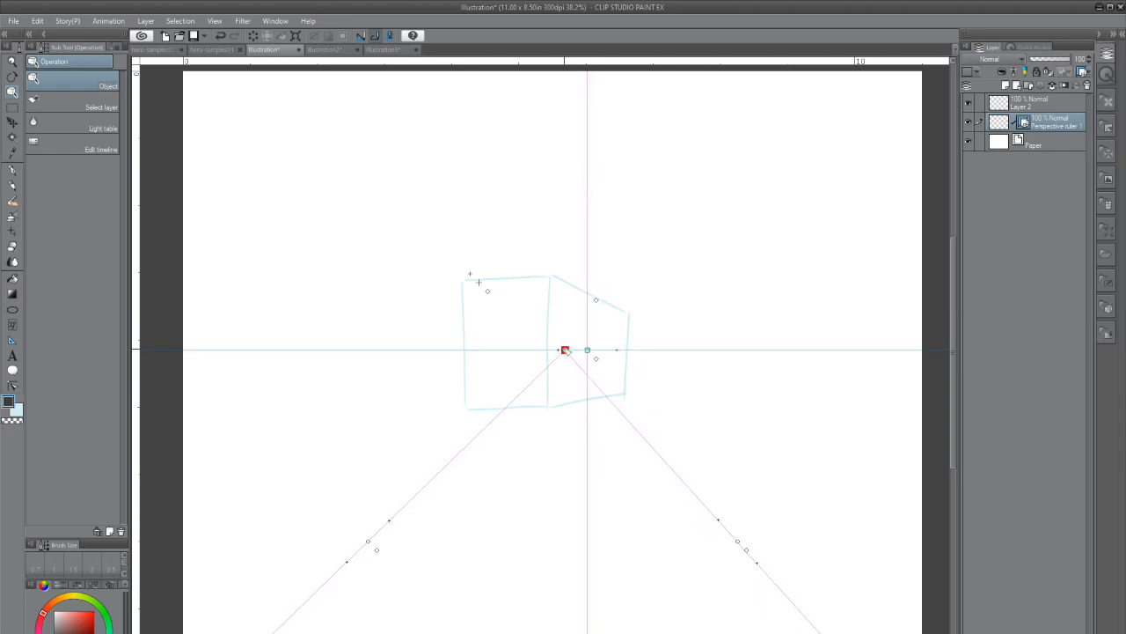
left_click_drag(565, 350, 500, 353)
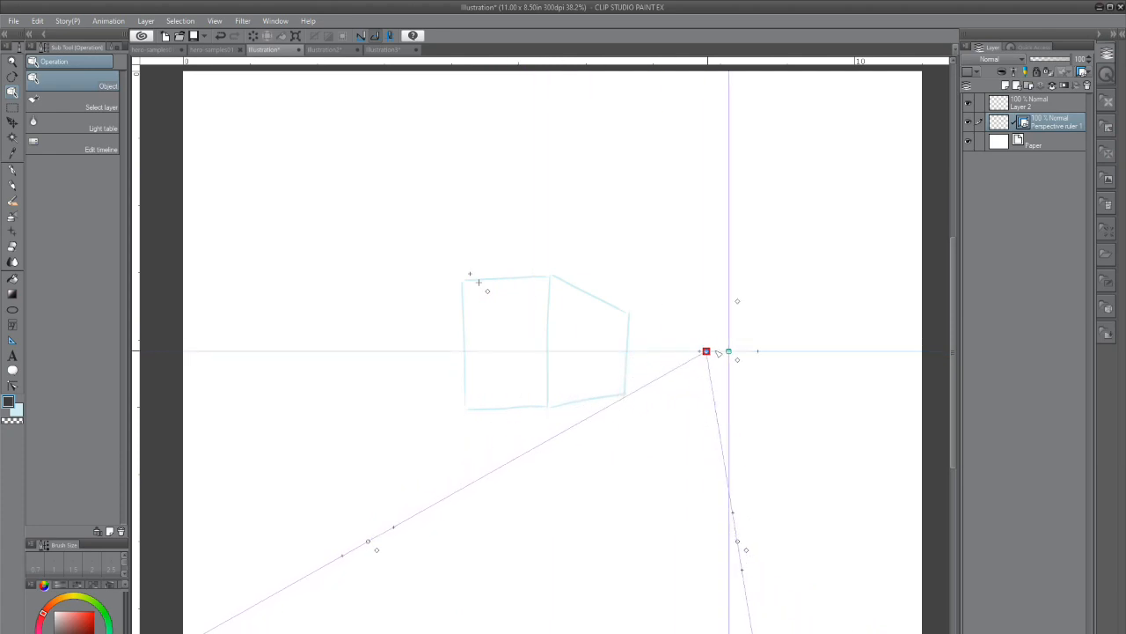
left_click_drag(707, 352, 883, 352)
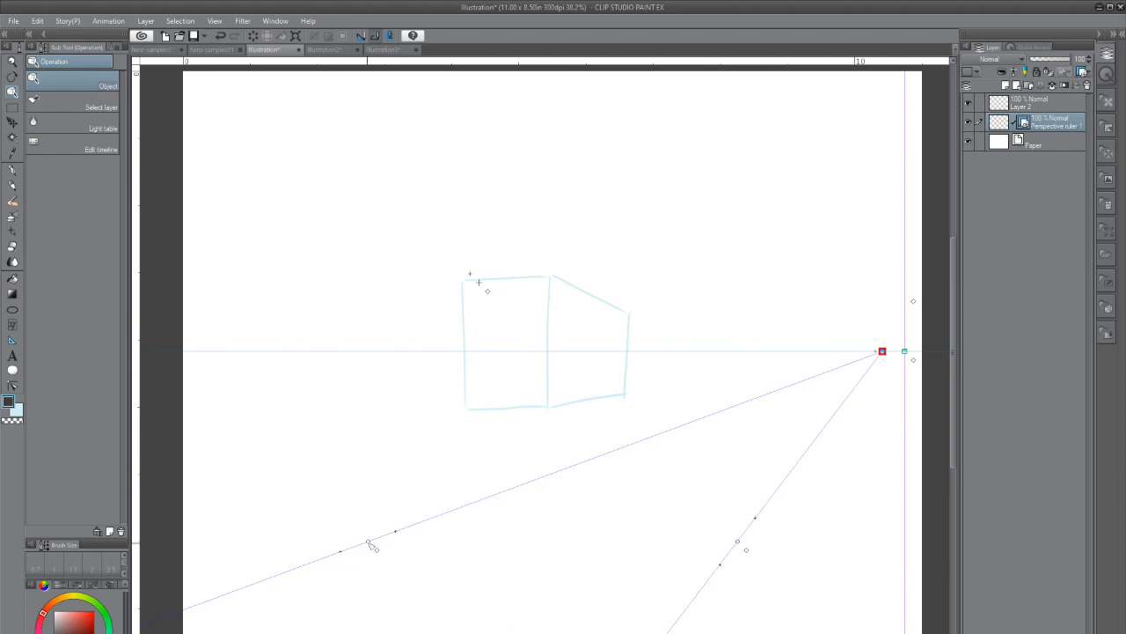
Angle the guide lines to the box's top and bottom edges, pulling the vanishing point in.
left_click_drag(369, 544, 350, 352)
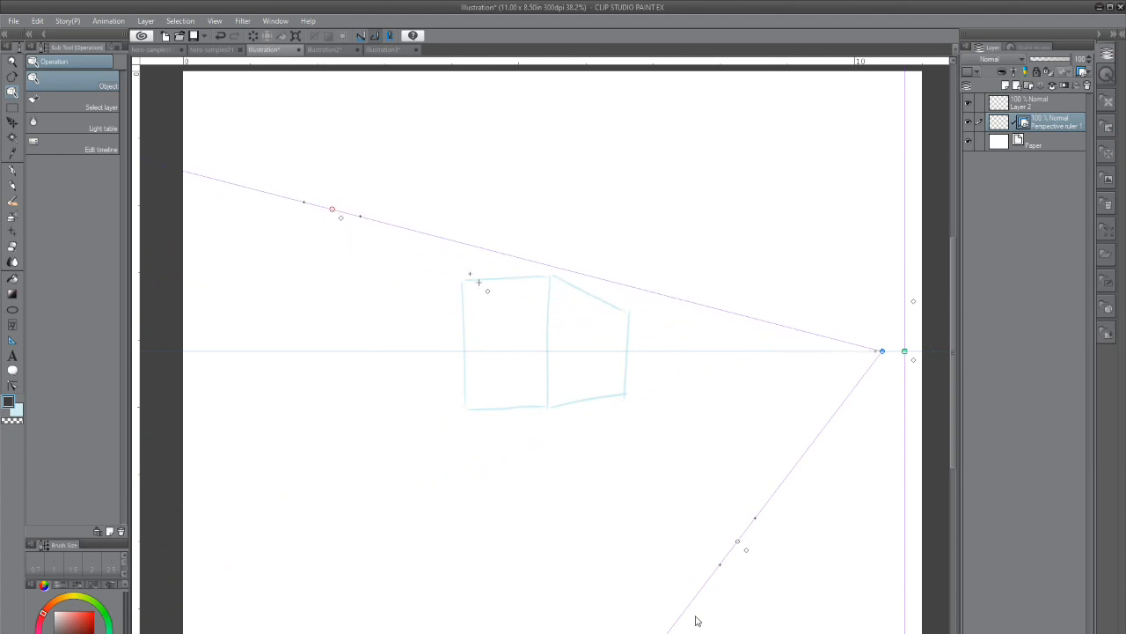
left_click_drag(746, 549, 656, 390)
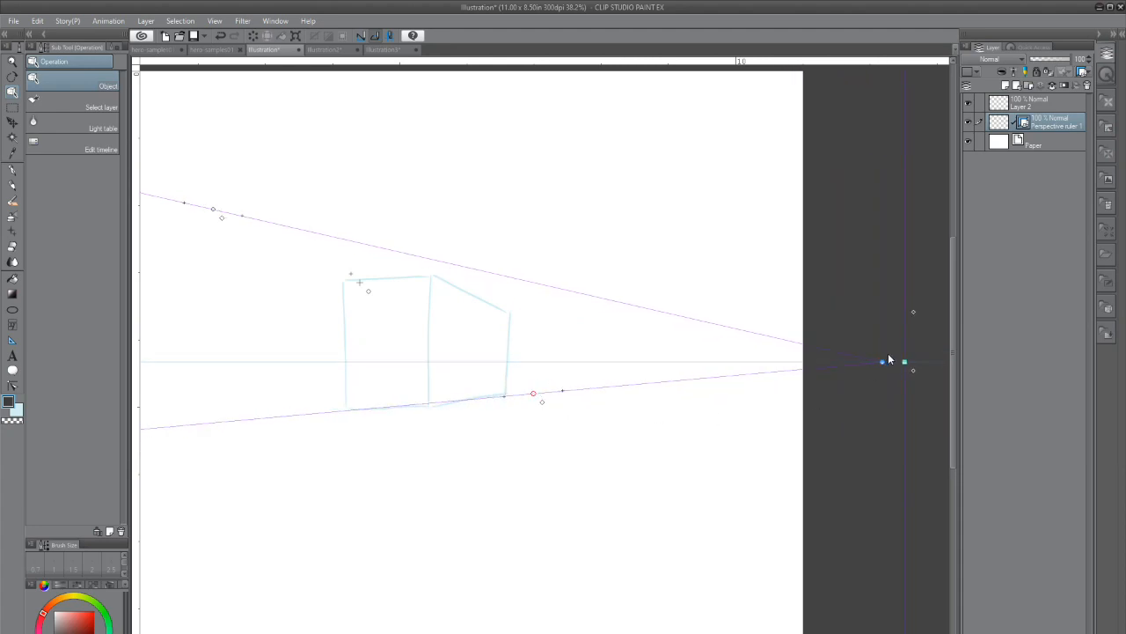
left_click_drag(213, 211, 205, 238)
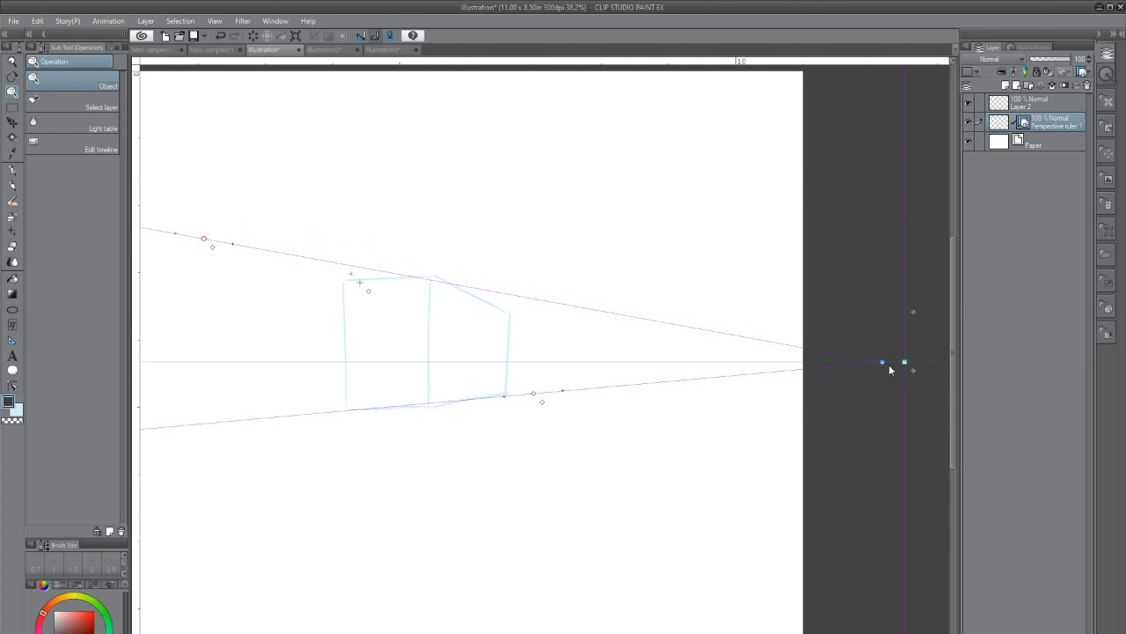
left_click_drag(883, 362, 749, 365)
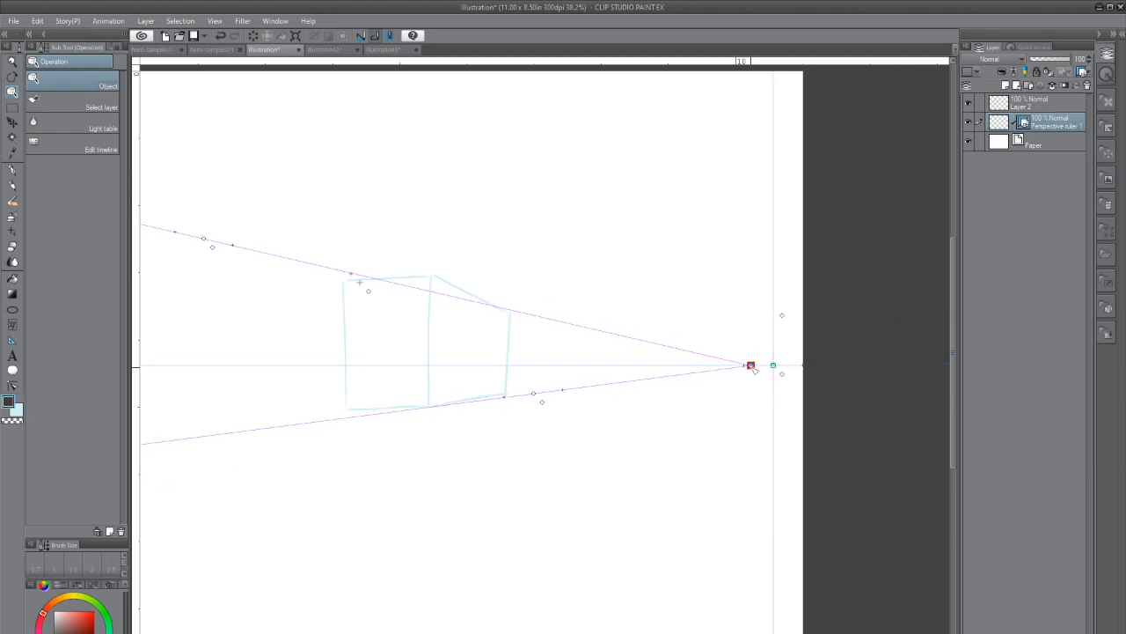
left_click_drag(750, 364, 695, 368)
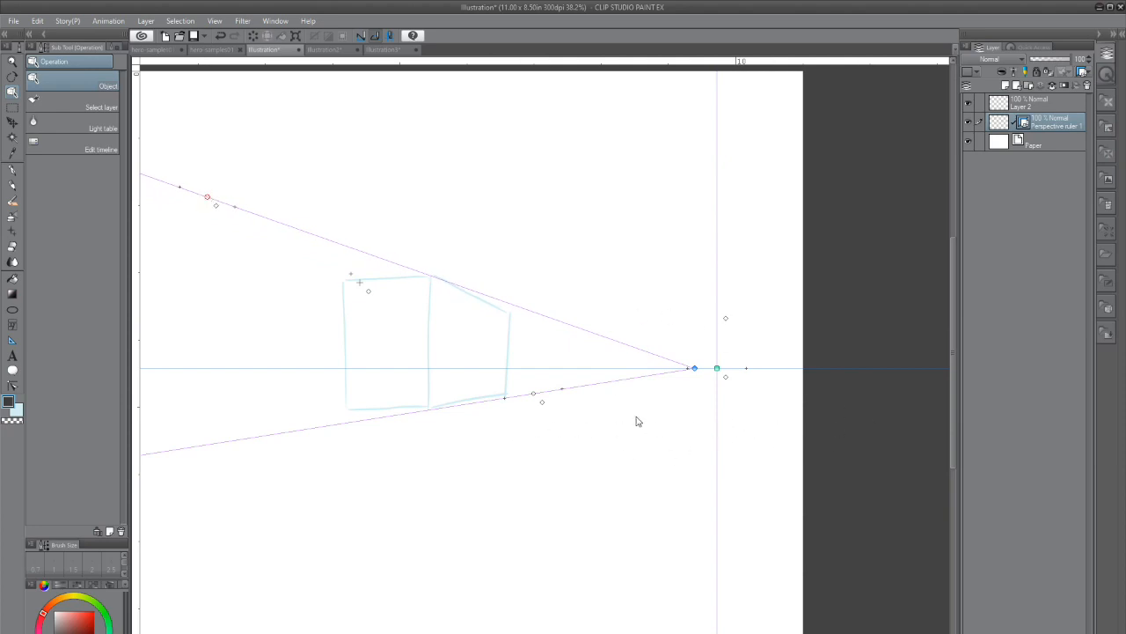
mouse_move(740, 312)
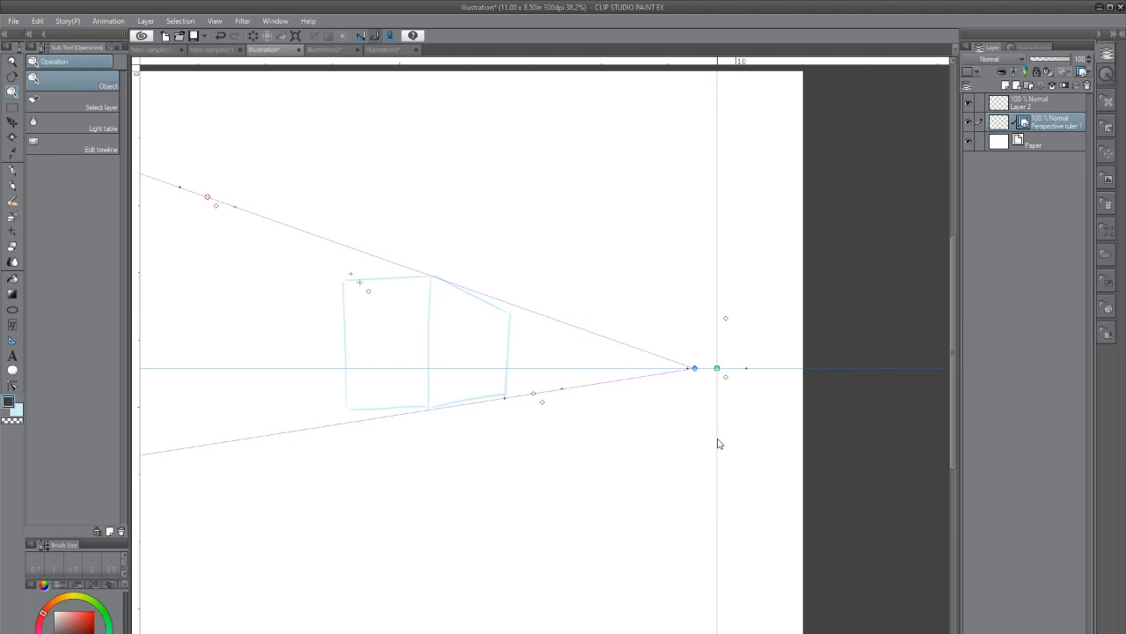
mouse_move(591, 368)
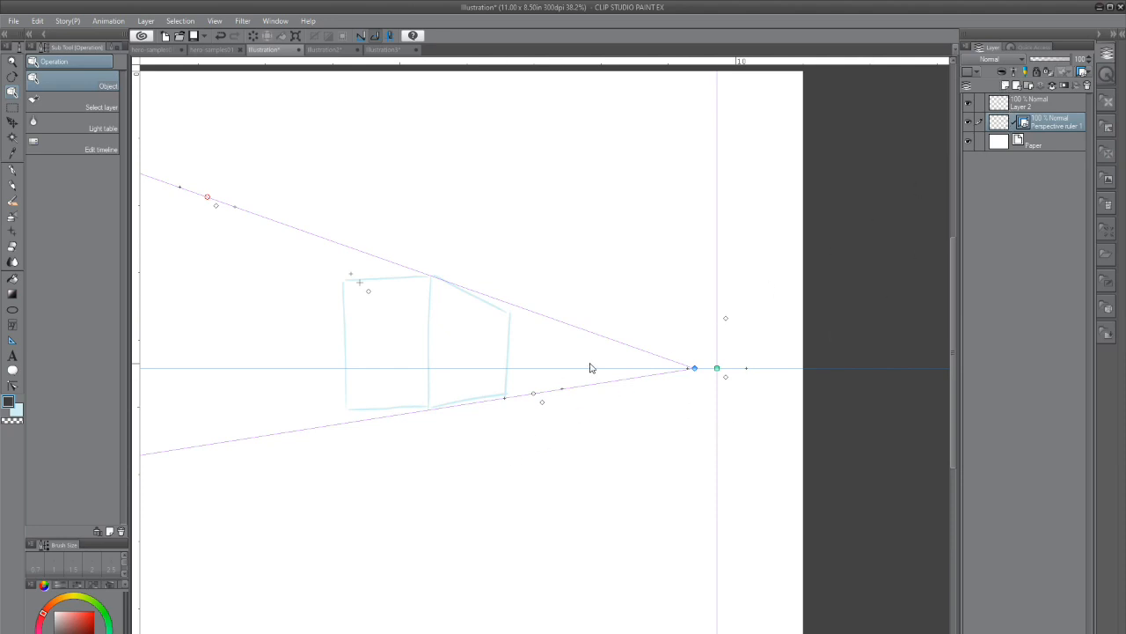
mouse_move(725, 388)
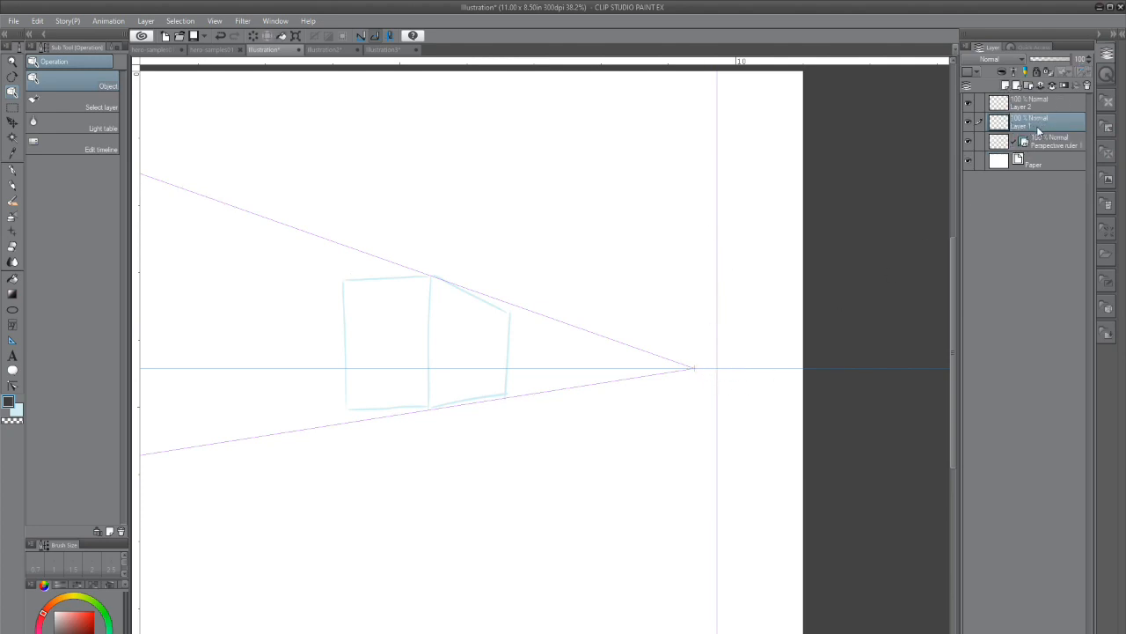
On Layer 1, ink the box's vertical, receding top and bottom edges with the G-pen.
left_click(1025, 123)
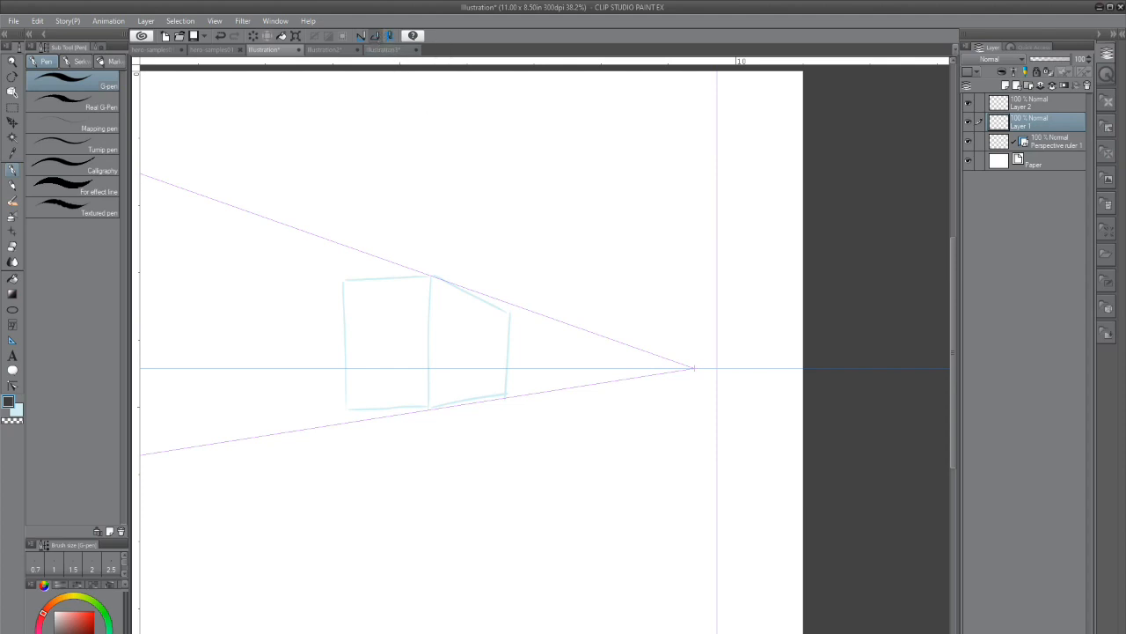
mouse_move(390, 35)
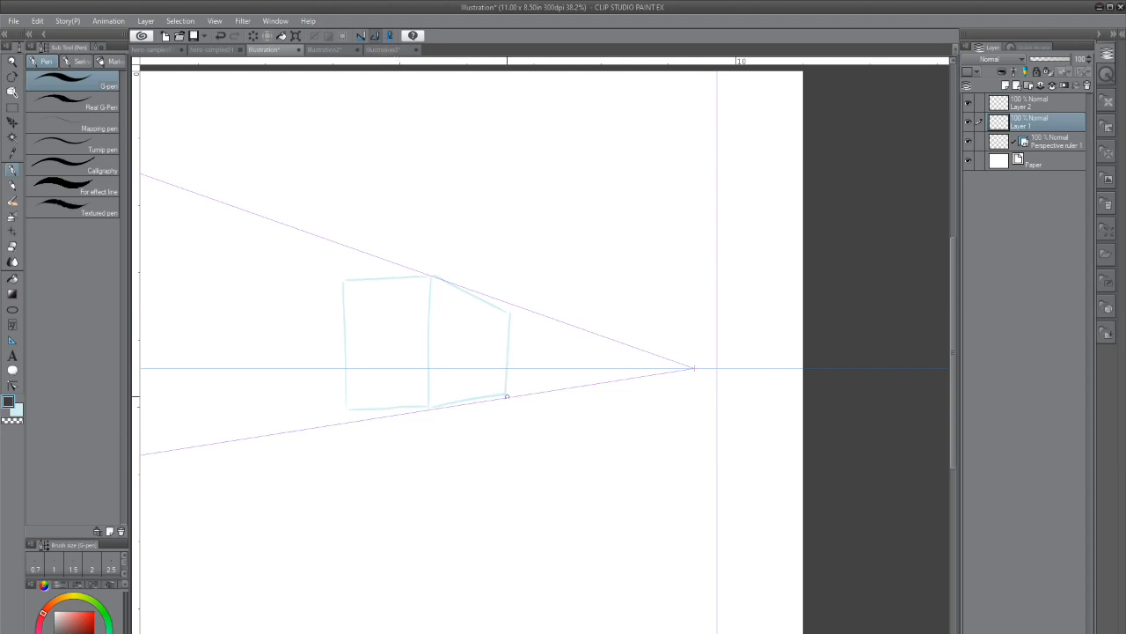
left_click_drag(507, 316, 507, 396)
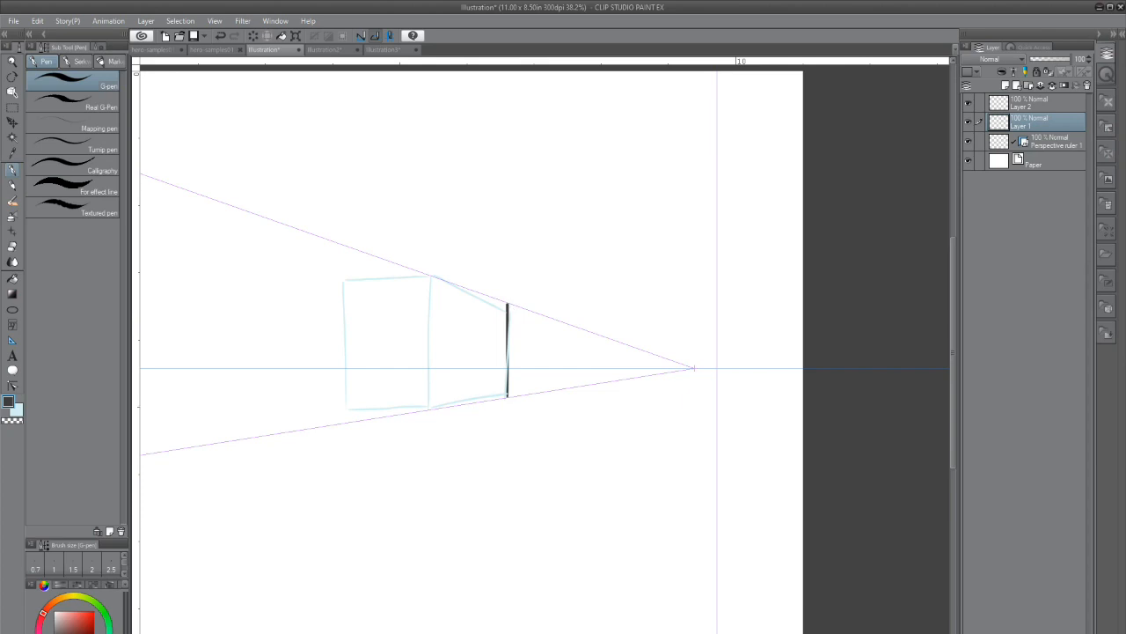
left_click_drag(429, 363, 429, 409)
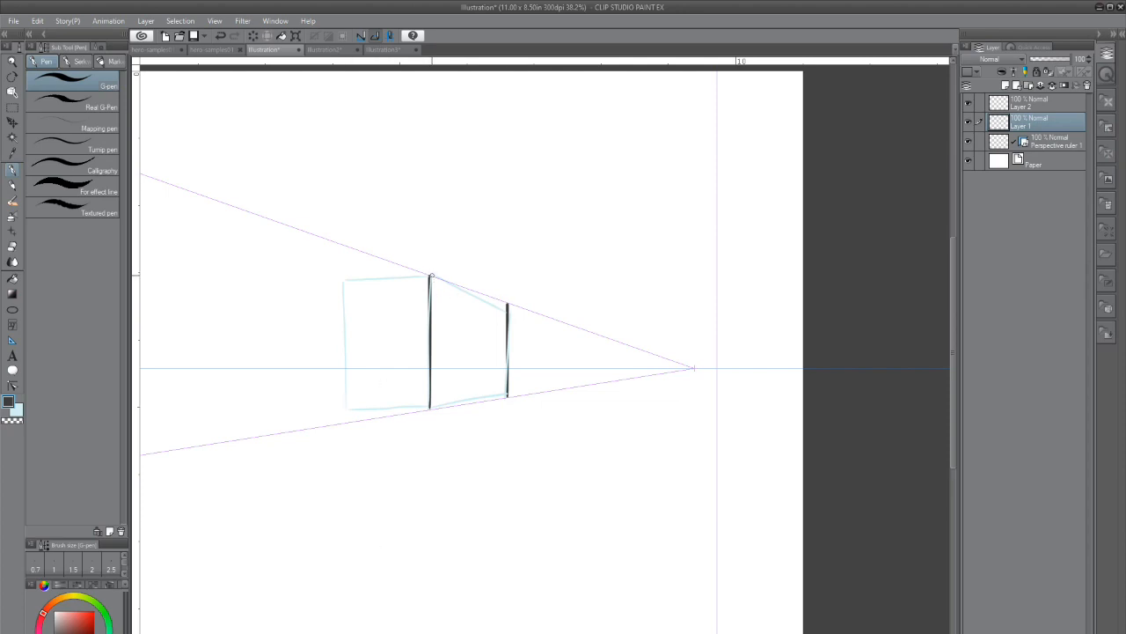
left_click_drag(431, 276, 510, 304)
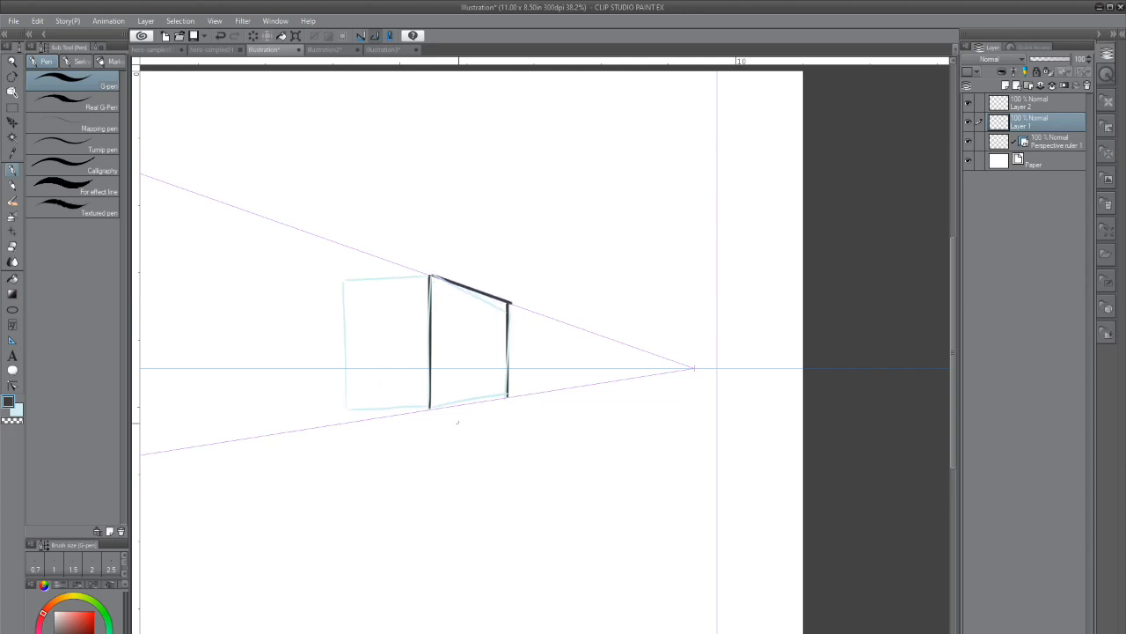
left_click_drag(431, 407, 507, 396)
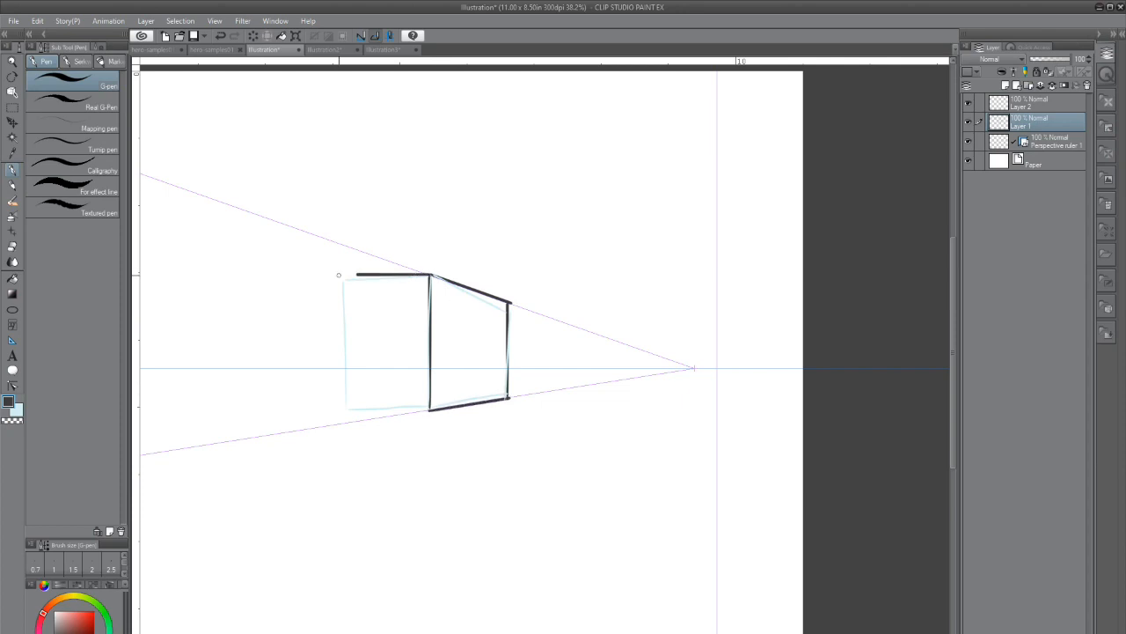
left_click_drag(338, 274, 343, 409)
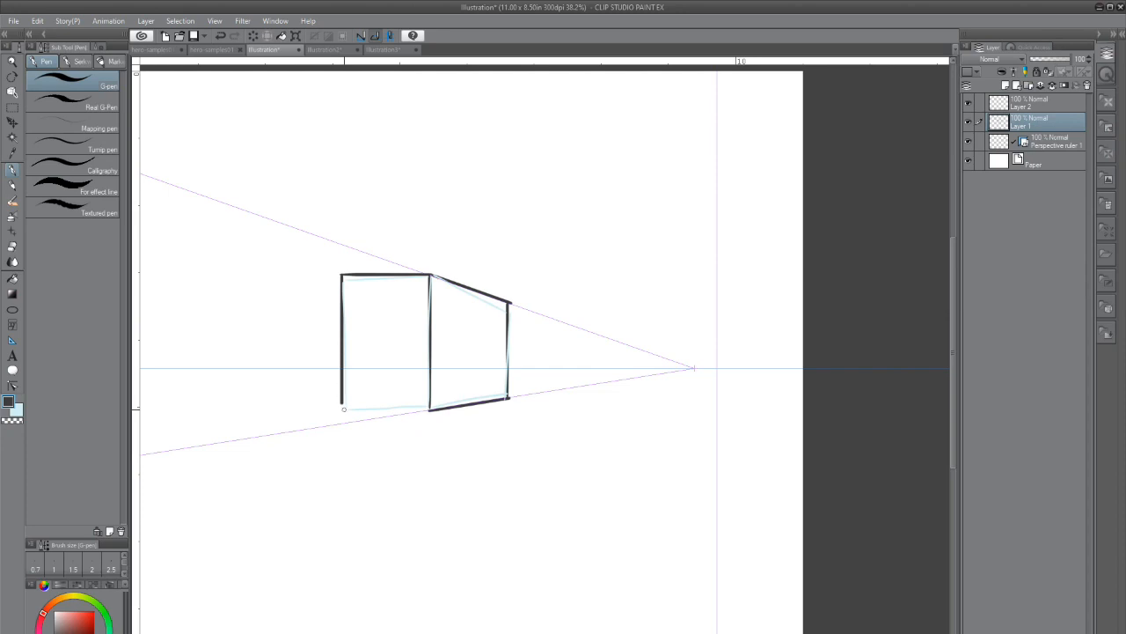
left_click_drag(343, 409, 405, 409)
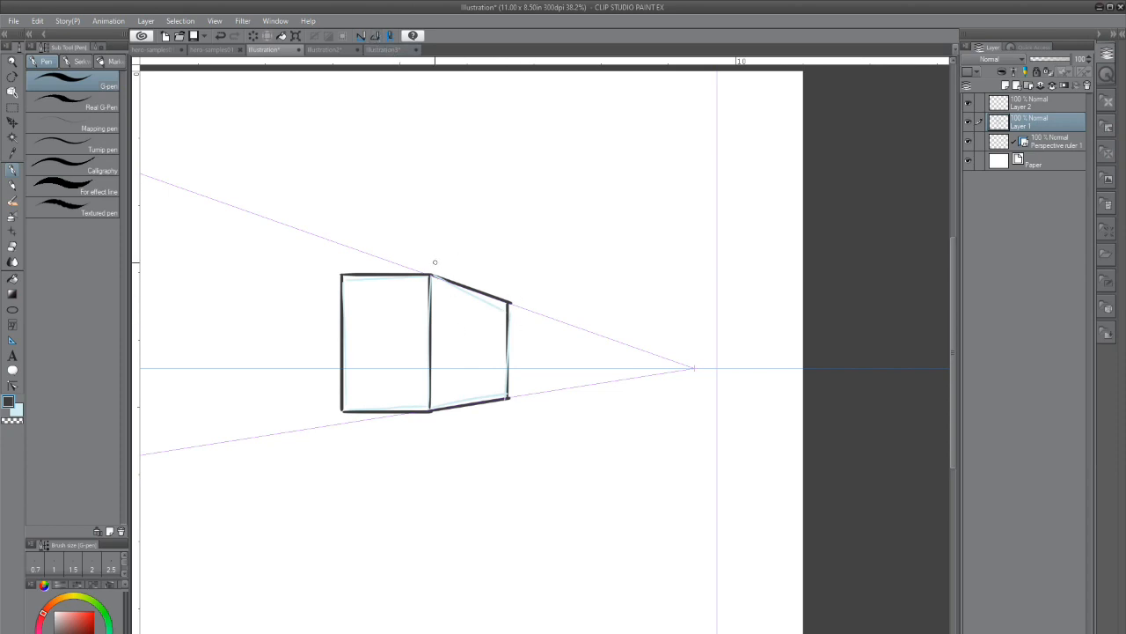
Ink a curved roof over the side face and thick top lines across the box.
left_click_drag(435, 262, 506, 280)
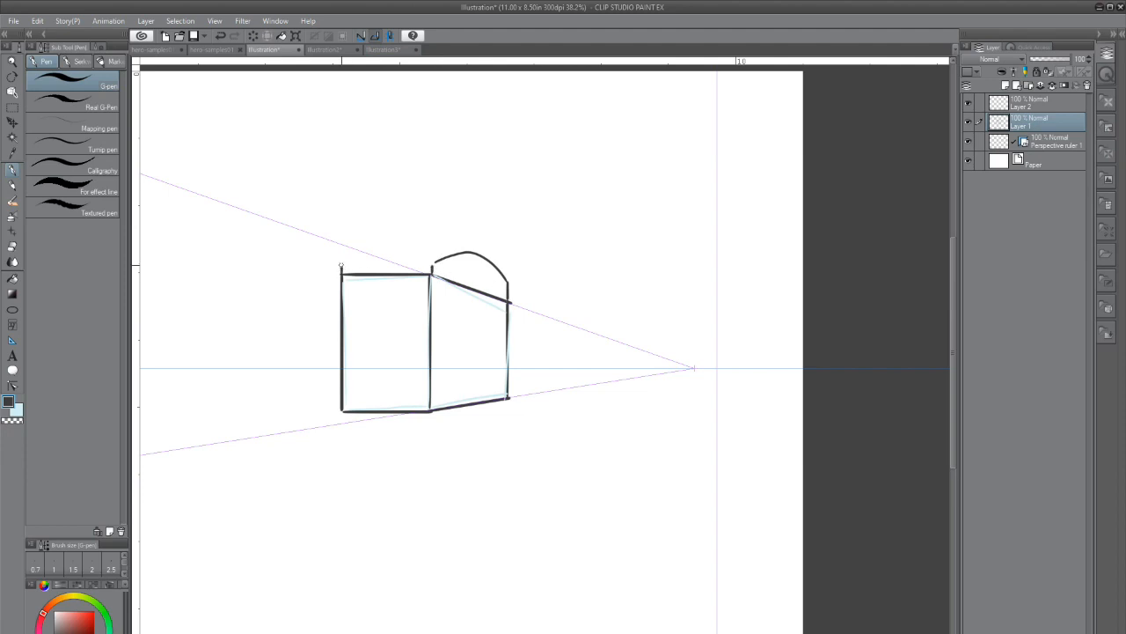
left_click_drag(338, 268, 423, 264)
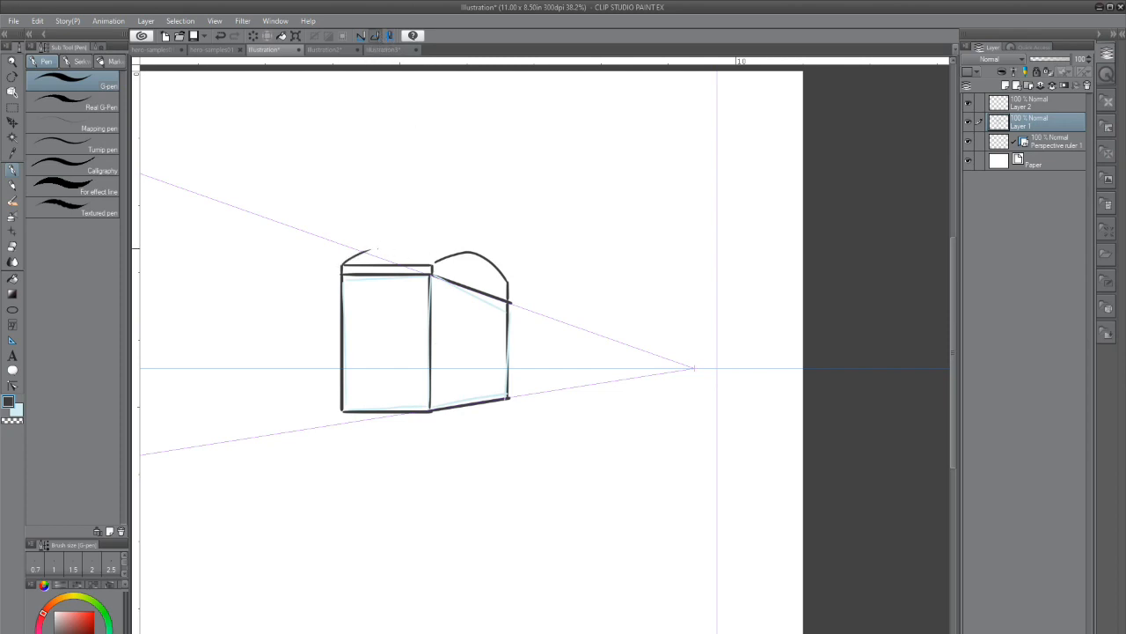
left_click_drag(343, 255, 470, 249)
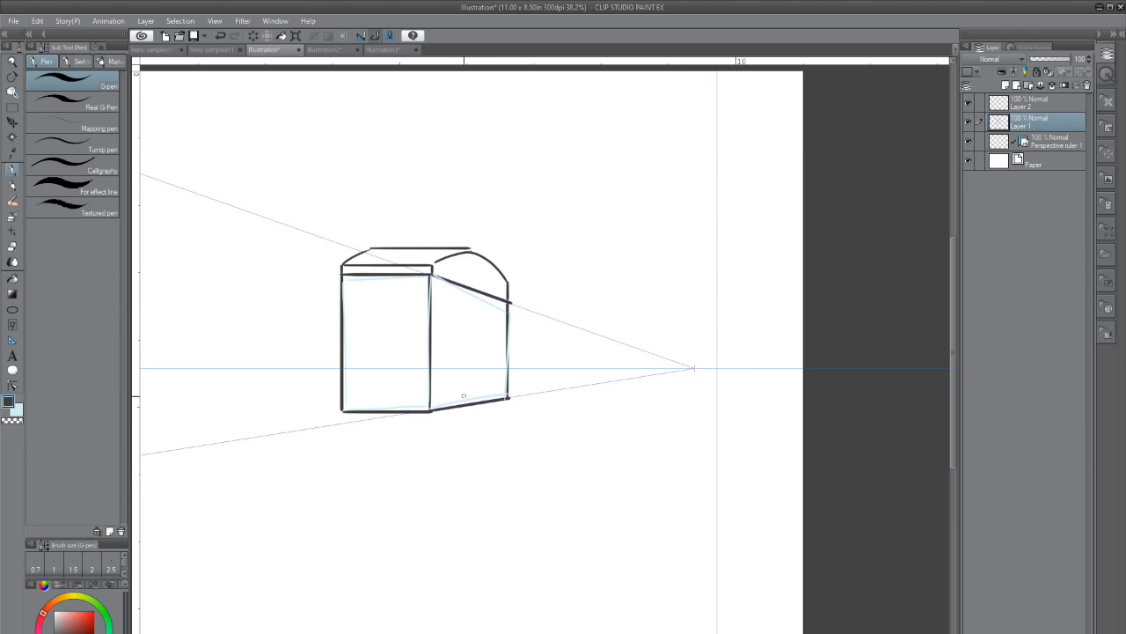
Draw a door outline on the side face with horizontal slats and diagonal details.
left_click_drag(449, 352, 449, 401)
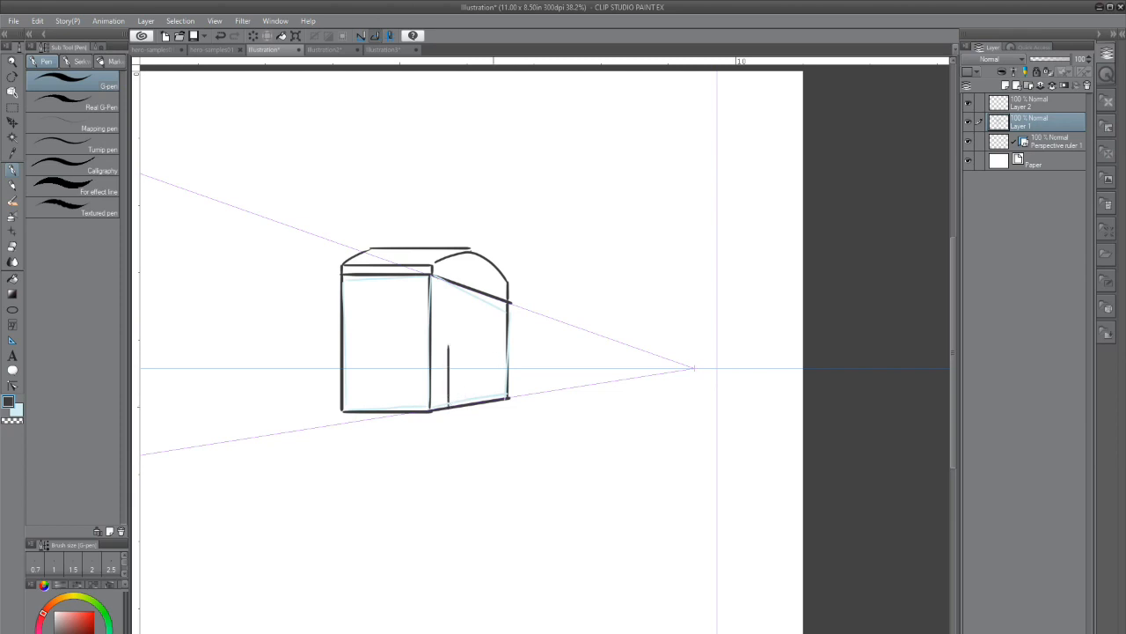
left_click_drag(453, 343, 489, 396)
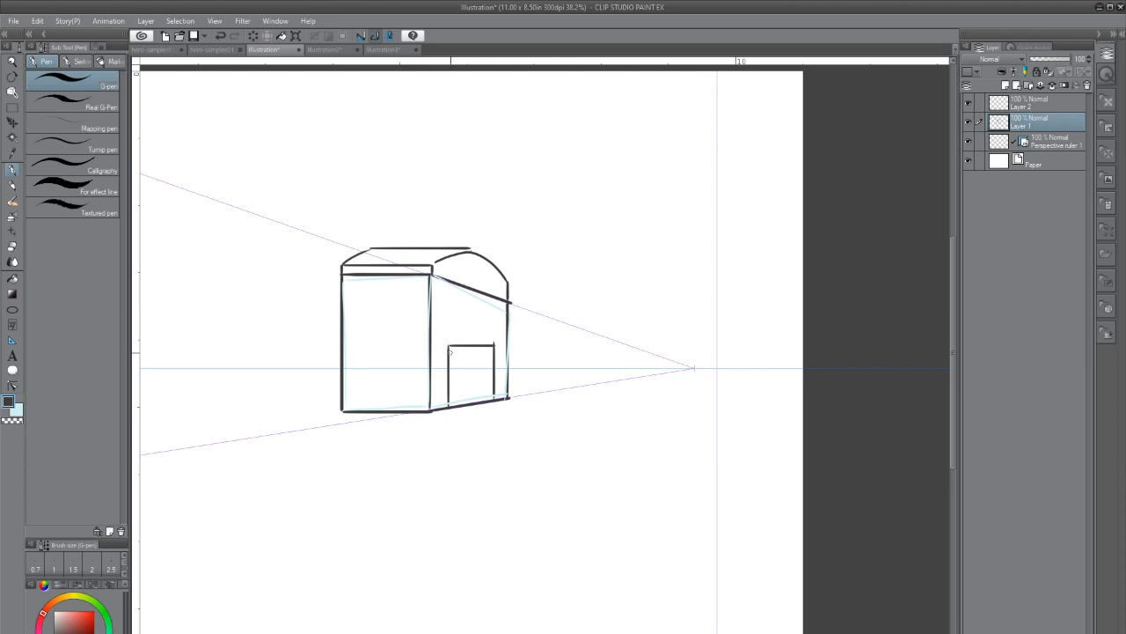
left_click_drag(449, 352, 494, 352)
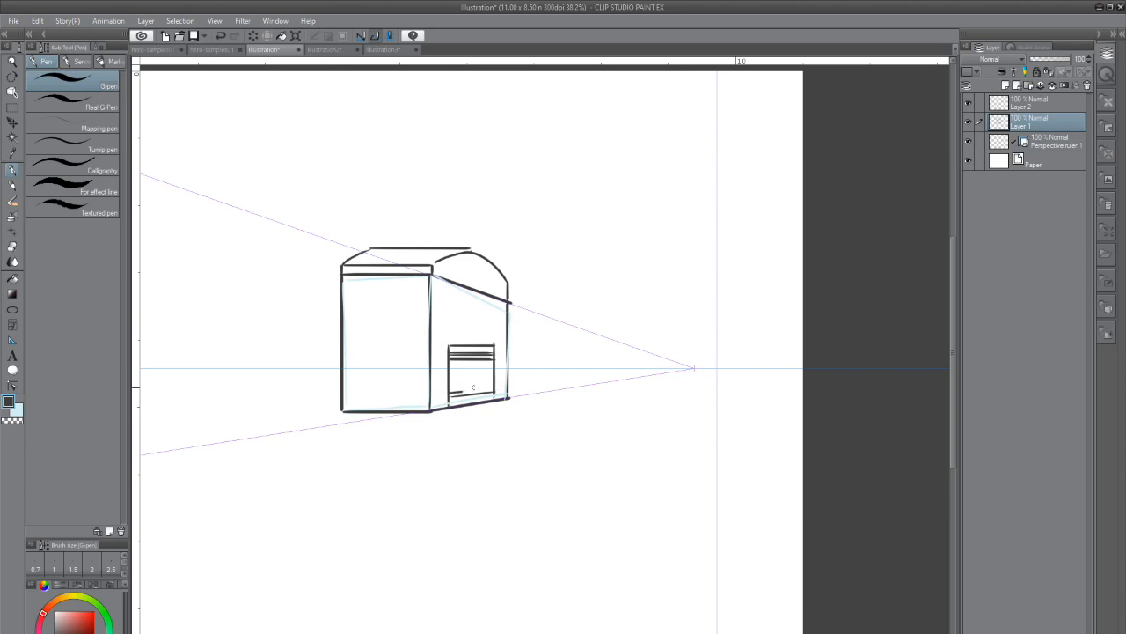
left_click_drag(450, 387, 495, 384)
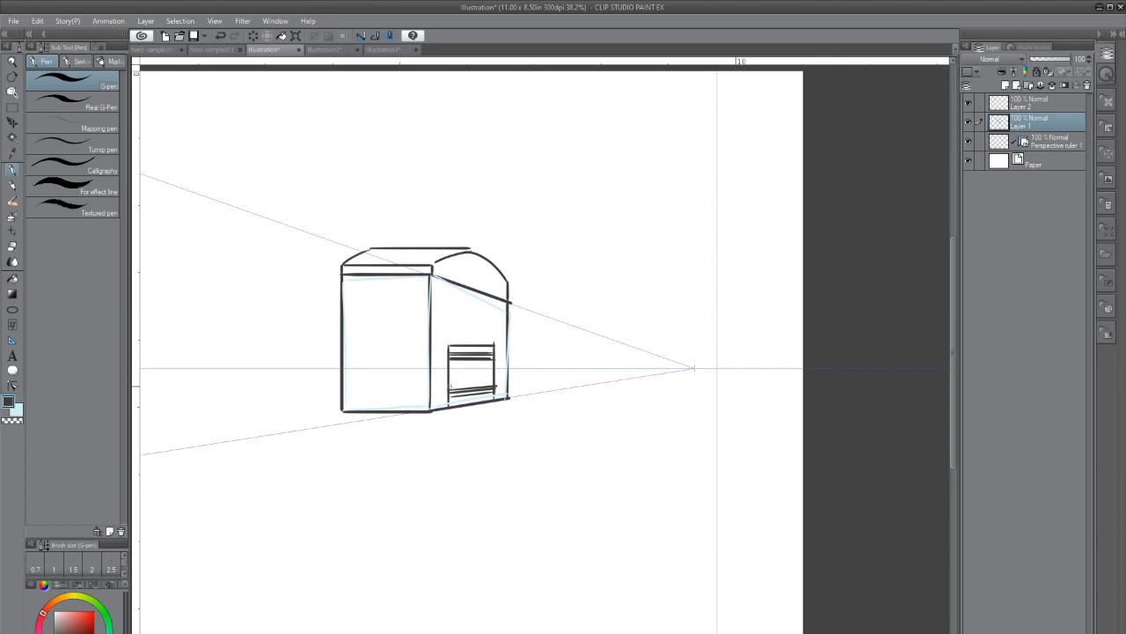
left_click_drag(450, 387, 489, 361)
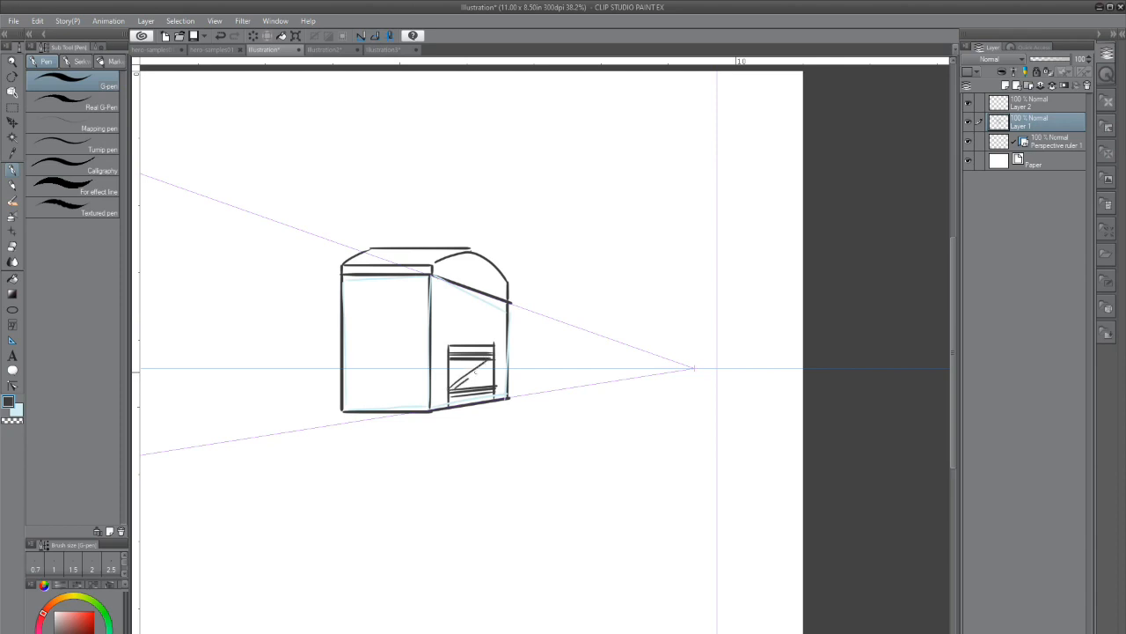
left_click_drag(450, 385, 493, 361)
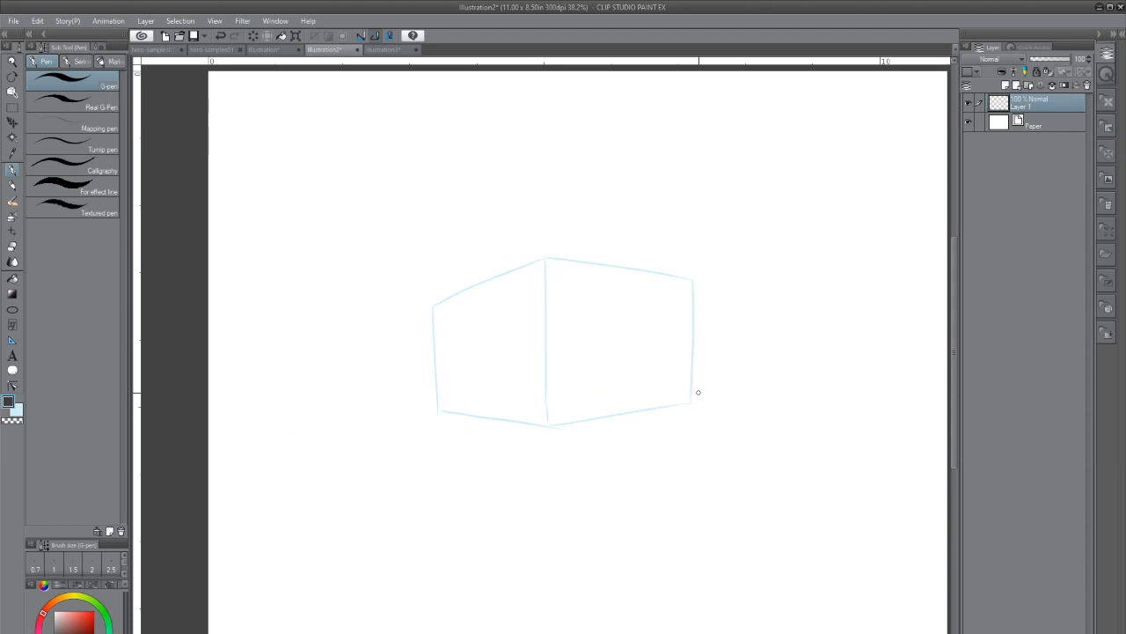
mouse_move(667, 560)
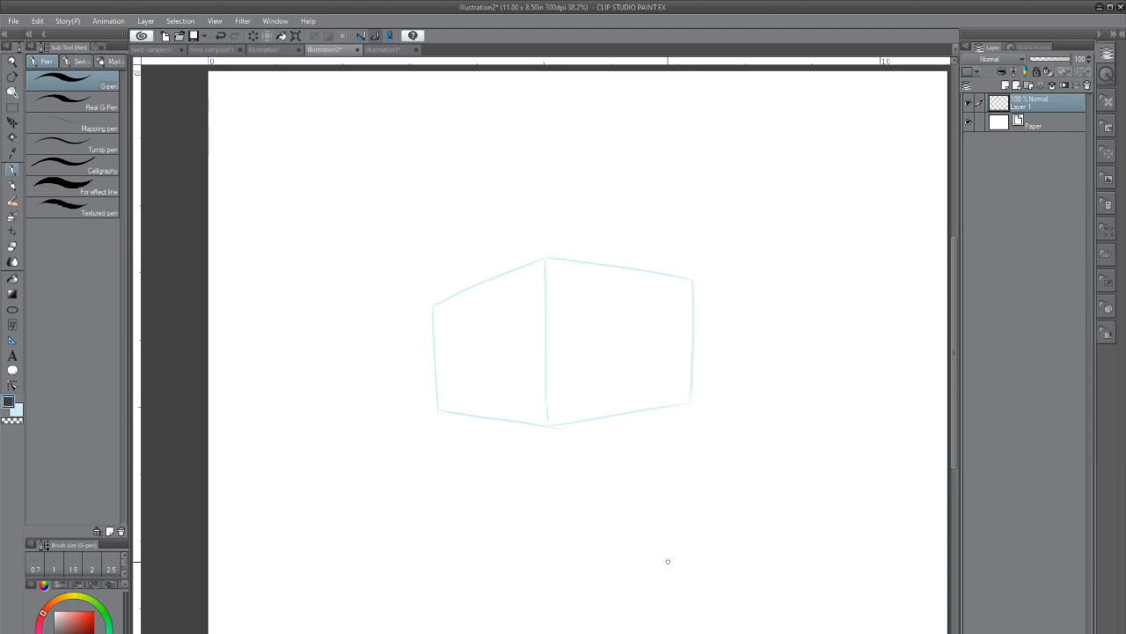
mouse_move(162, 5)
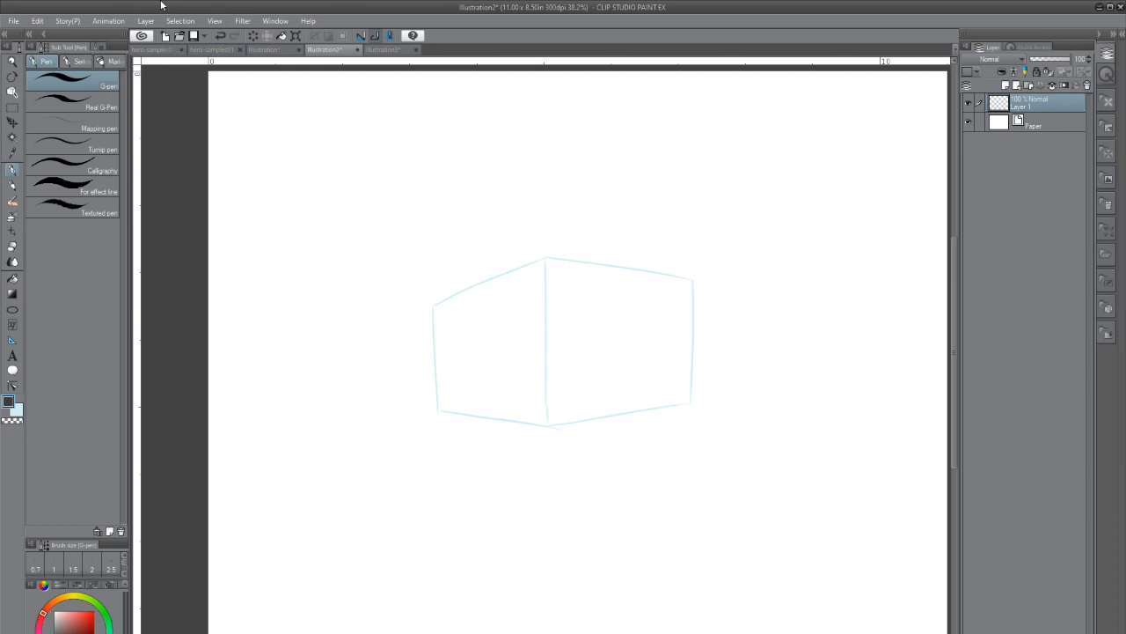
Open the Layer menu on Illustration2's corner-view box sketch.
left_click(146, 20)
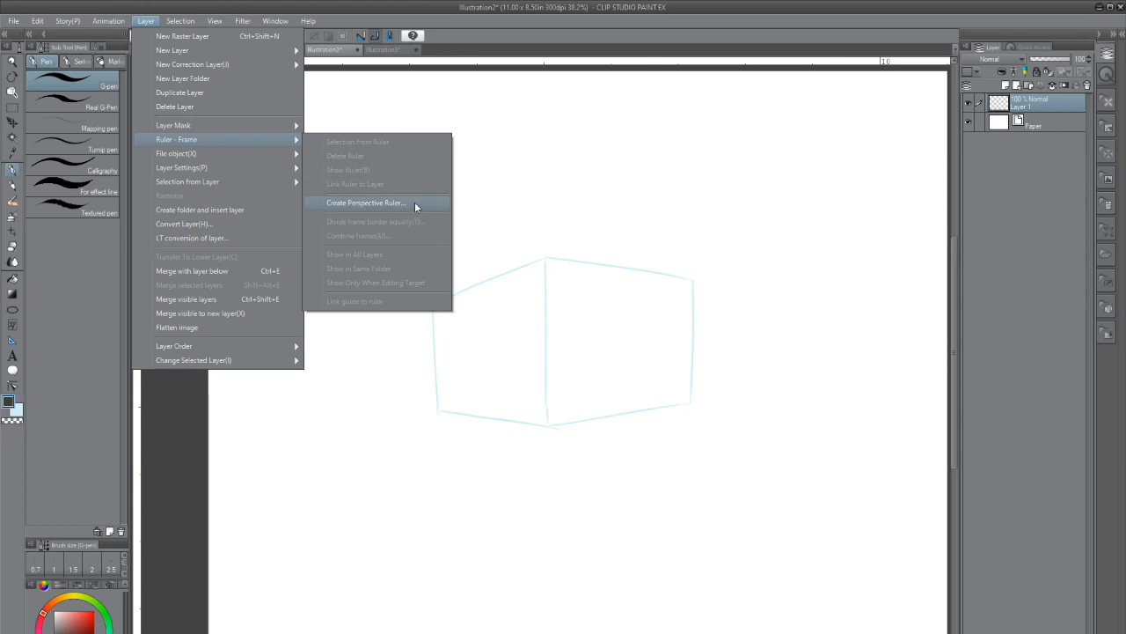
Start Create Perspective Ruler and choose 2 points perspective.
left_click(365, 202)
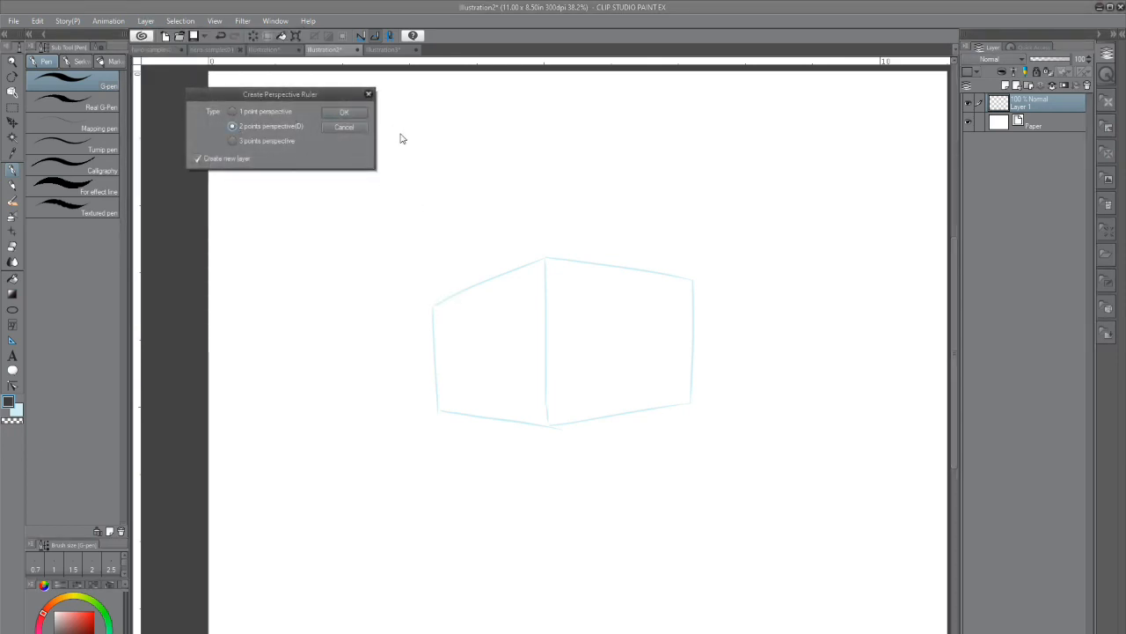
left_click(344, 113)
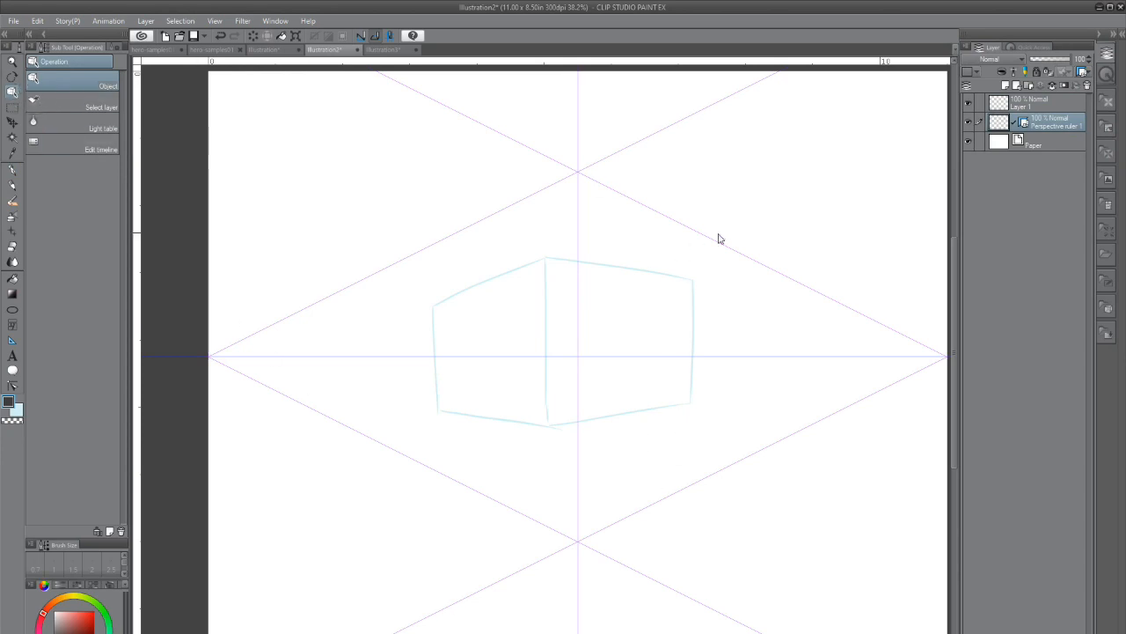
mouse_move(653, 361)
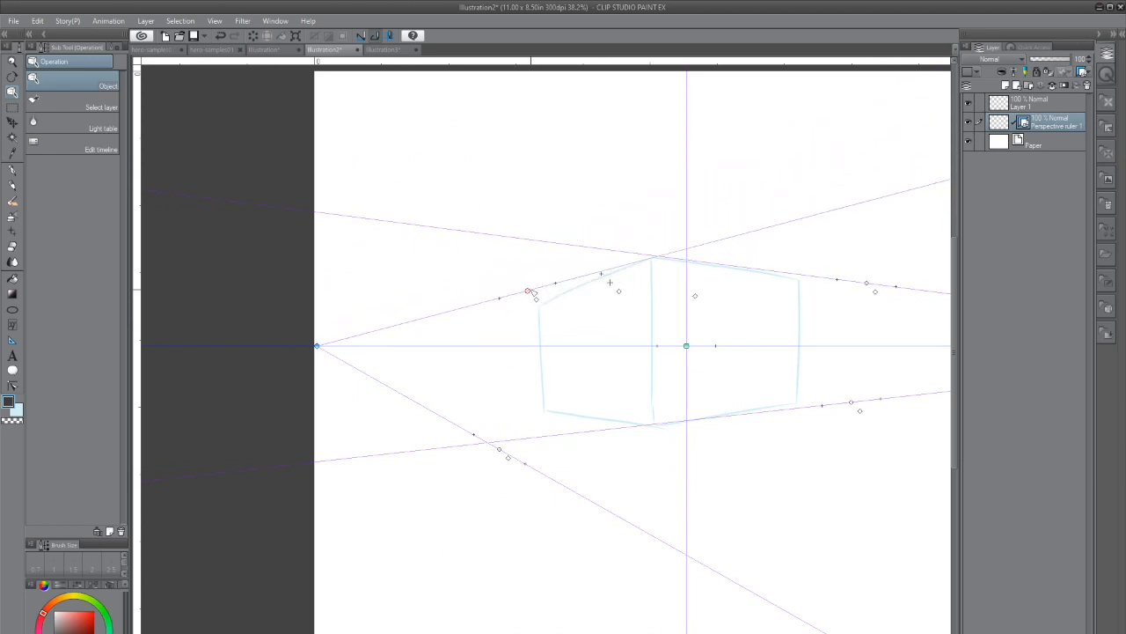
Align the lower guide with the box's bottom edge and reposition the left vanishing point.
left_click_drag(528, 290, 531, 409)
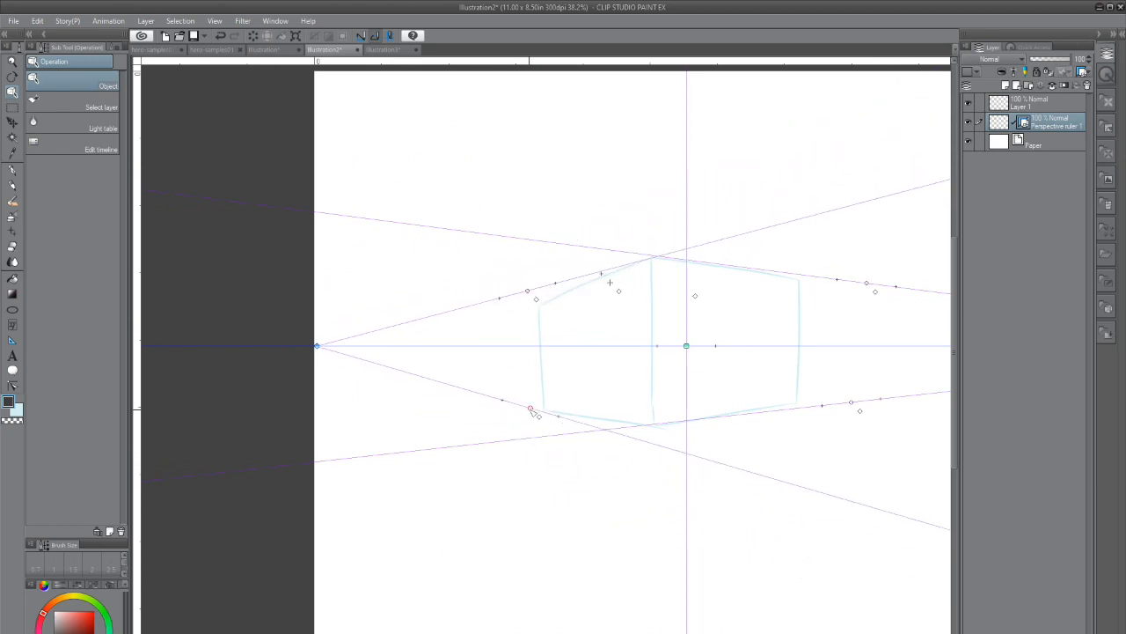
left_click_drag(317, 345, 362, 345)
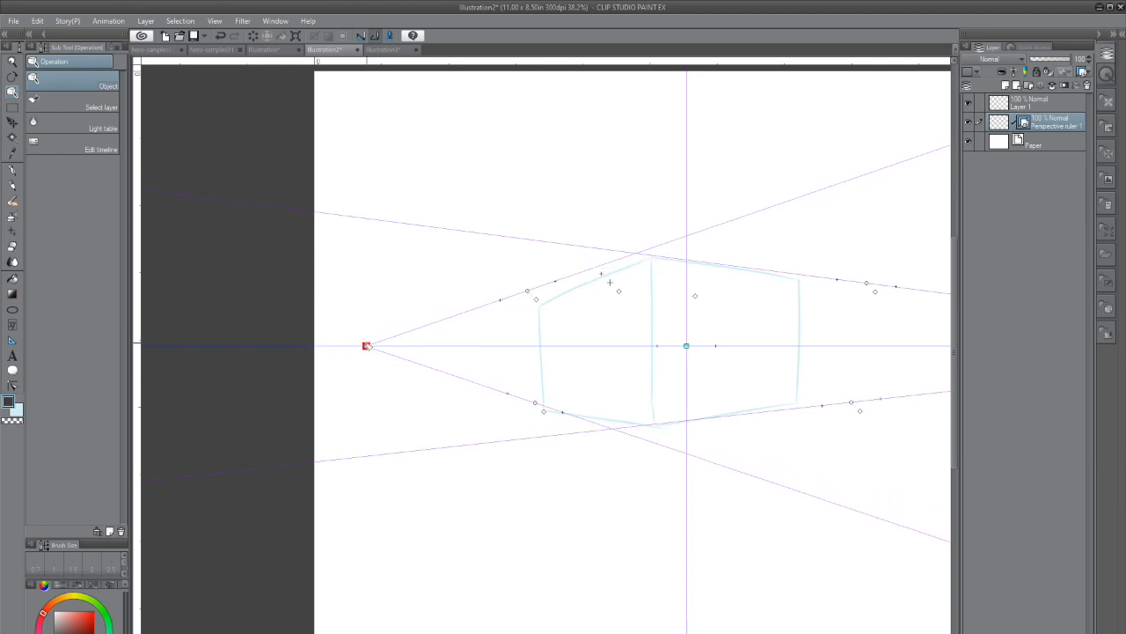
left_click_drag(367, 345, 268, 345)
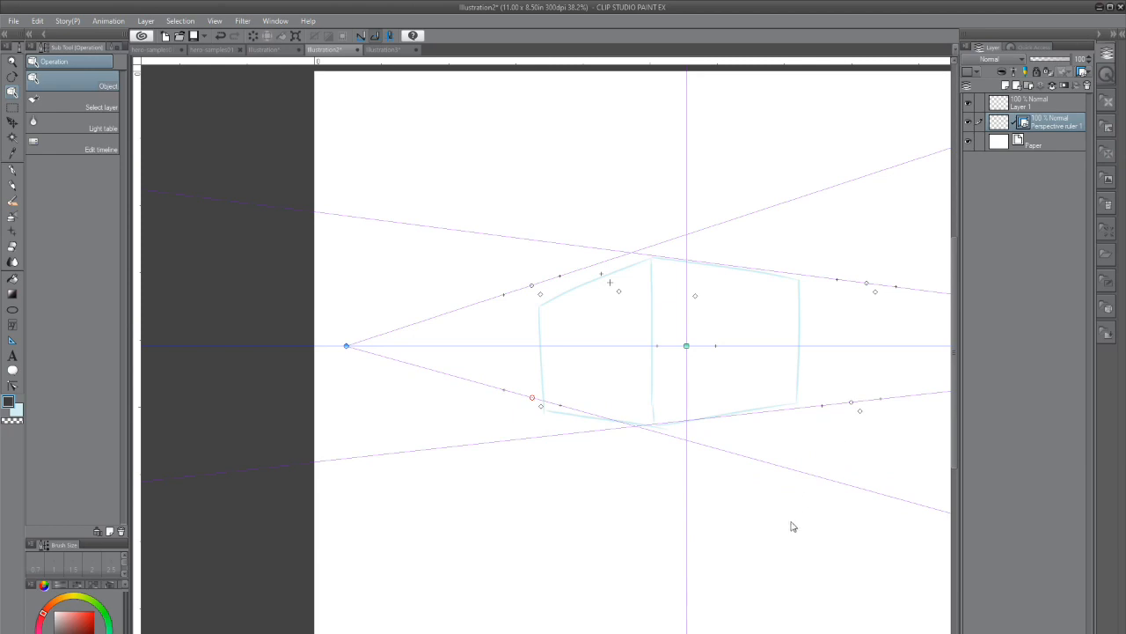
mouse_move(1034, 98)
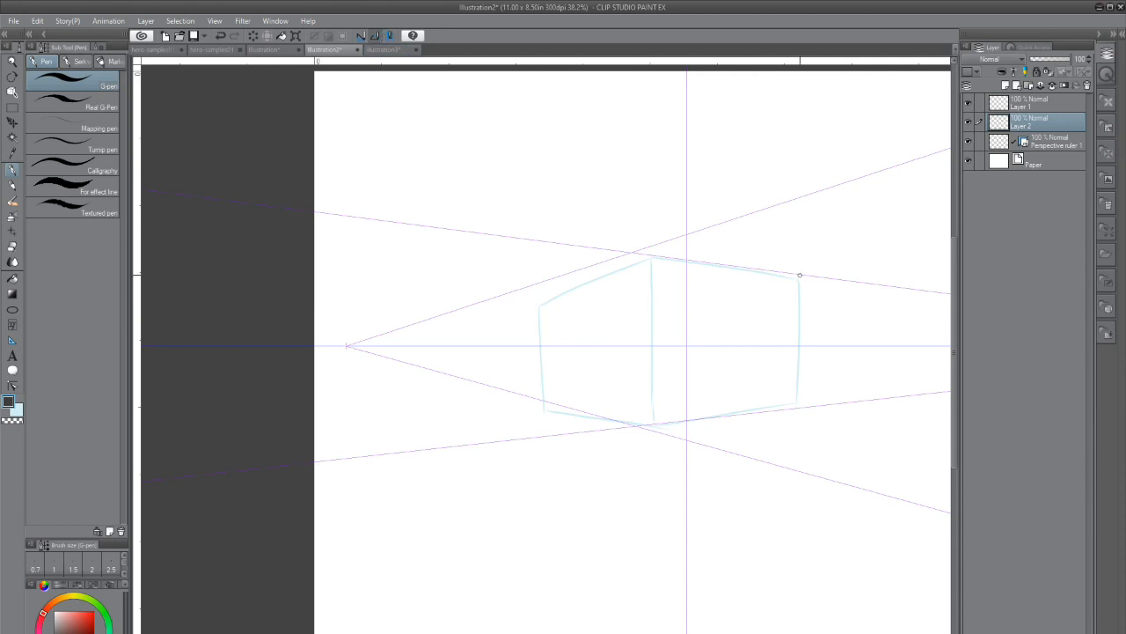
Ink the box's three vertical edges and its top and bottom edges along the guides.
left_click_drag(800, 277, 800, 406)
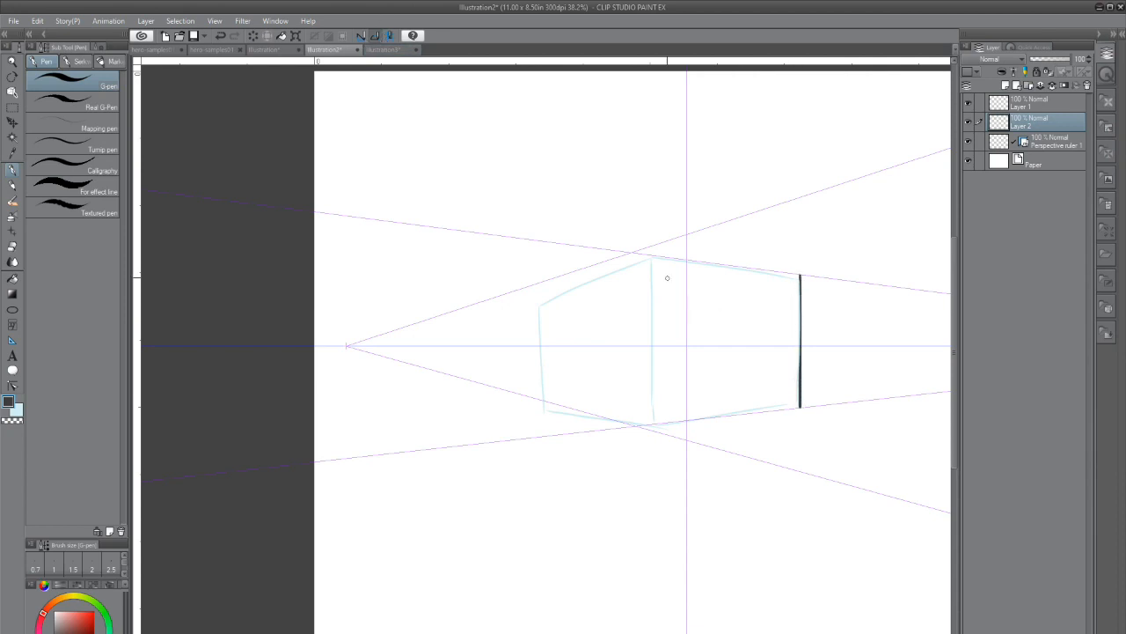
left_click_drag(651, 255, 651, 427)
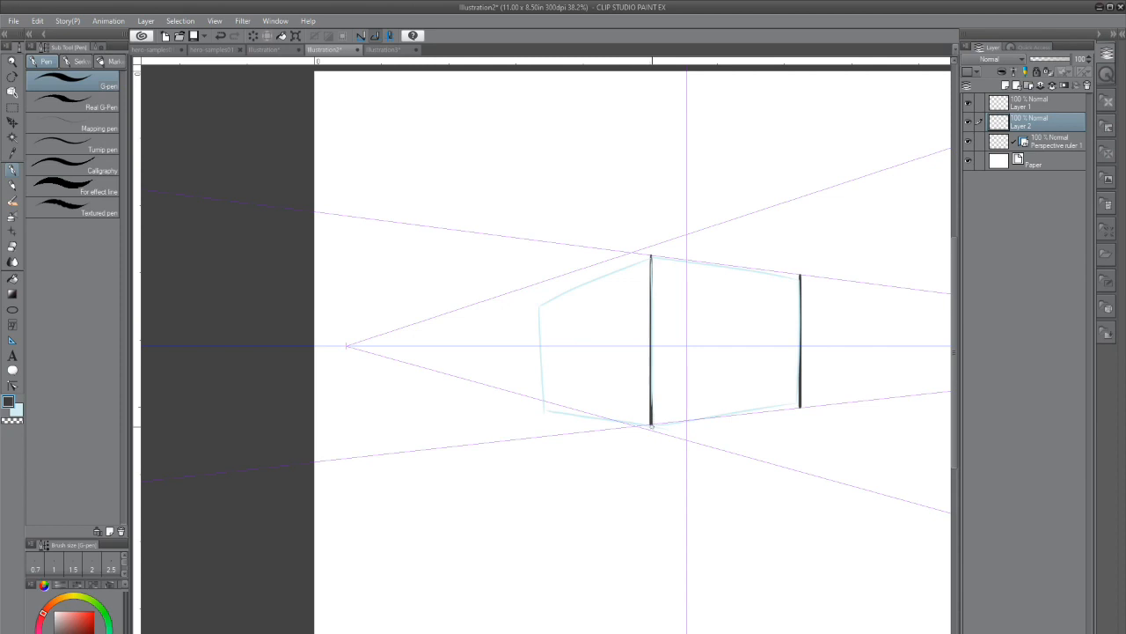
left_click_drag(543, 281, 543, 401)
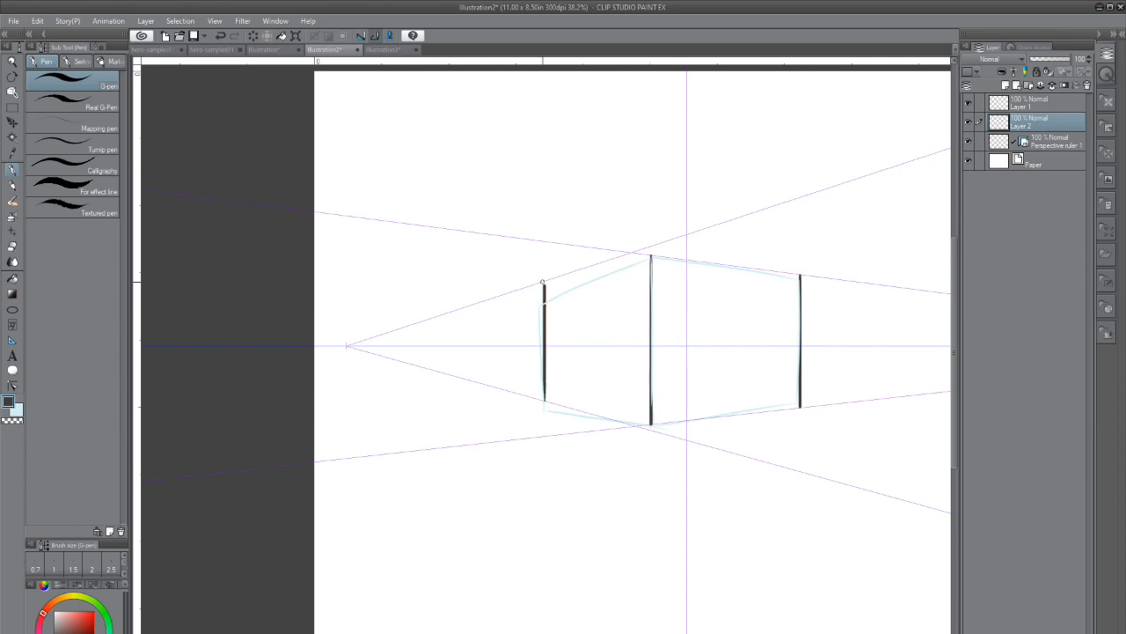
left_click_drag(543, 282, 645, 254)
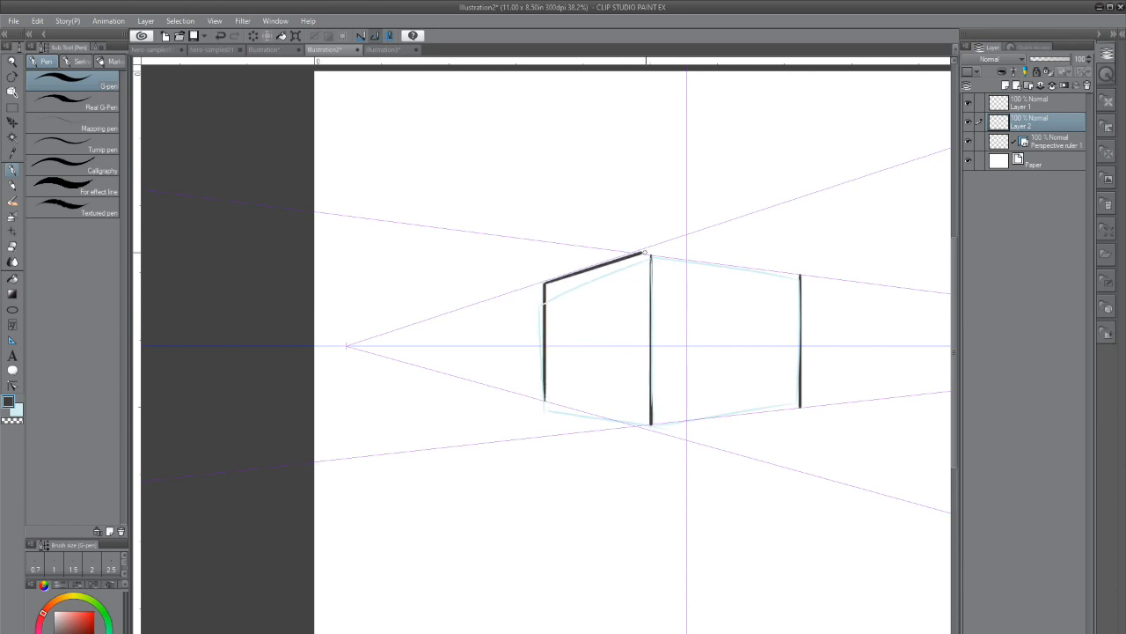
left_click_drag(647, 255, 699, 261)
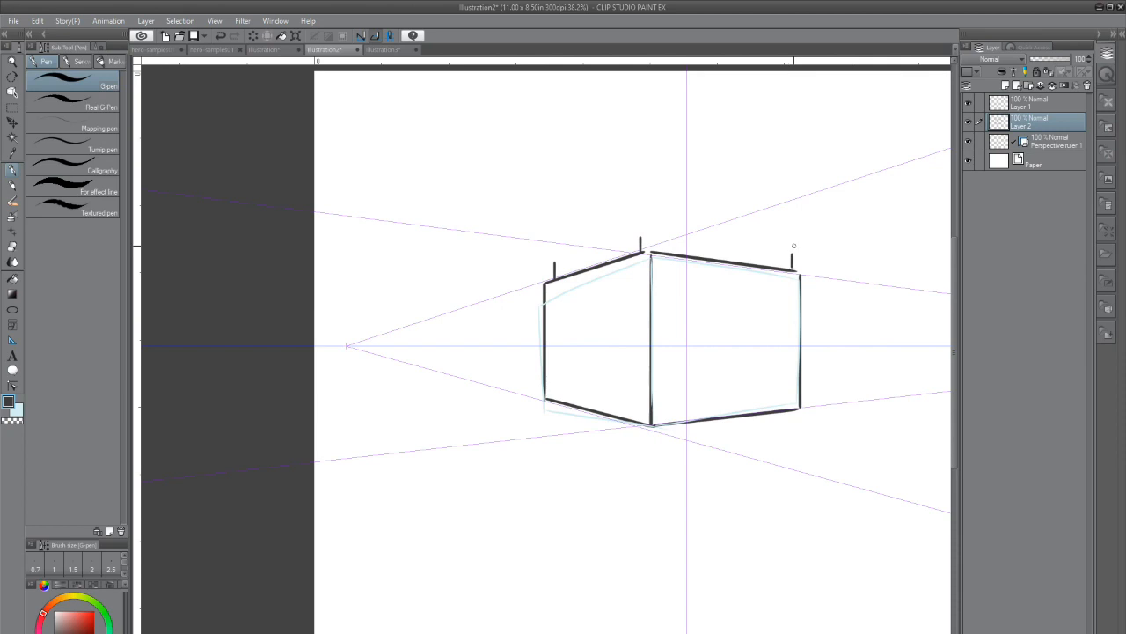
Draw the rooftop ledge and begin a smaller block on the building's left side.
left_click_drag(556, 263, 641, 228)
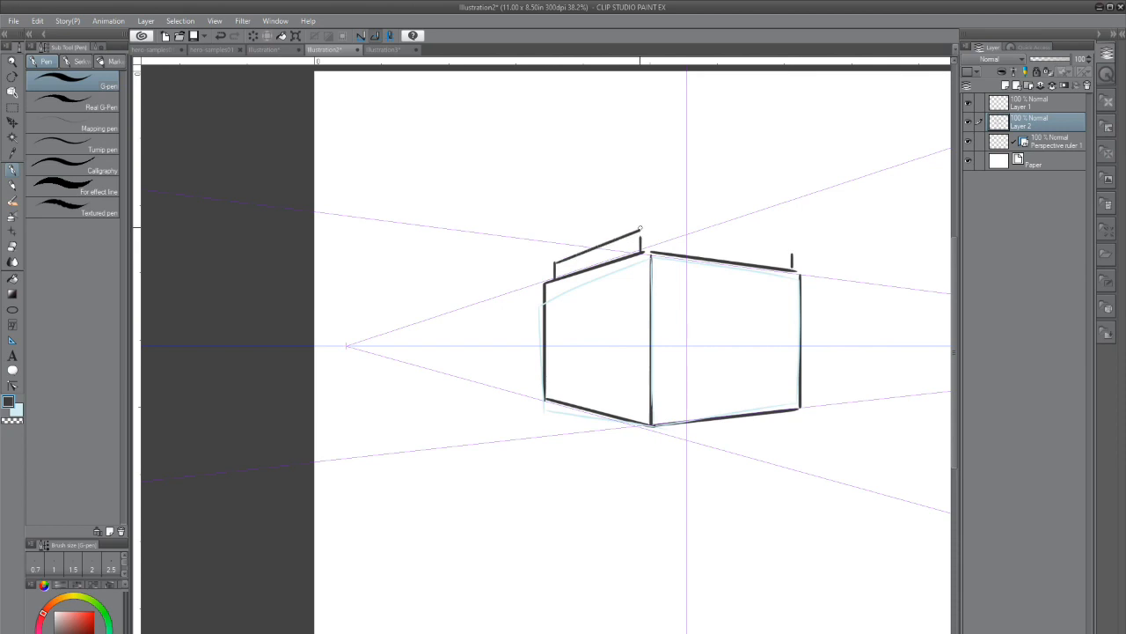
left_click_drag(641, 231, 755, 255)
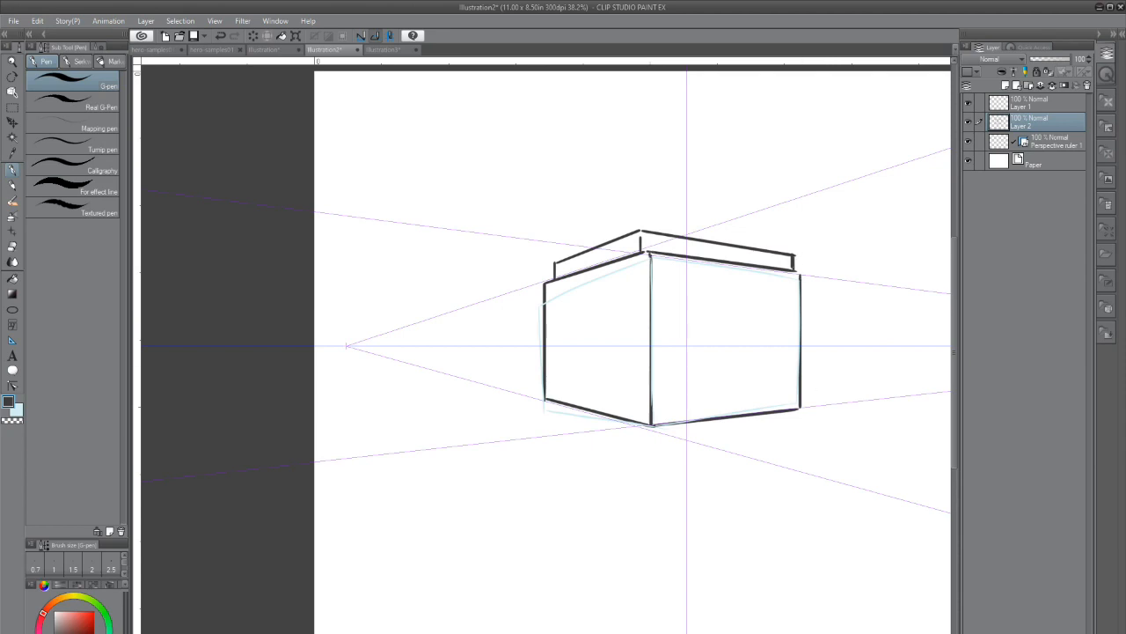
mouse_move(848, 376)
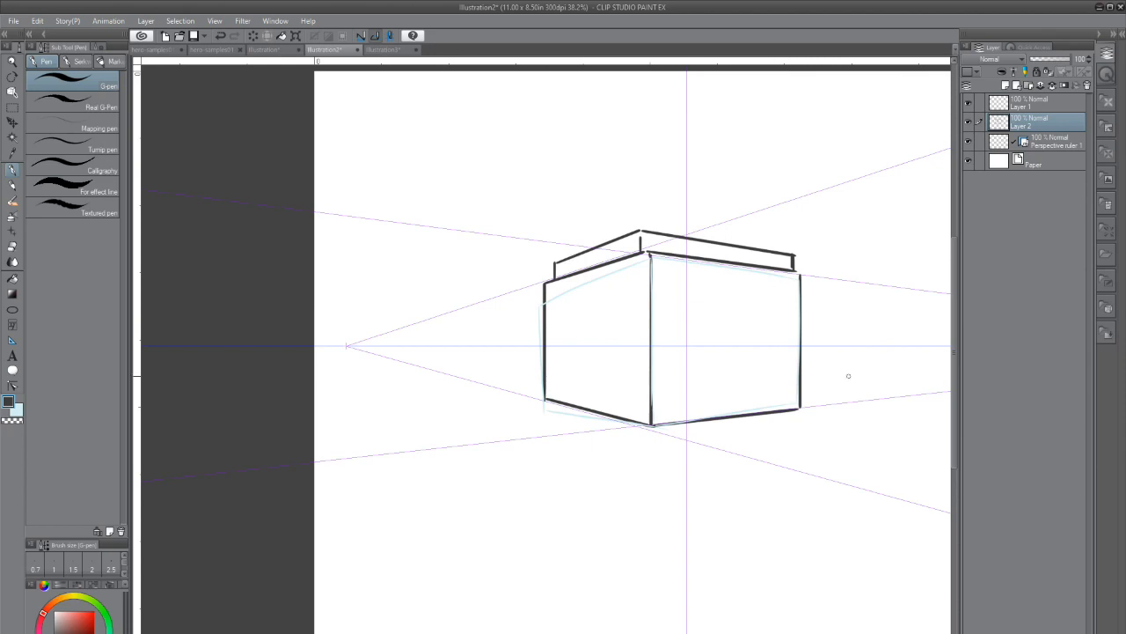
left_click_drag(456, 317, 456, 374)
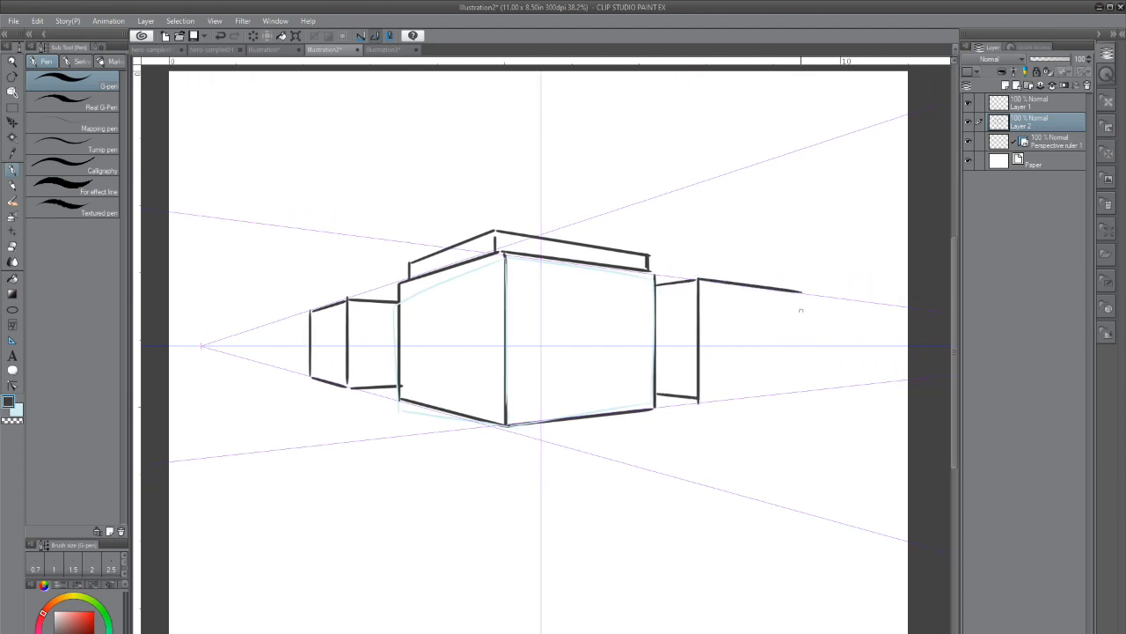
Draw the top edges of the smaller block on the building's right side.
left_click_drag(700, 396, 801, 290)
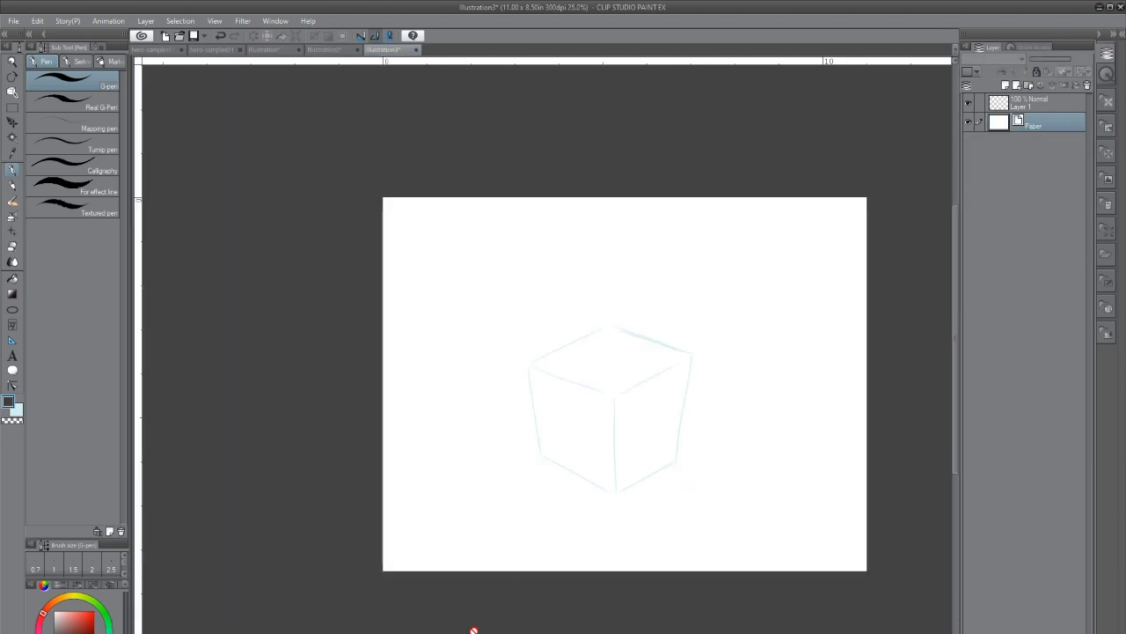
mouse_move(643, 605)
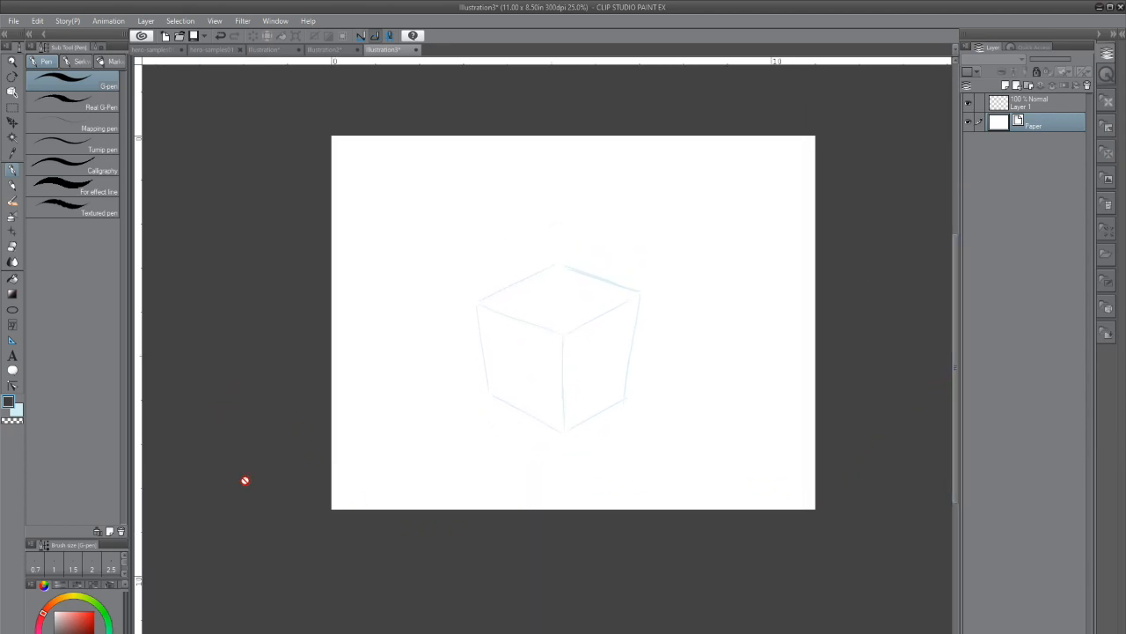
Start creating a perspective ruler from the Layer menu for the cube sketch.
left_click(145, 20)
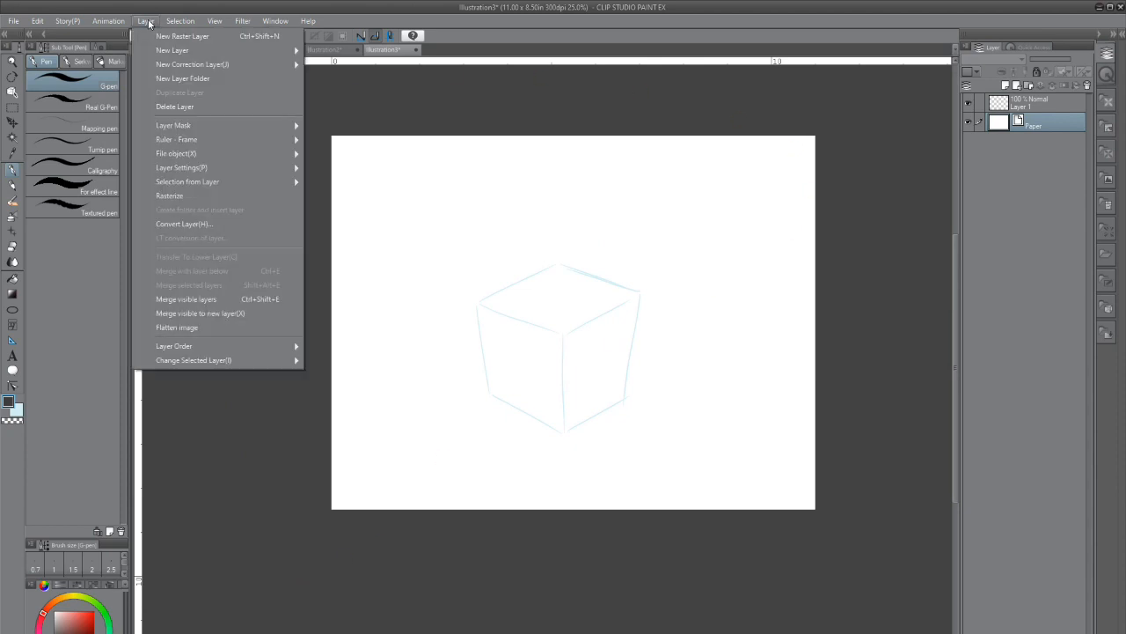
mouse_move(176, 153)
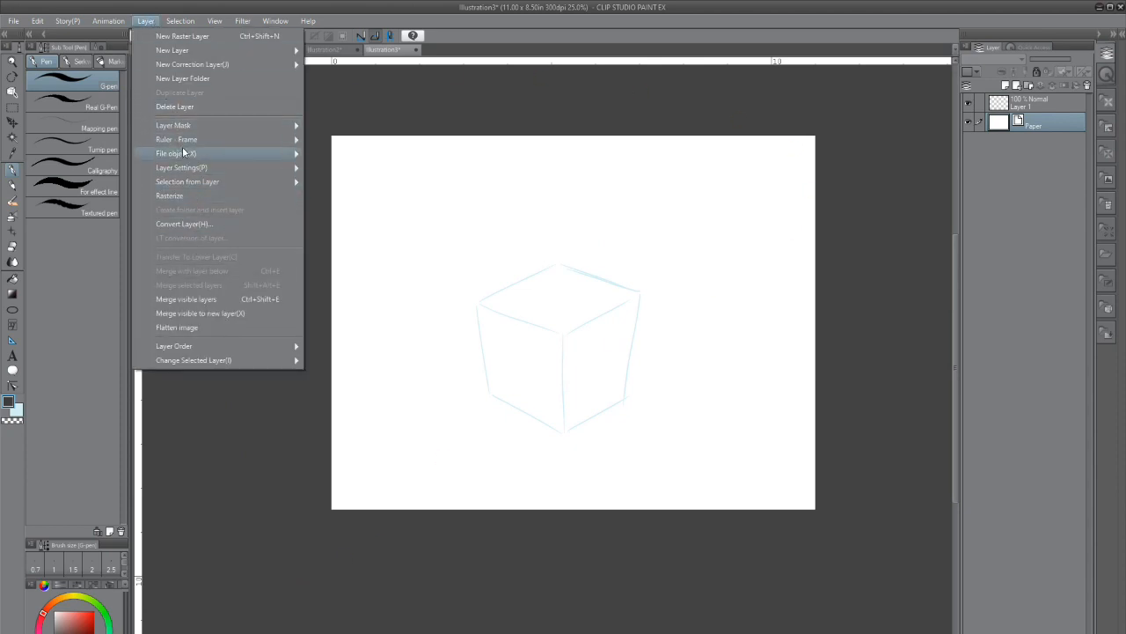
mouse_move(176, 139)
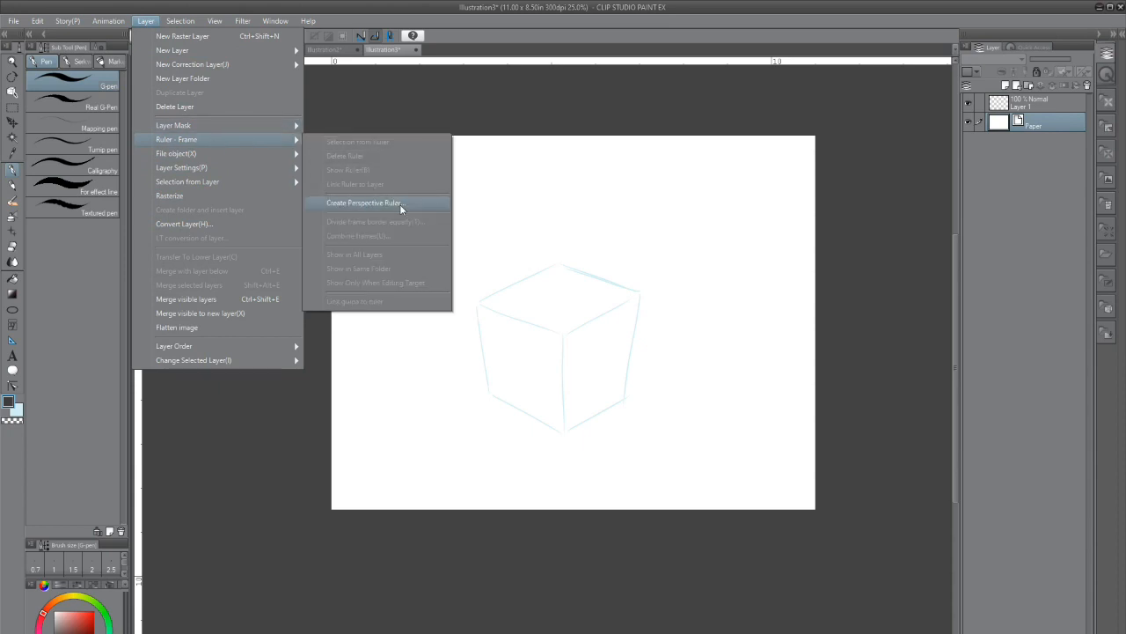
left_click(364, 202)
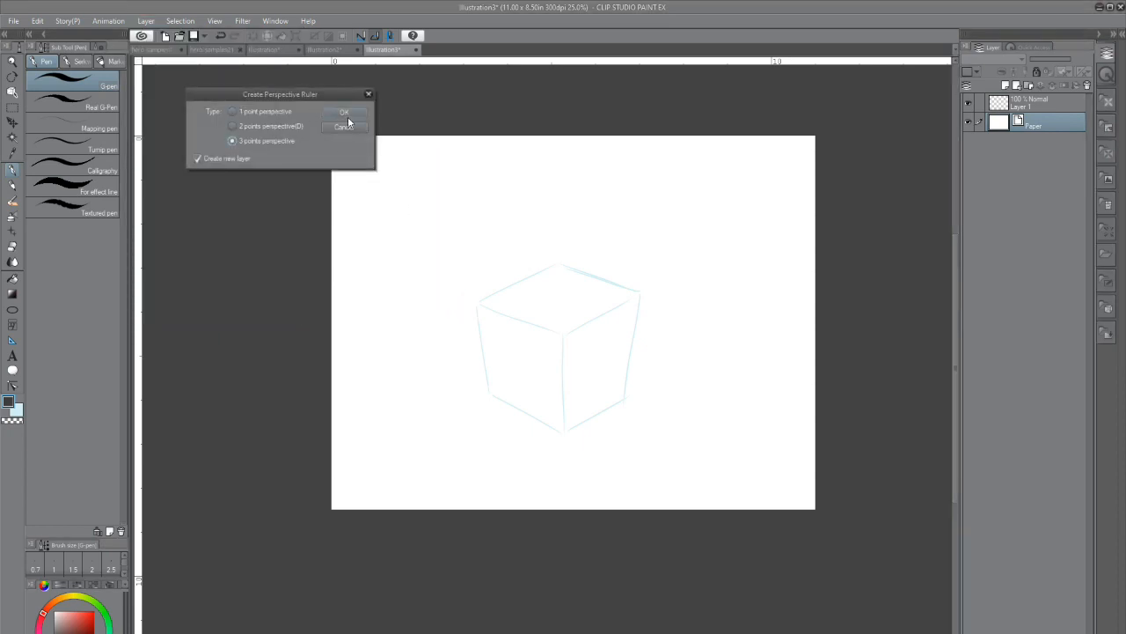
Create the three-point ruler, then move its horizon and guides onto the cube's edges.
left_click(343, 111)
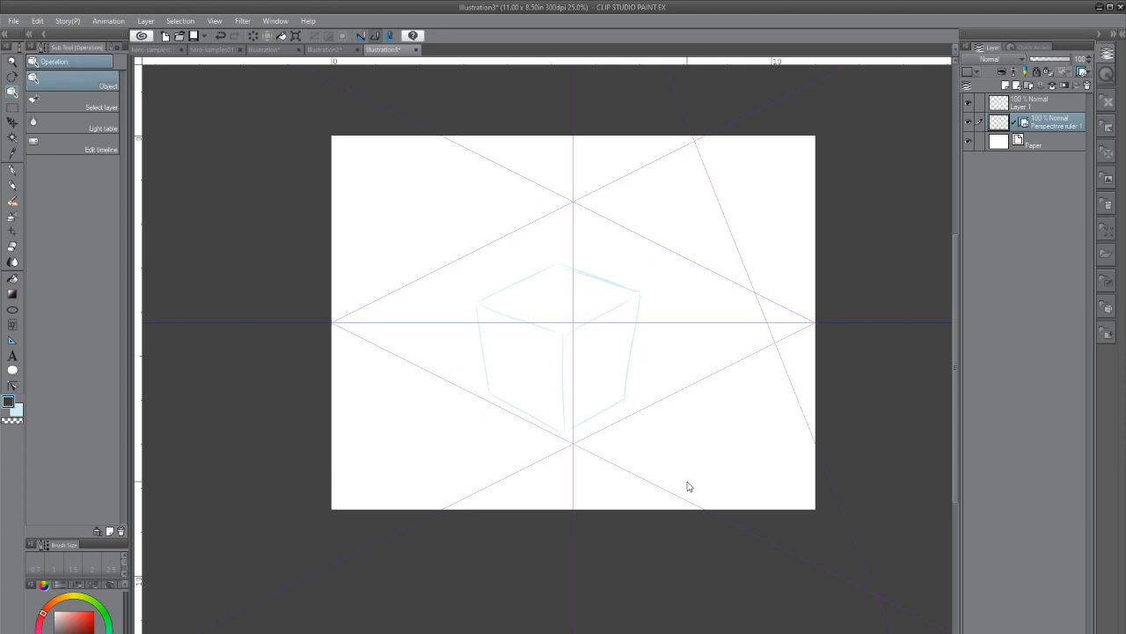
mouse_move(880, 307)
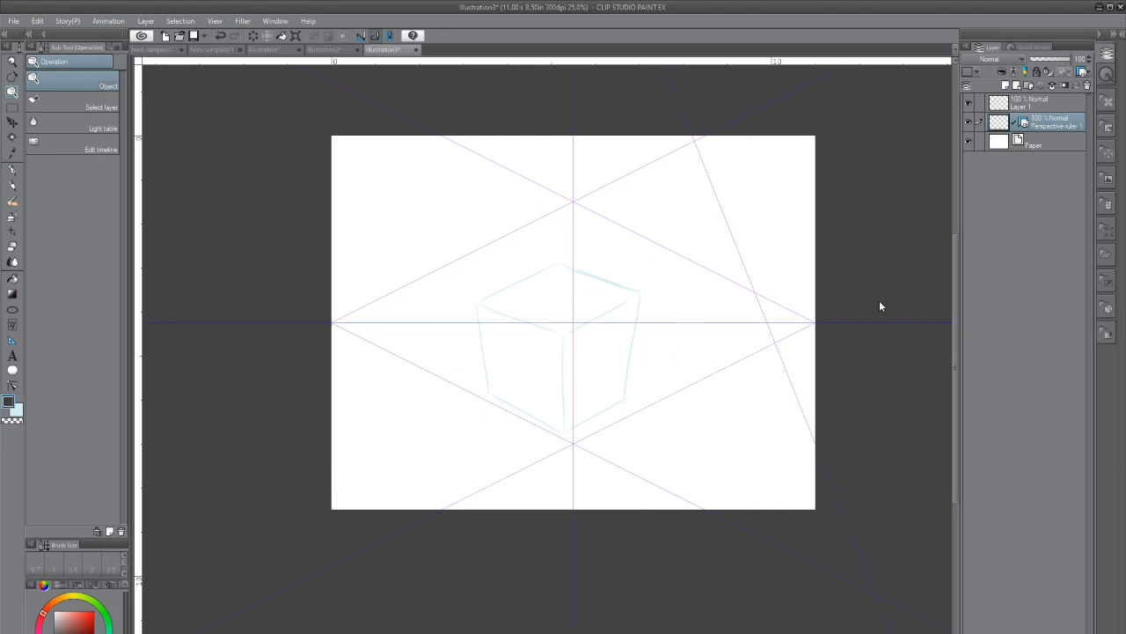
mouse_move(16, 95)
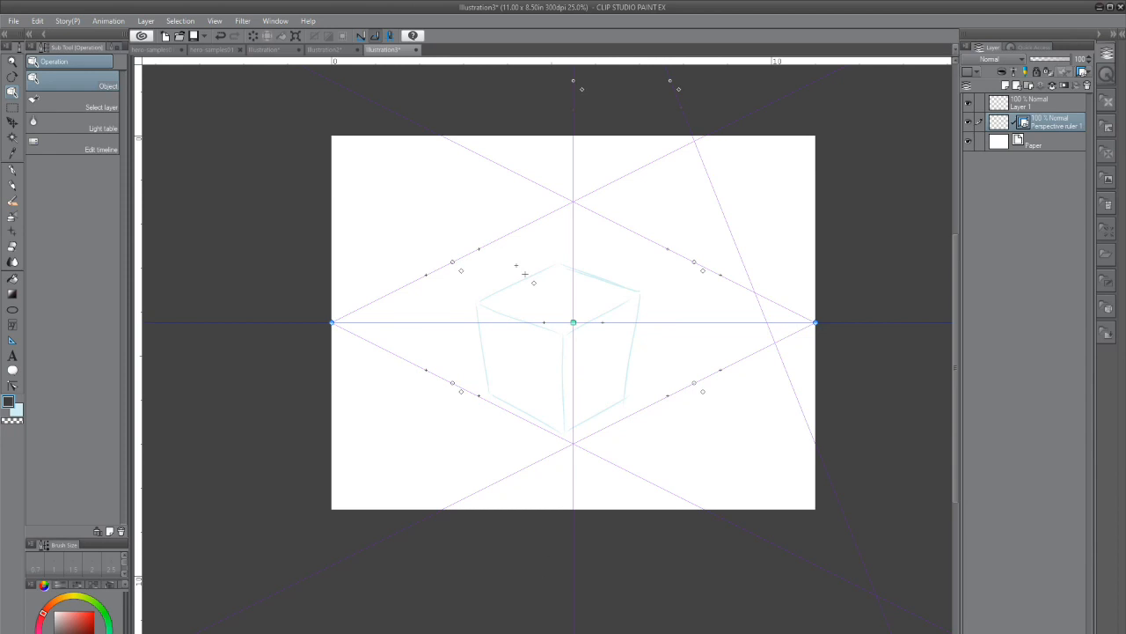
mouse_move(574, 364)
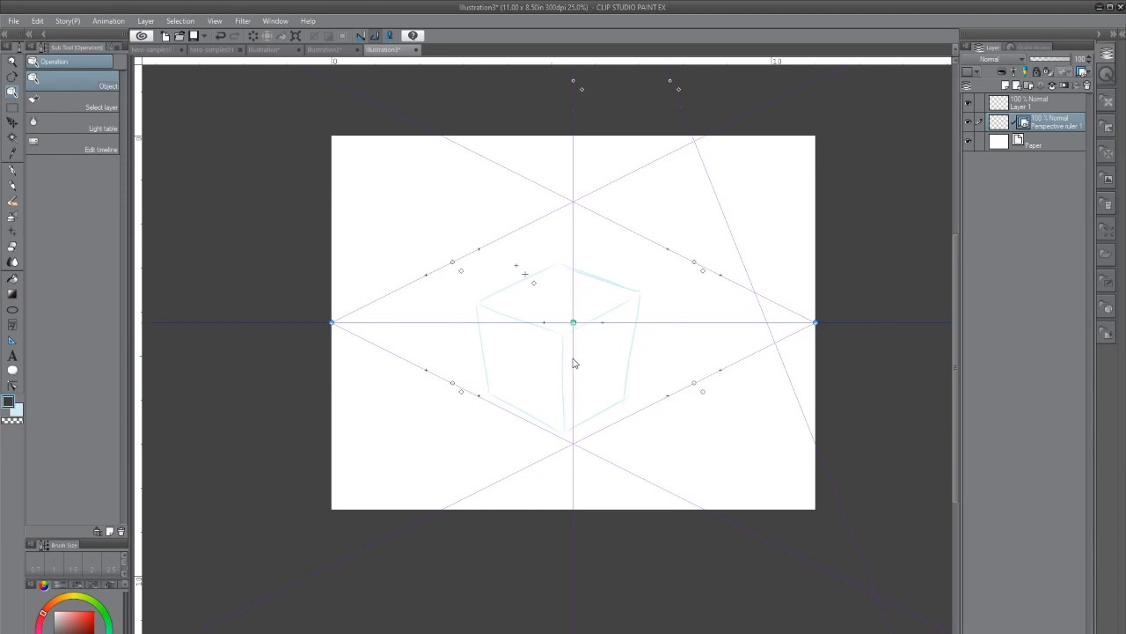
left_click_drag(573, 323, 577, 257)
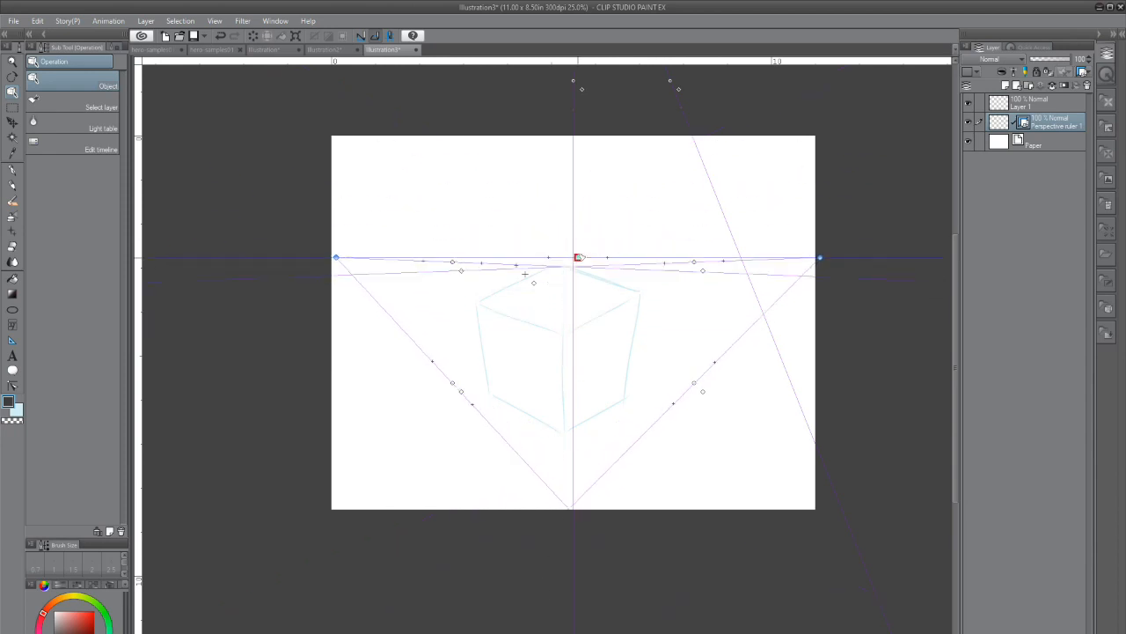
left_click_drag(576, 257, 581, 85)
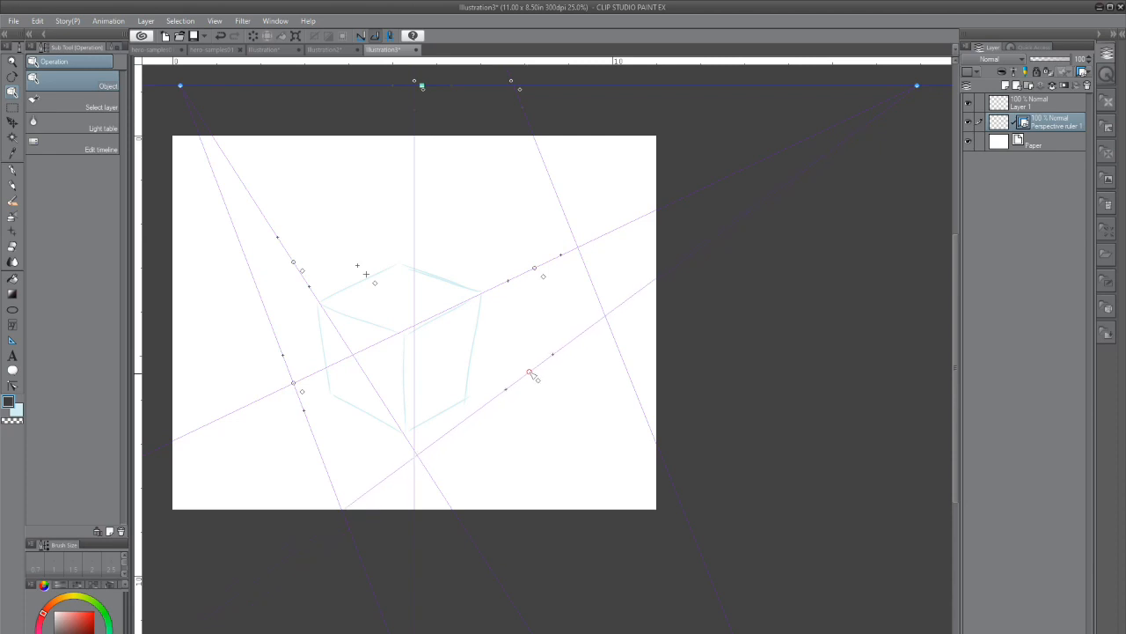
left_click_drag(529, 374, 526, 359)
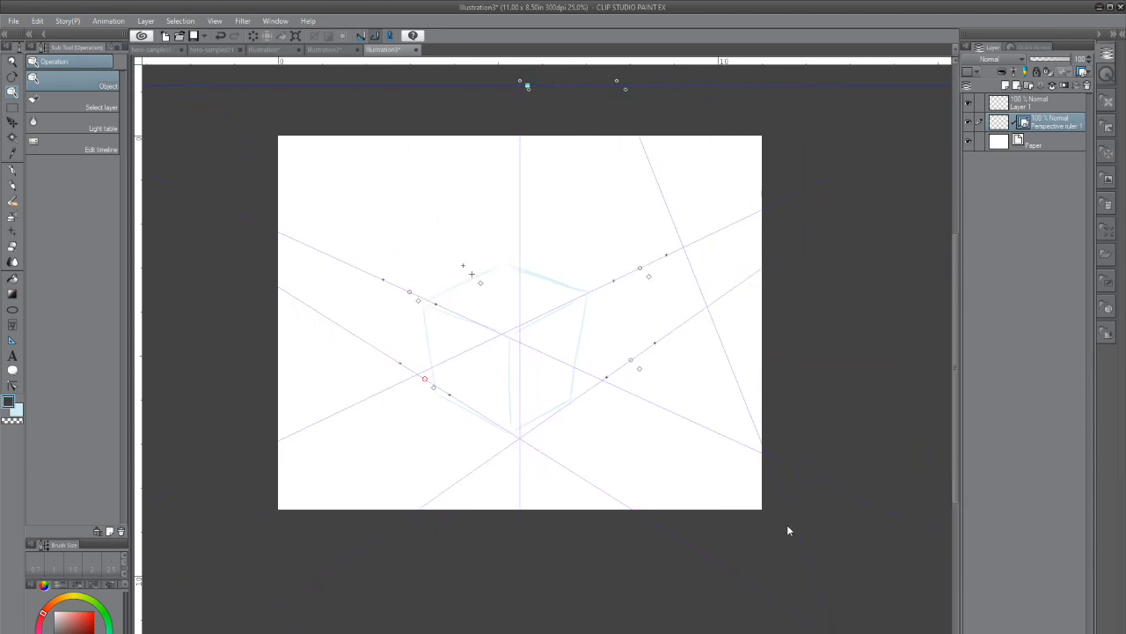
mouse_move(585, 226)
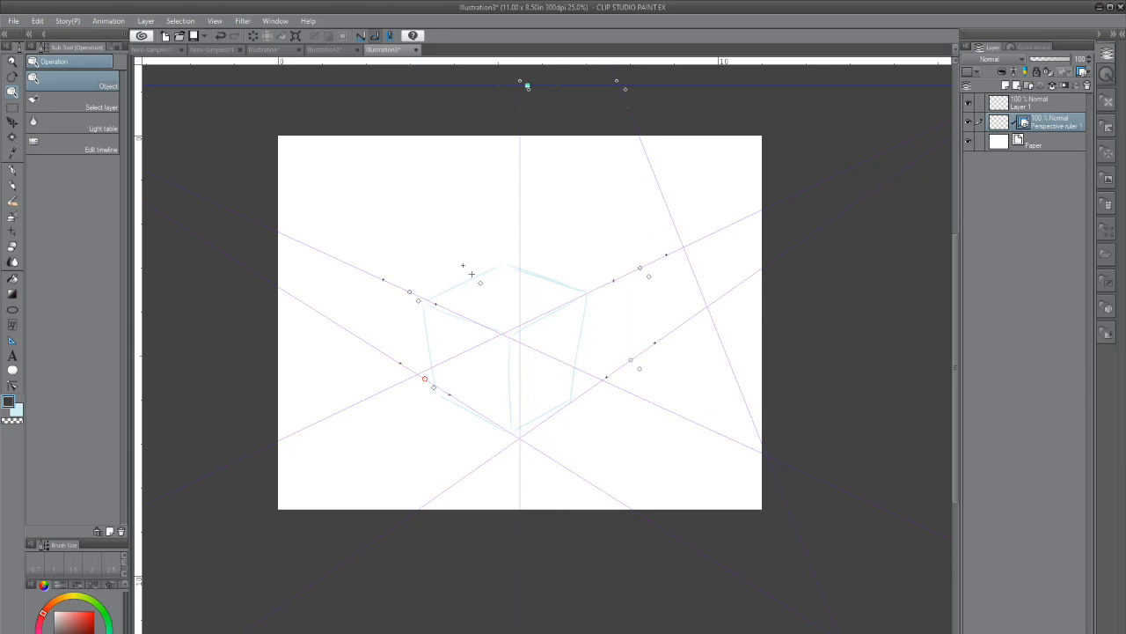
mouse_move(605, 237)
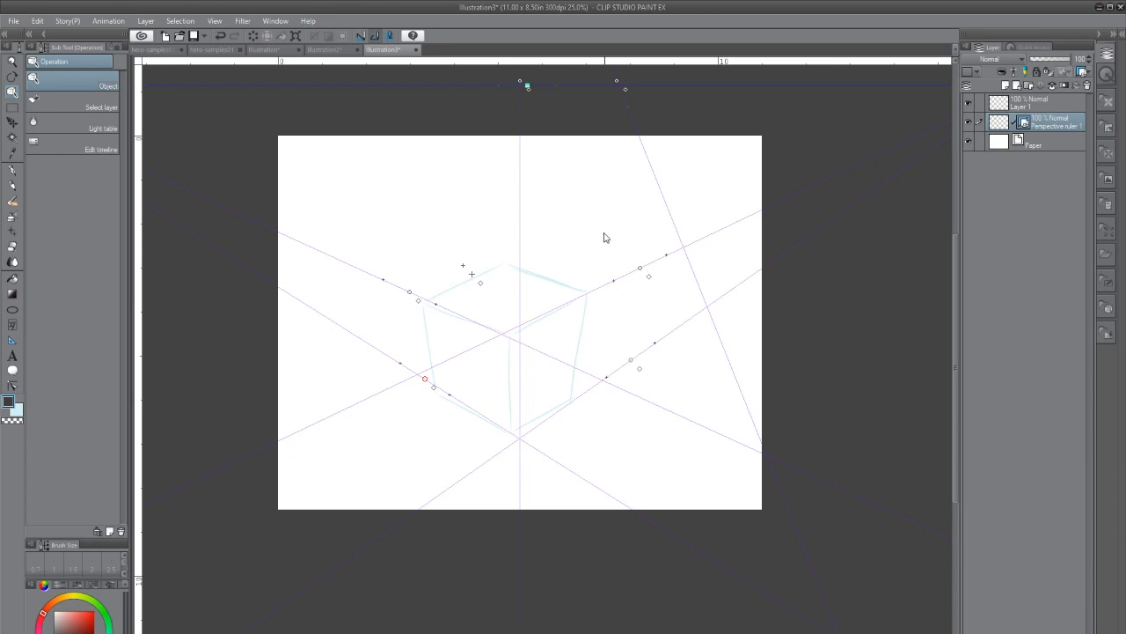
mouse_move(527, 80)
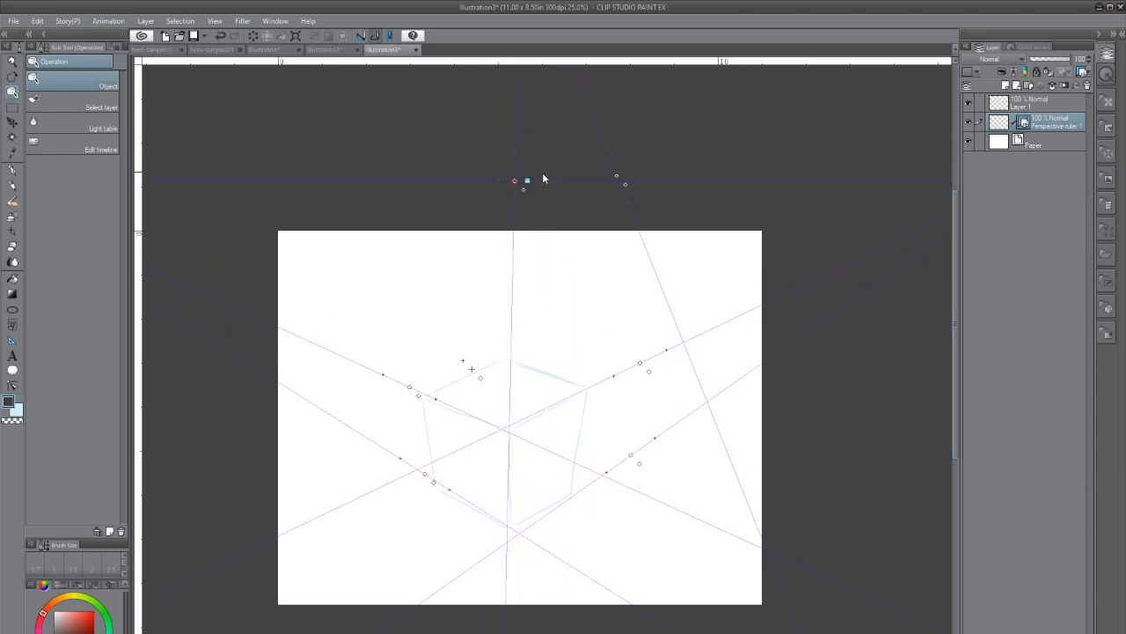
Scroll the canvas to bring the ruler's vertical guides into view.
scroll("down", 3)
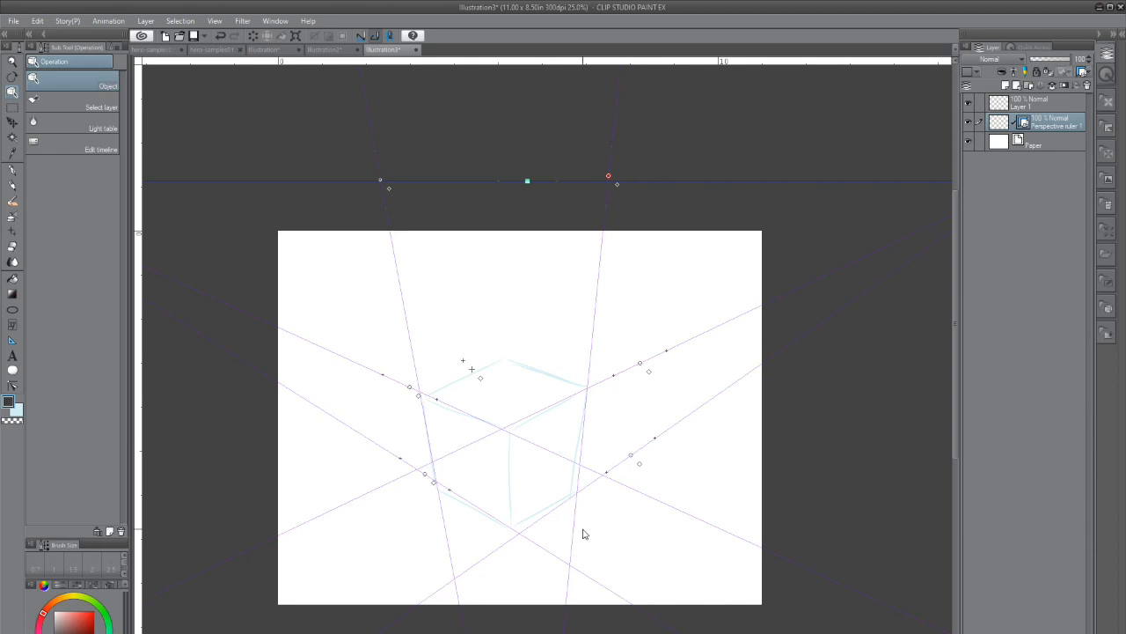
mouse_move(713, 163)
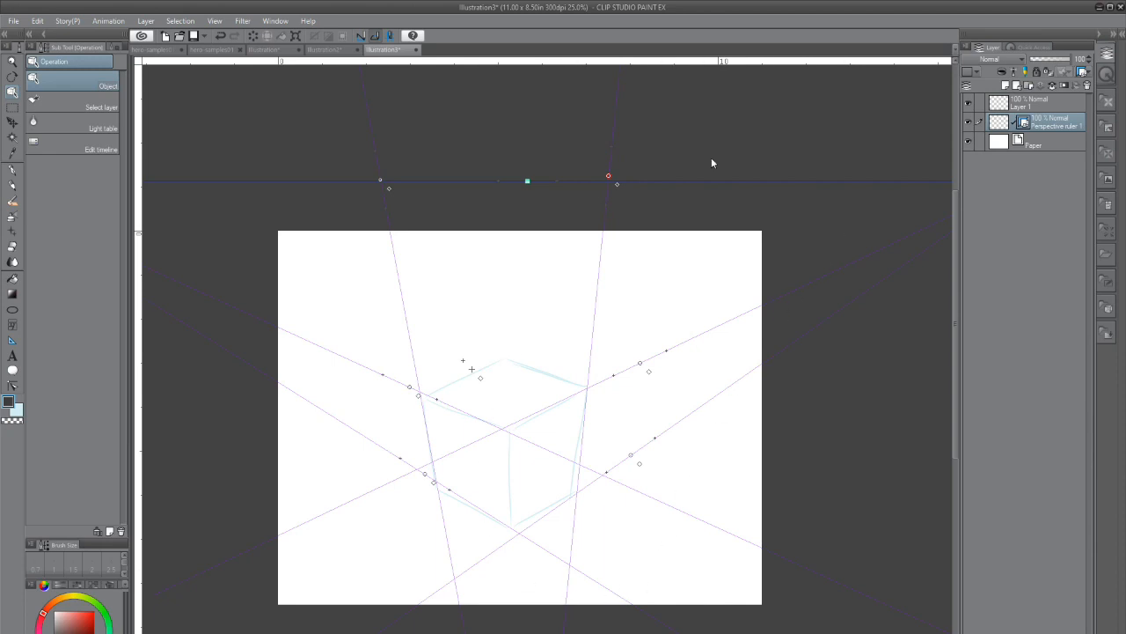
mouse_move(951, 353)
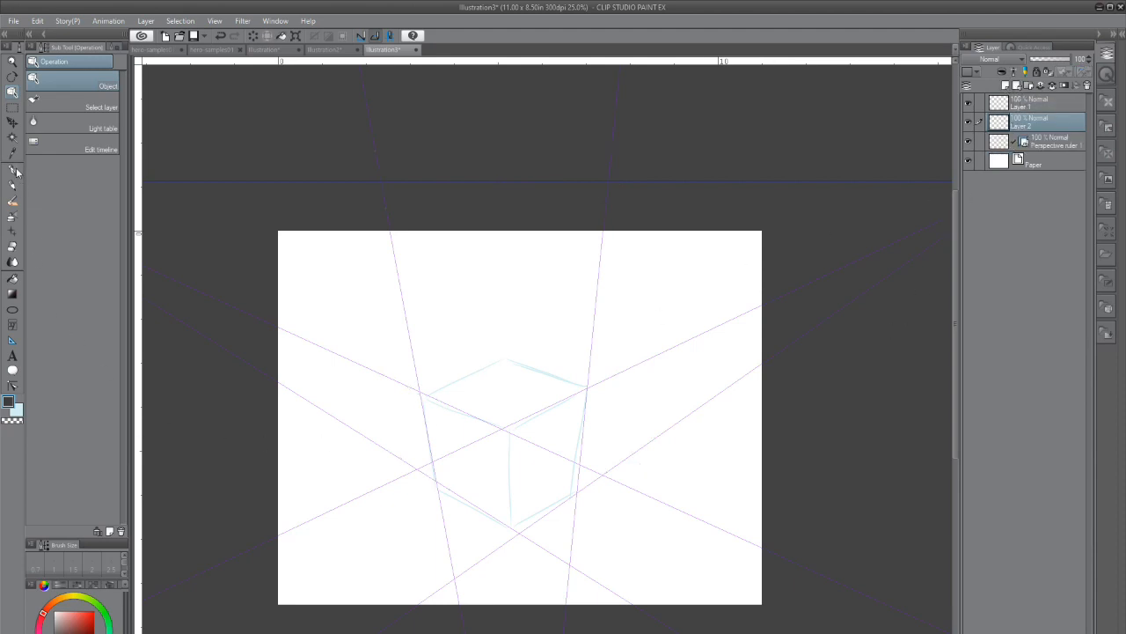
With the pen, ink the cube's upright edges and its bottom front edges.
left_click(13, 153)
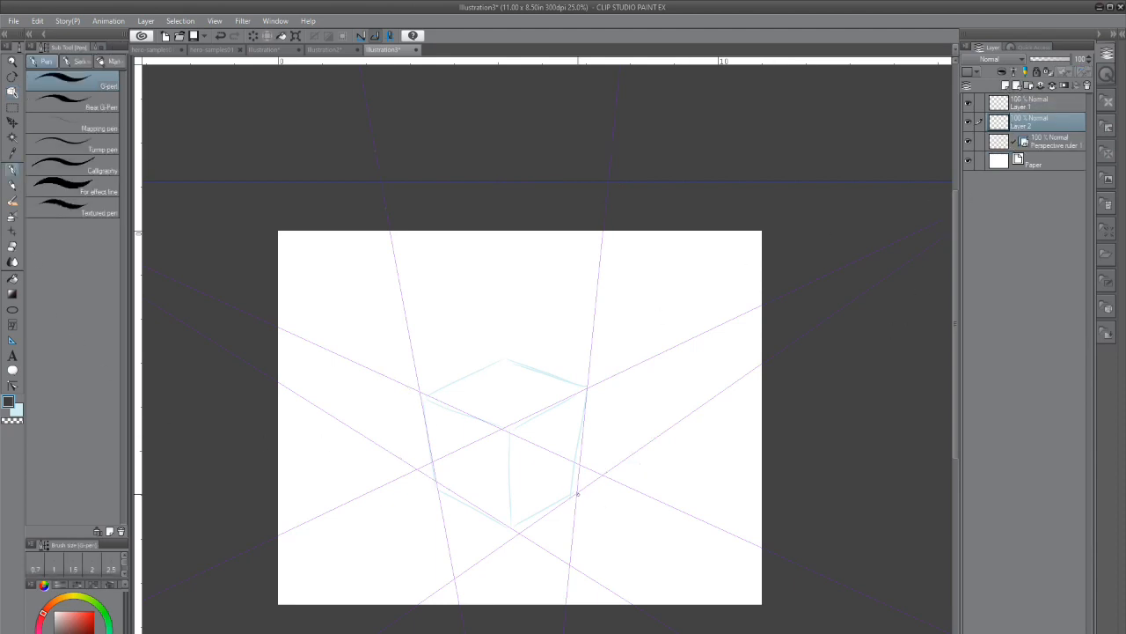
left_click_drag(587, 378, 581, 497)
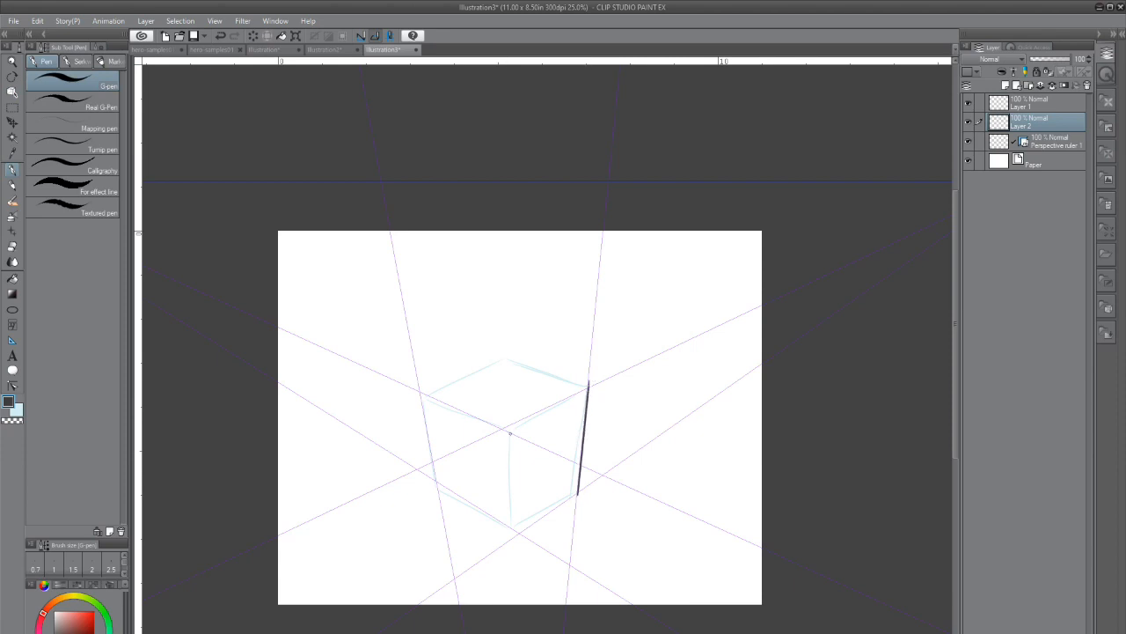
left_click_drag(516, 422, 515, 531)
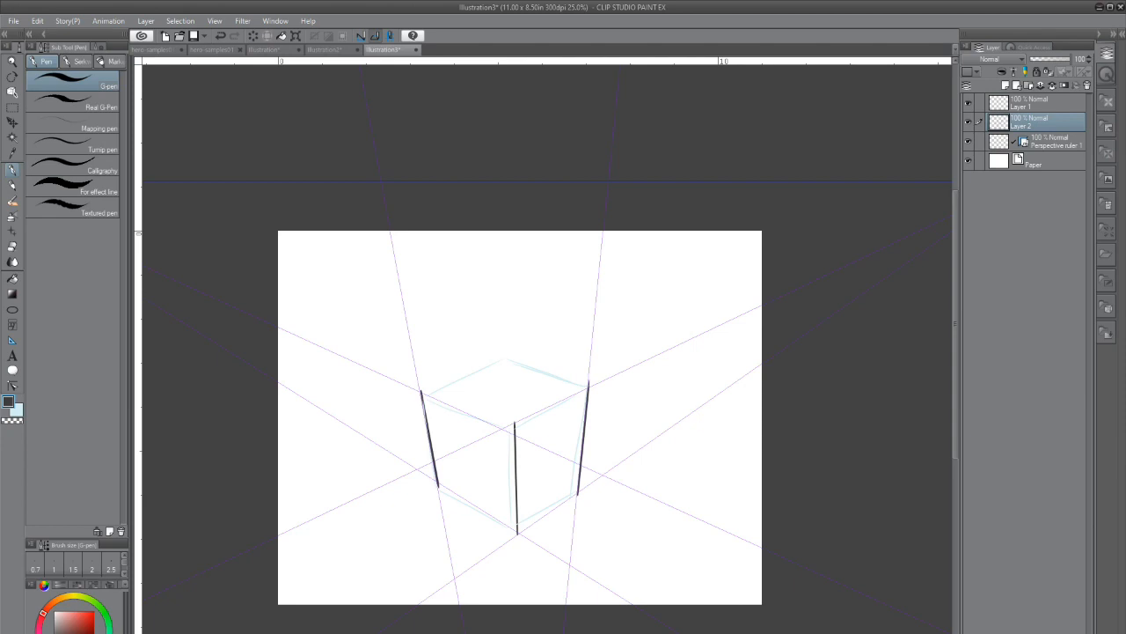
left_click_drag(435, 491, 515, 534)
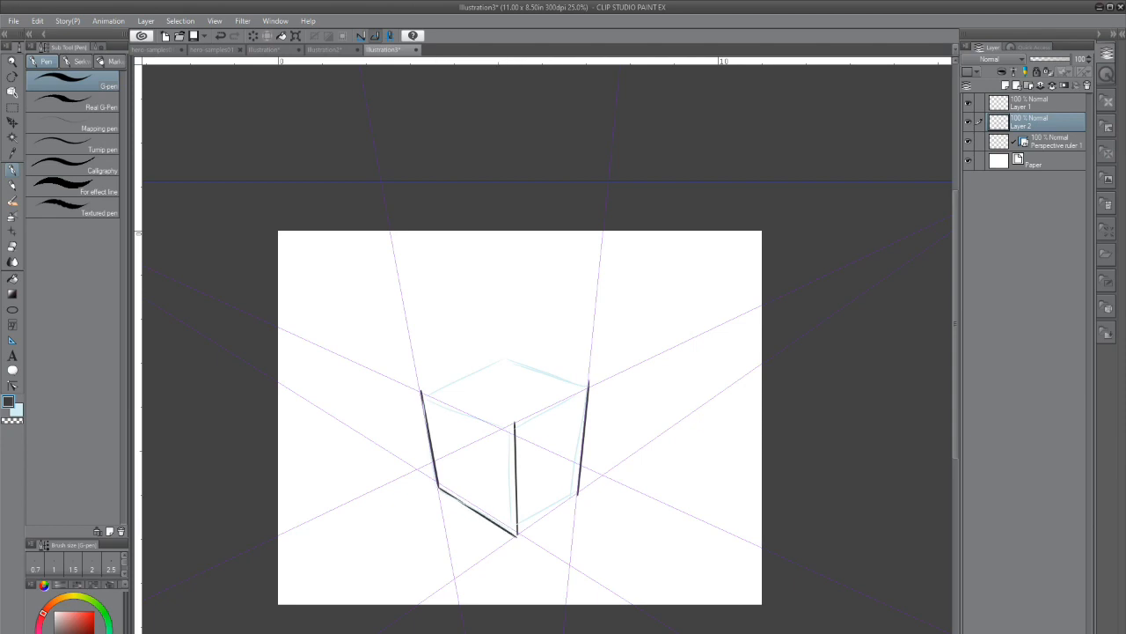
left_click_drag(515, 532, 572, 497)
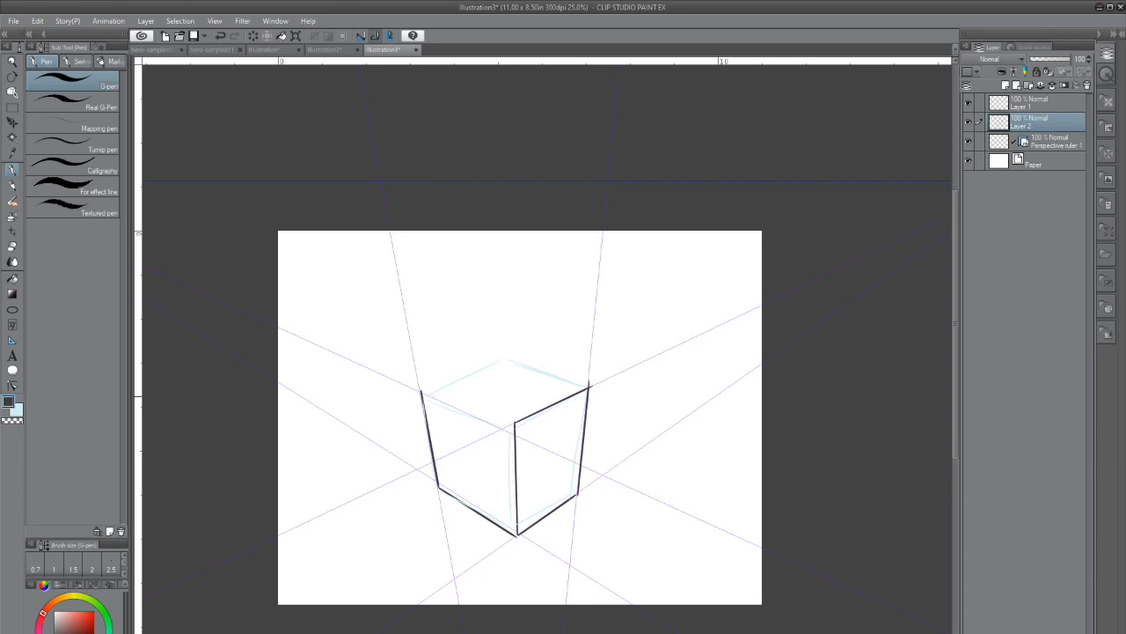
Ink the cube's top face edges and draw an inset rim on top.
left_click_drag(420, 392, 510, 430)
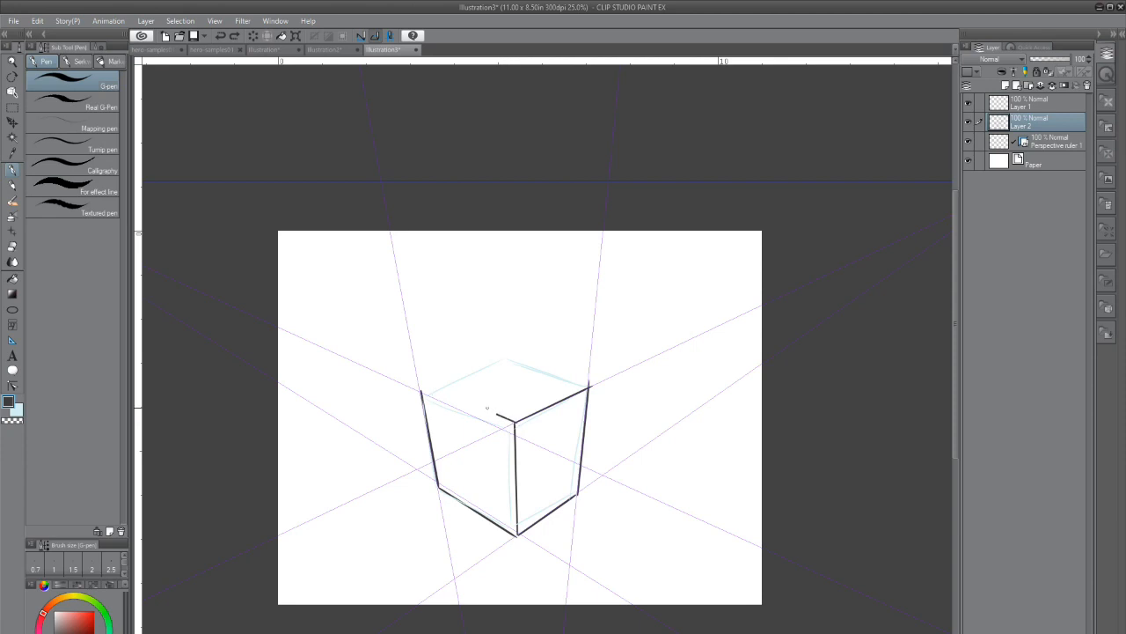
left_click_drag(418, 386, 493, 413)
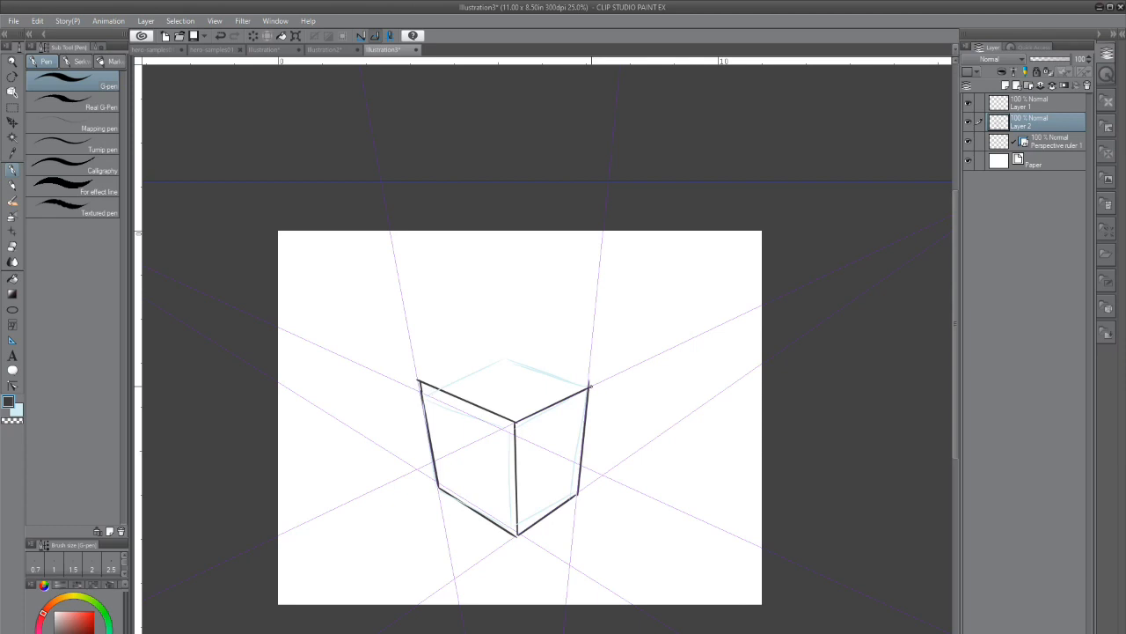
left_click_drag(492, 357, 591, 386)
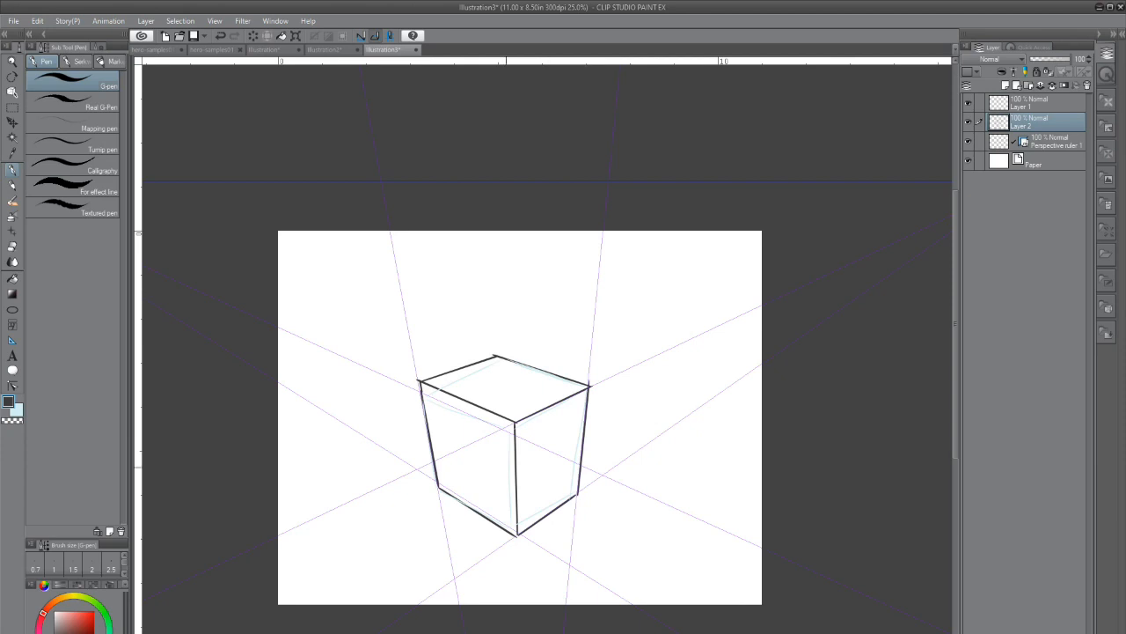
left_click_drag(437, 380, 515, 412)
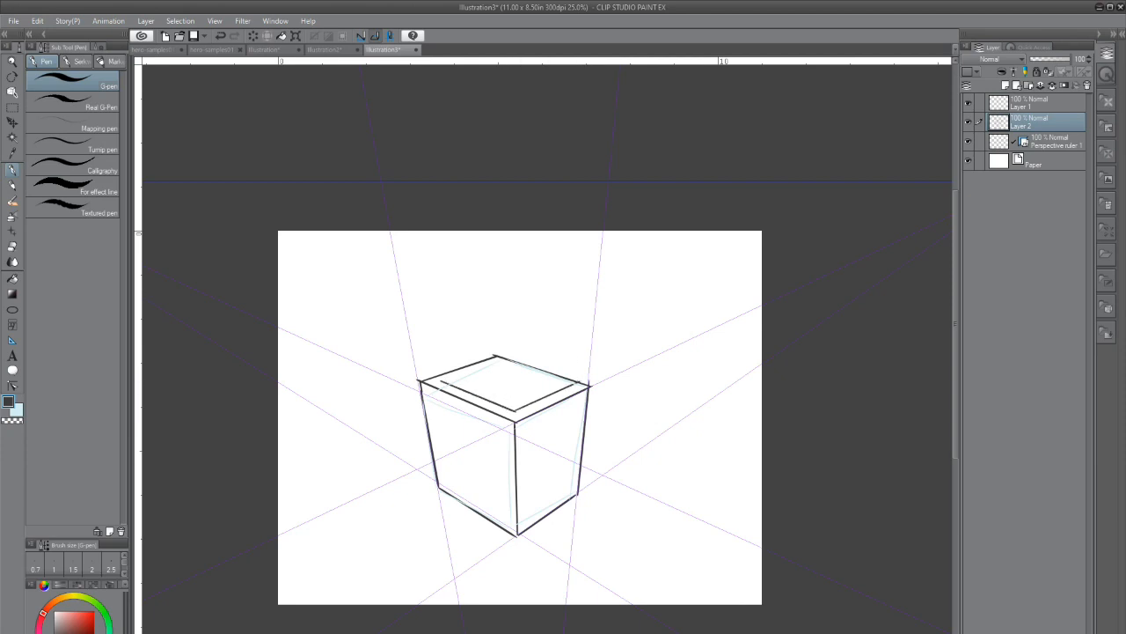
Ink a smaller box on top of the cube and erase the rim lines it hides.
left_click_drag(570, 387, 573, 332)
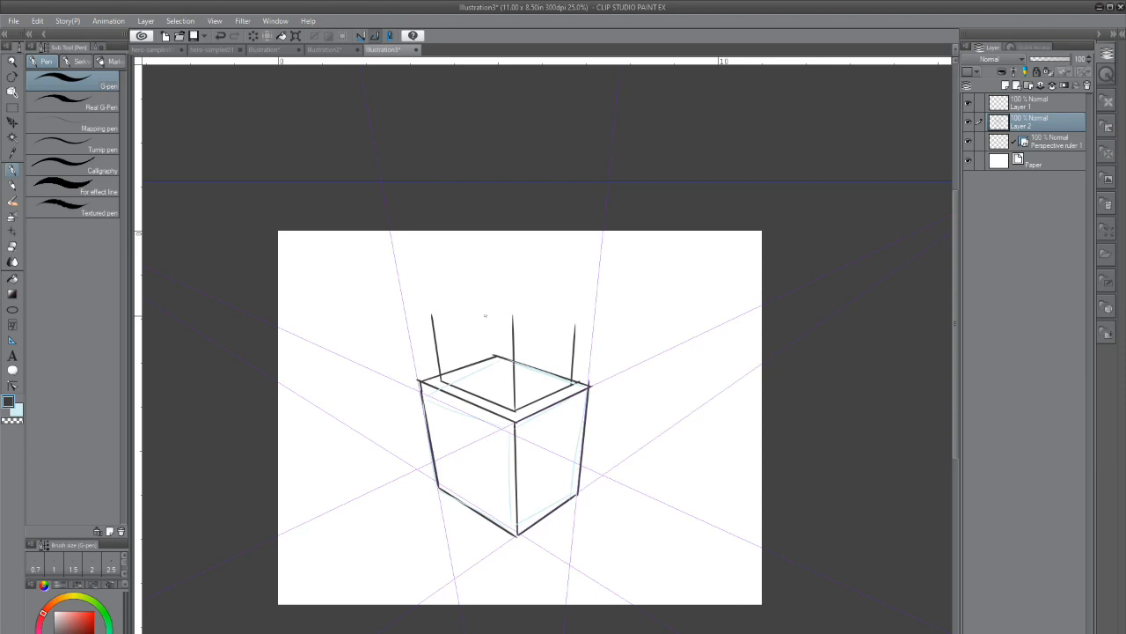
left_click_drag(432, 316, 543, 339)
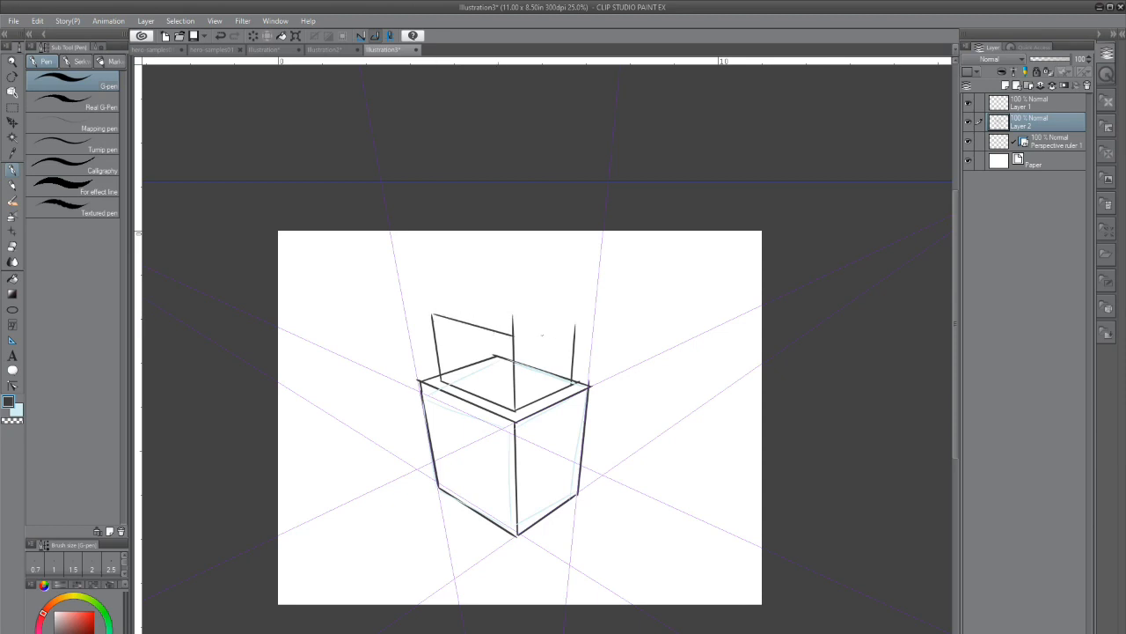
left_click_drag(515, 337, 577, 317)
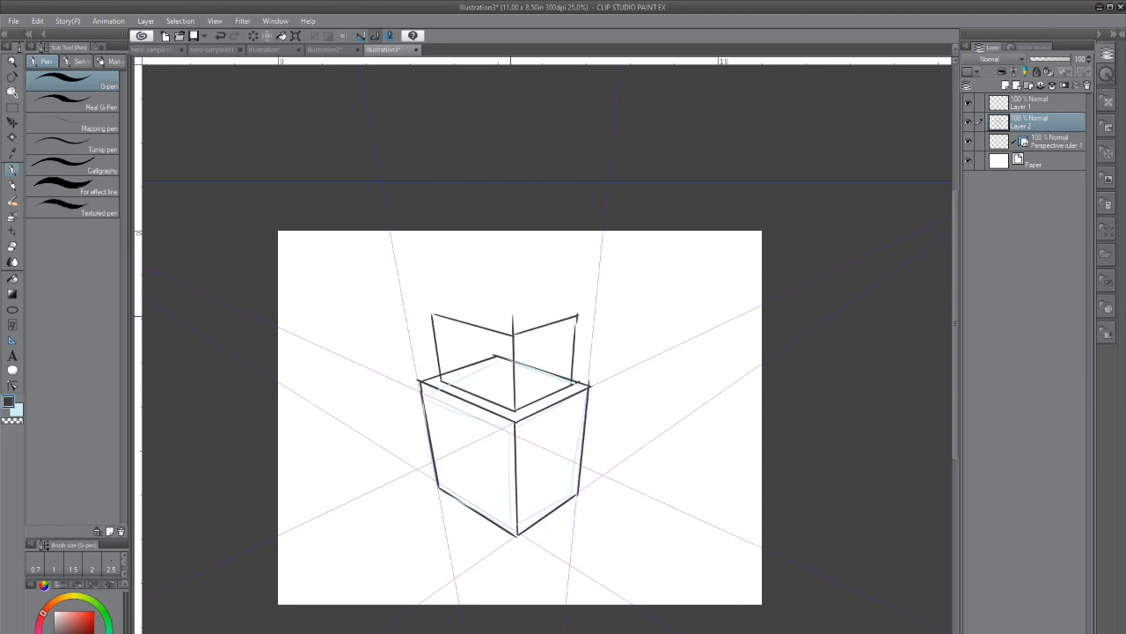
left_click_drag(431, 317, 501, 301)
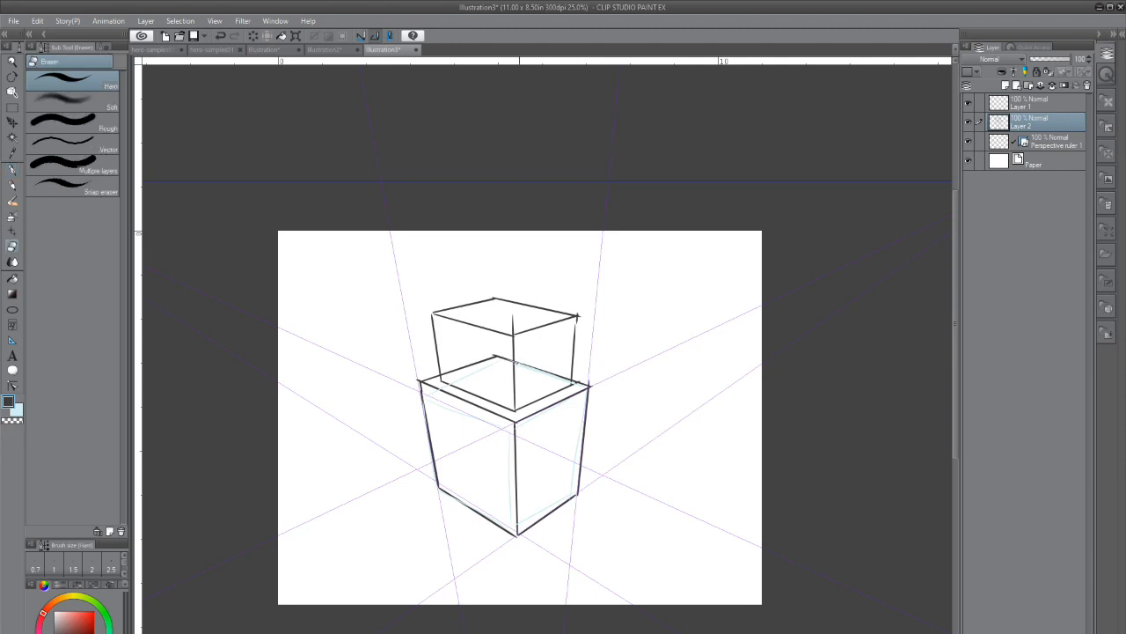
left_click_drag(515, 362, 572, 381)
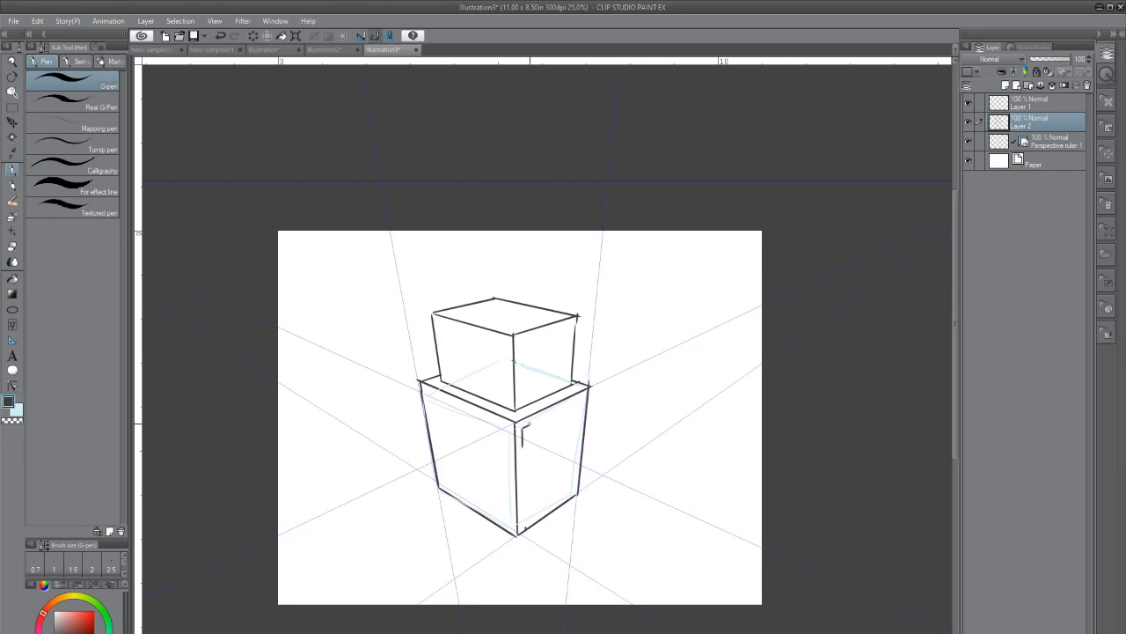
Draw a row of windows along the building's right face.
left_click_drag(528, 422, 528, 440)
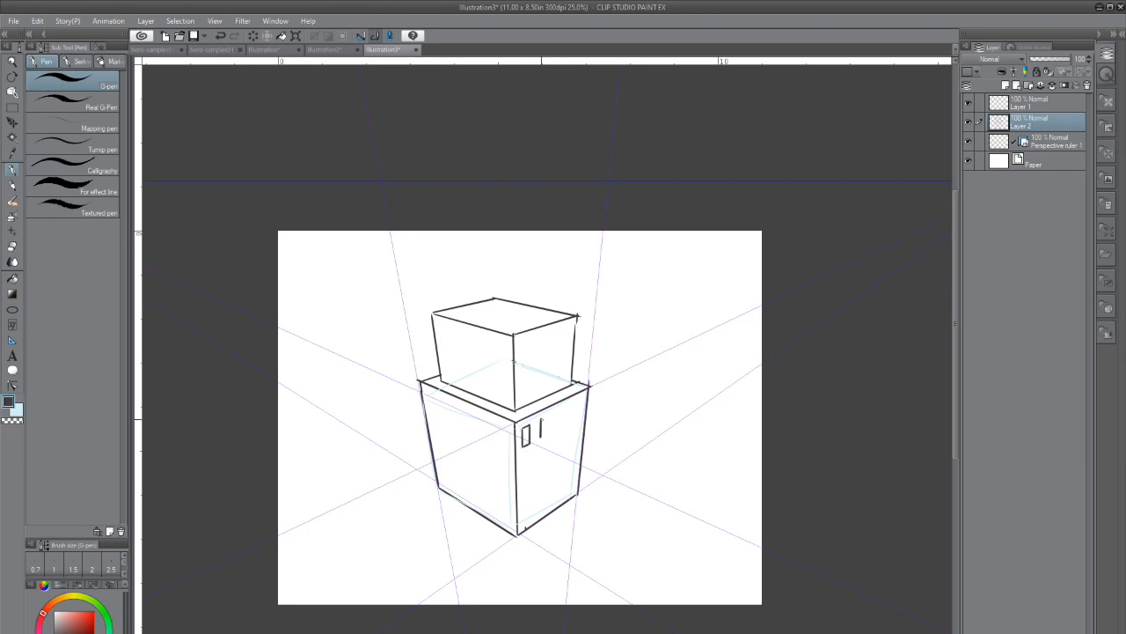
left_click_drag(519, 418, 528, 440)
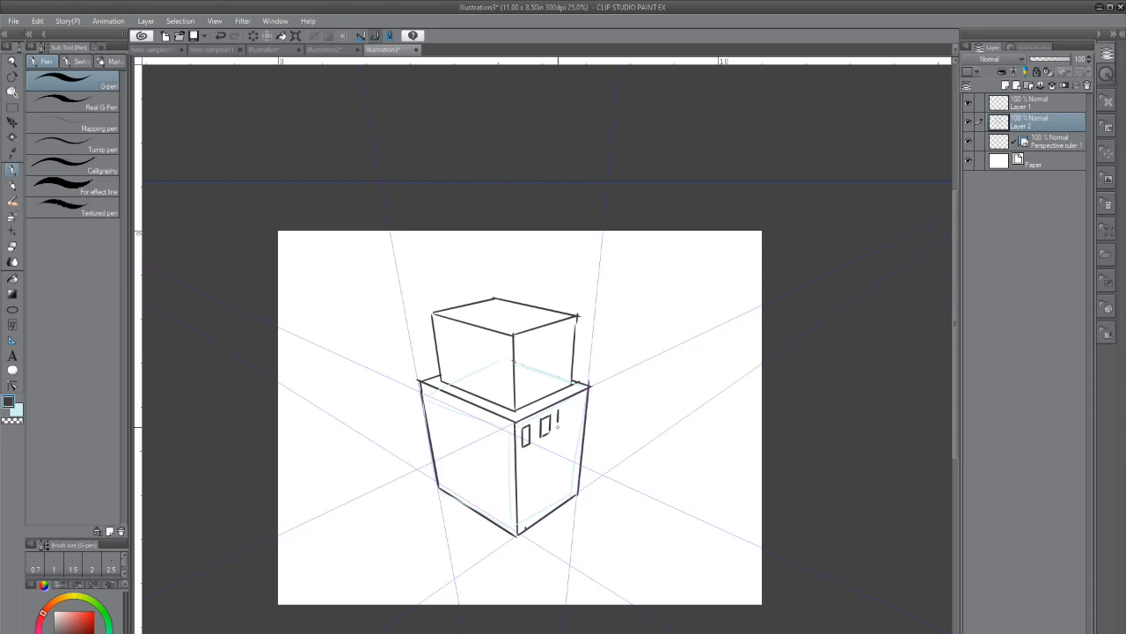
left_click_drag(553, 416, 570, 440)
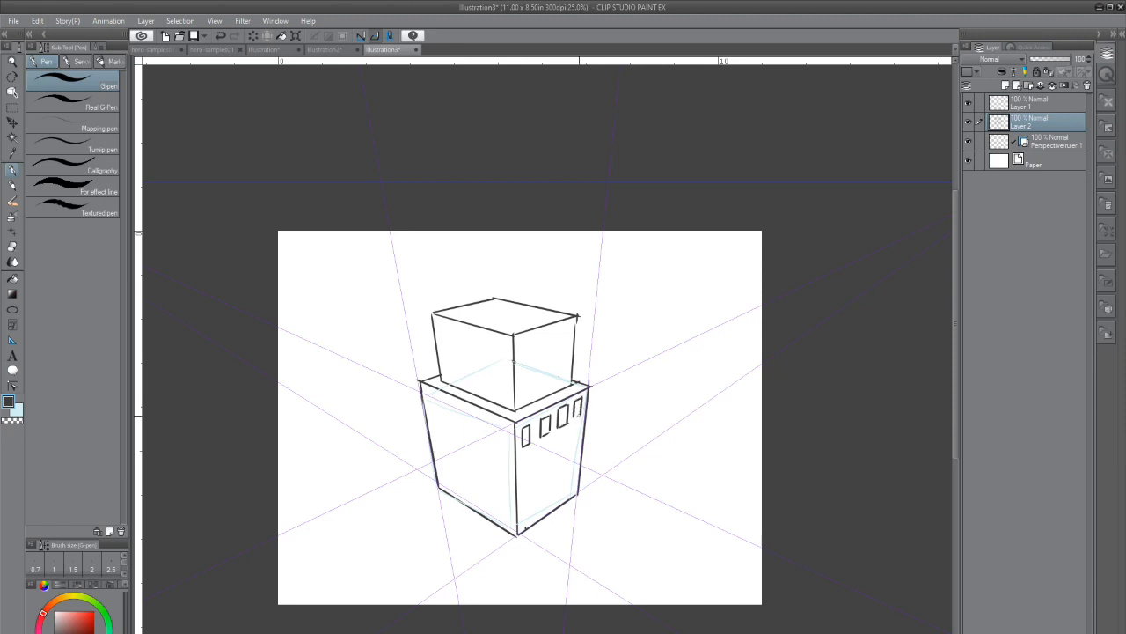
Add a door, roof antenna, vertical stripes on the upper box, and a line beside the building.
left_click_drag(483, 482, 453, 502)
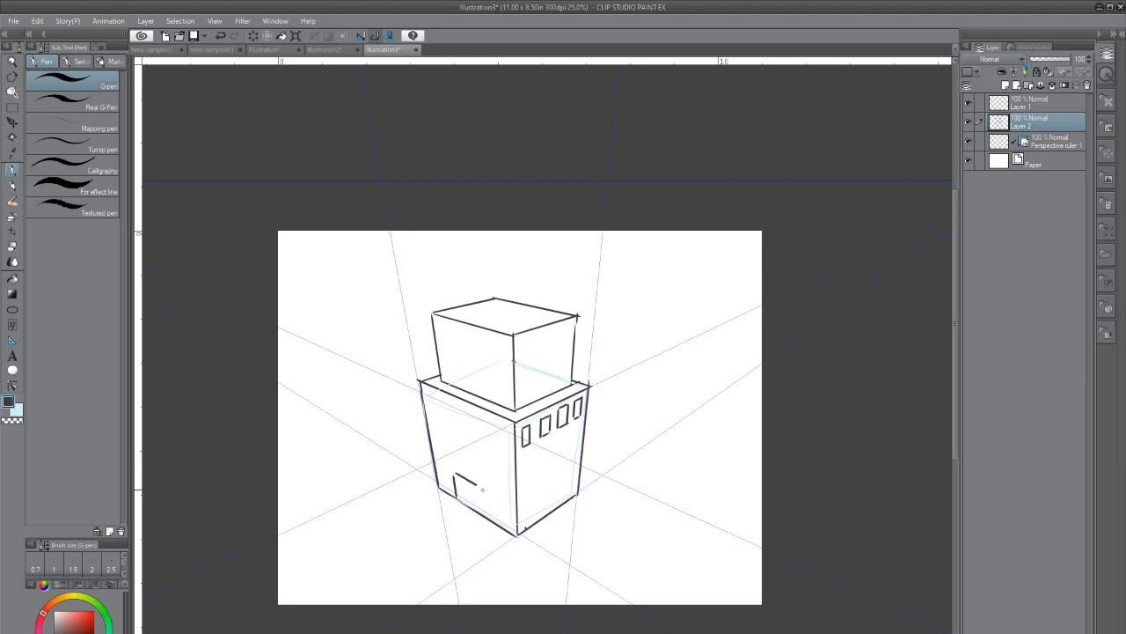
left_click_drag(486, 484, 491, 510)
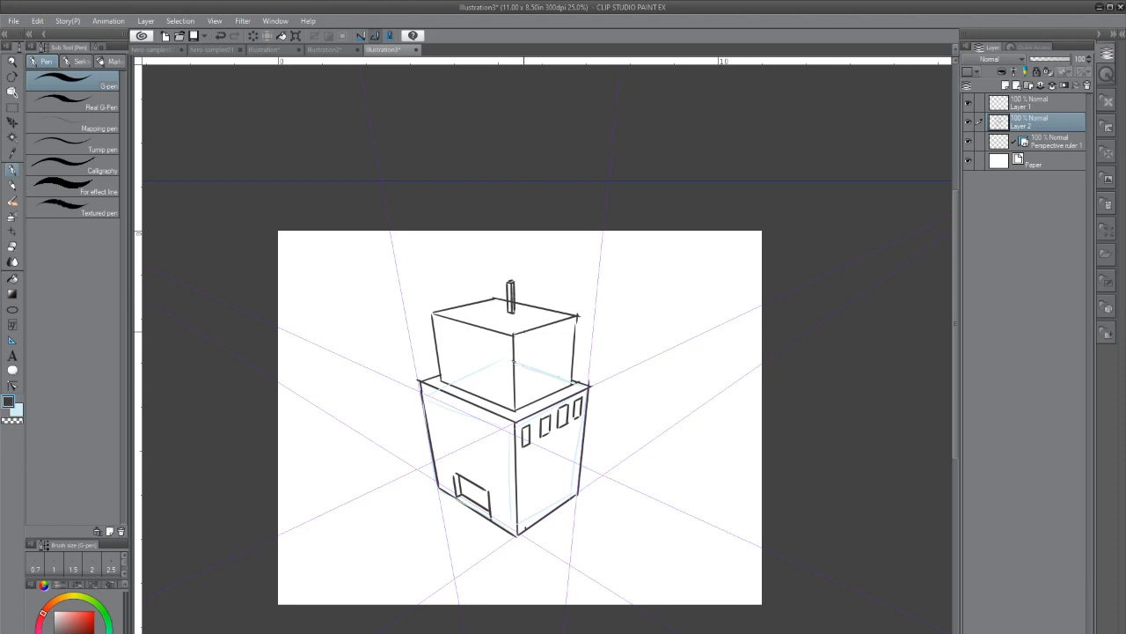
left_click_drag(526, 330, 526, 400)
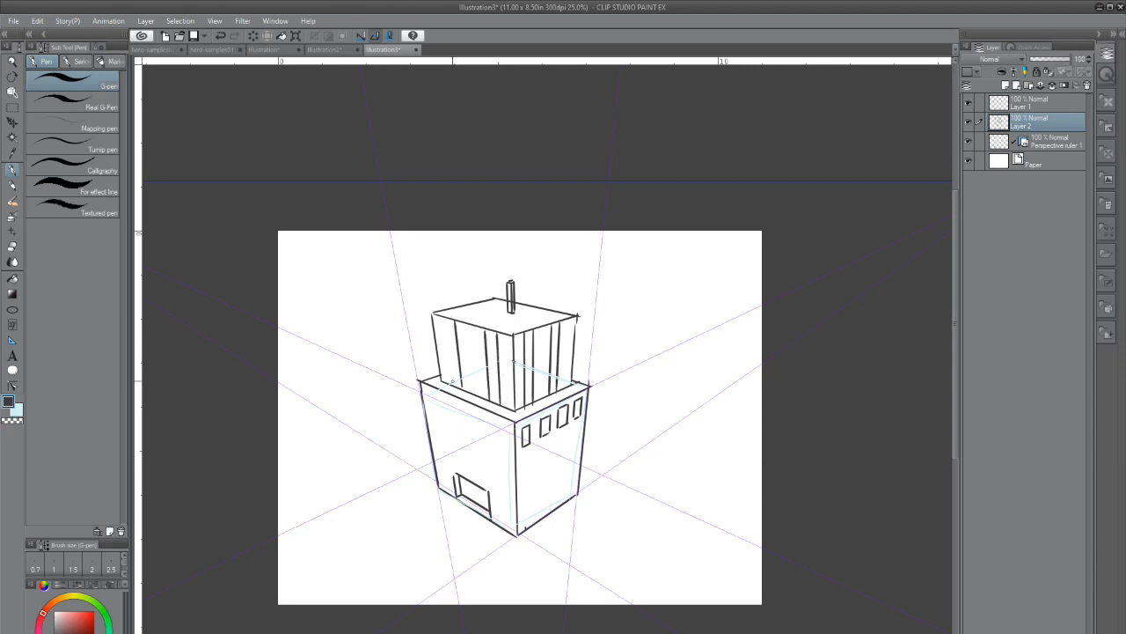
left_click_drag(642, 405, 620, 502)
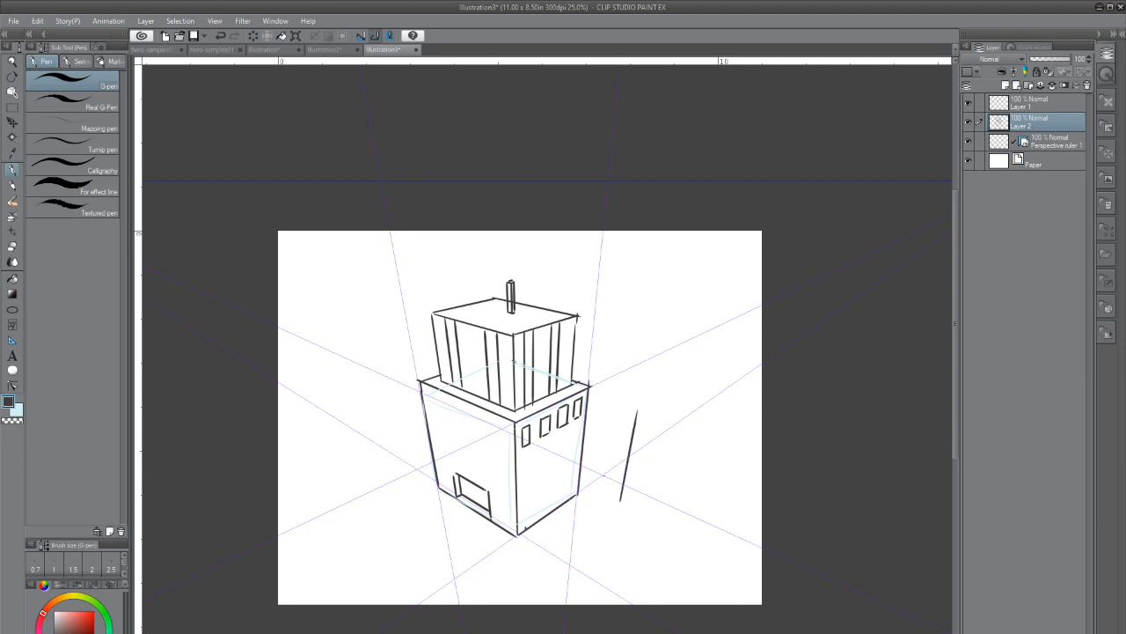